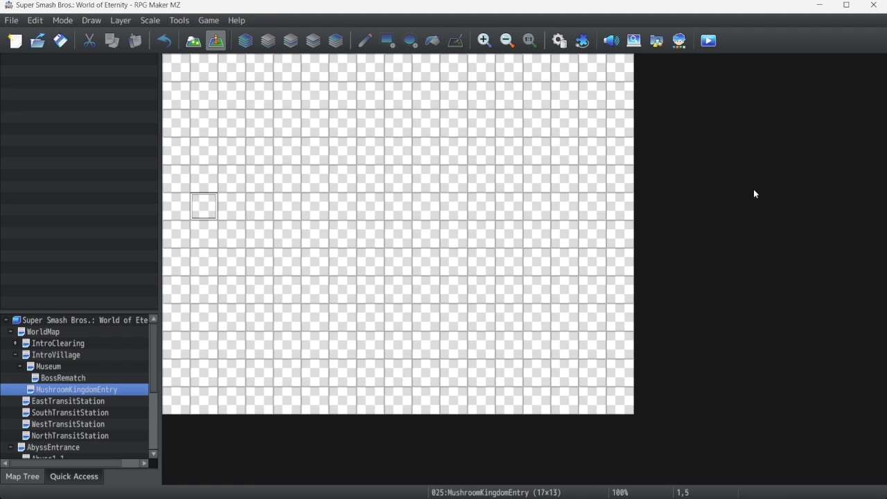
mouse_move(745, 202)
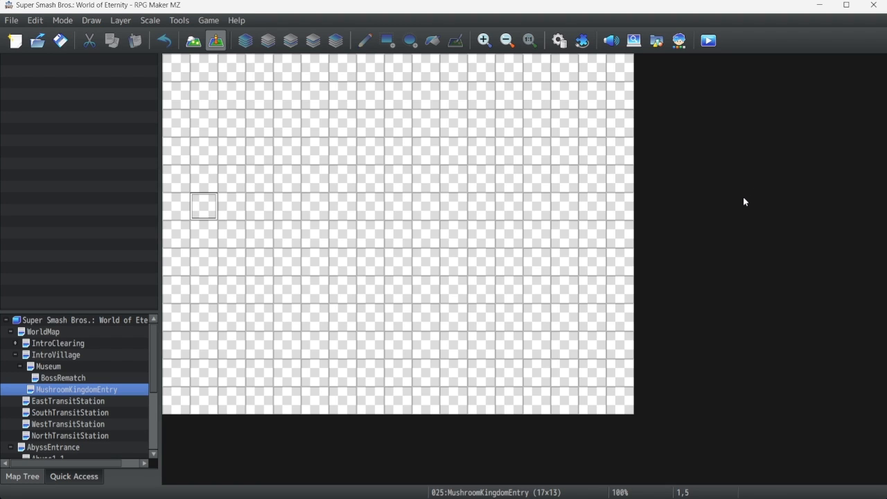
mouse_move(734, 213)
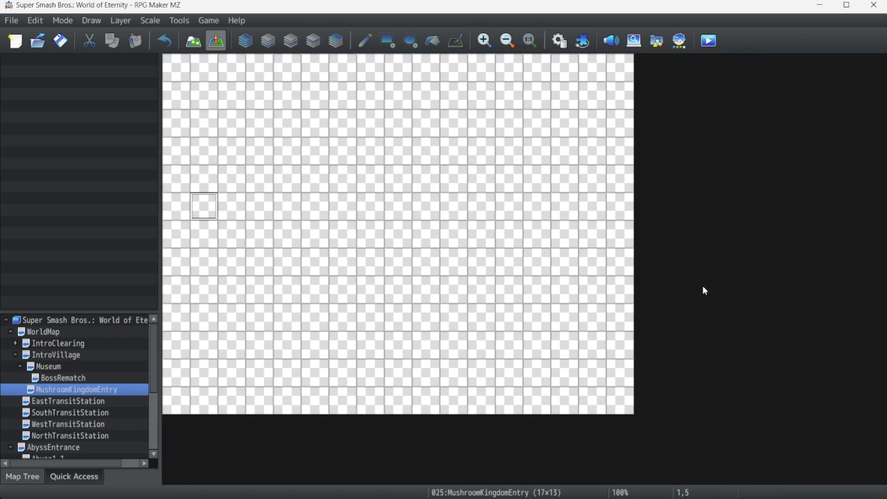
mouse_move(691, 421)
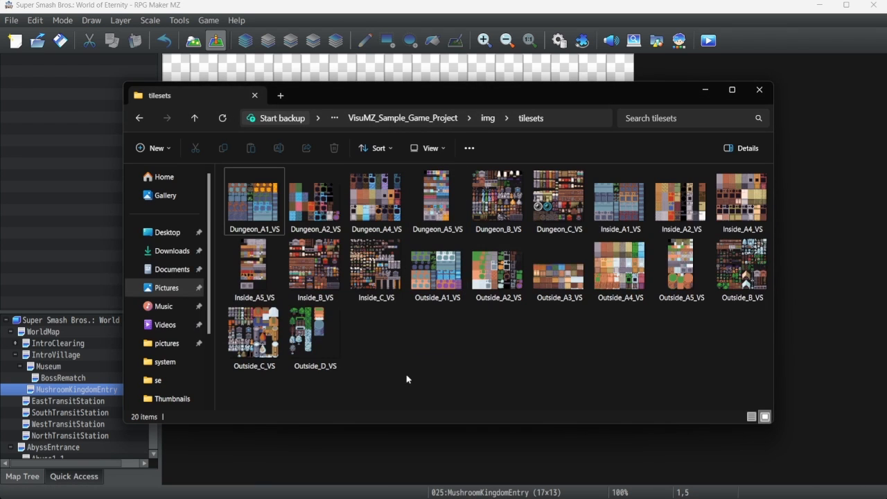
- Browse the sample project's img/tilesets folder and check Dungeon_A1_VS's size (768×576, 196 KB)
left_click(376, 201)
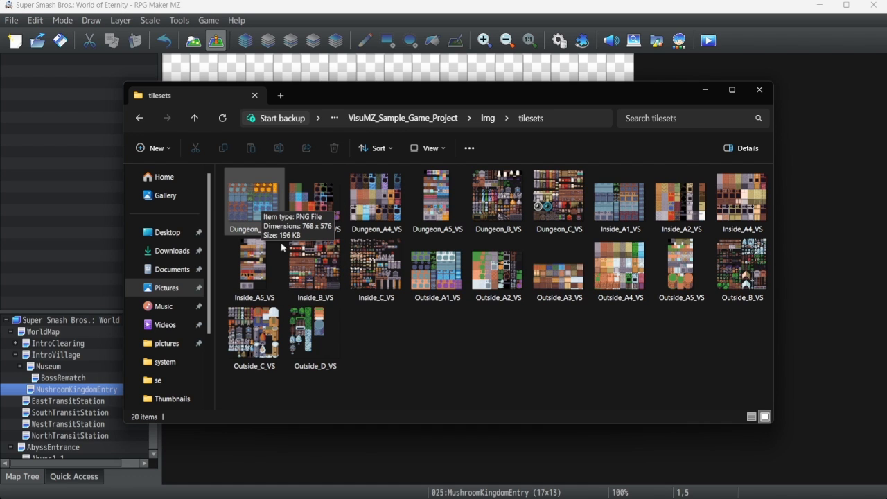
mouse_move(253, 201)
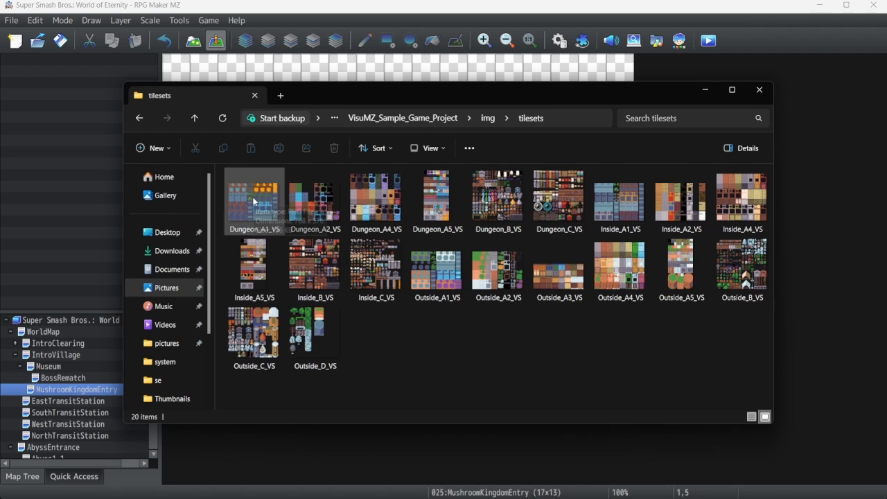
- Open Dungeon_A1_VS in Photos to inspect the 768×576 tileset image
double_click(253, 198)
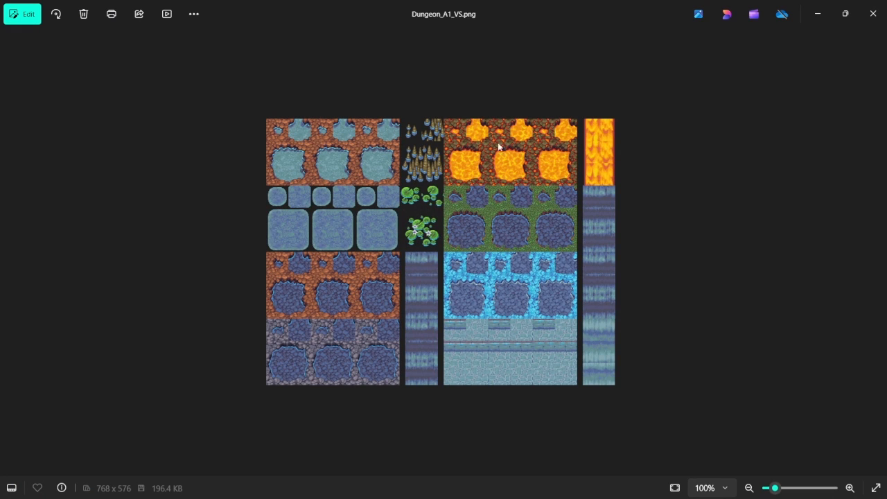
mouse_move(363, 151)
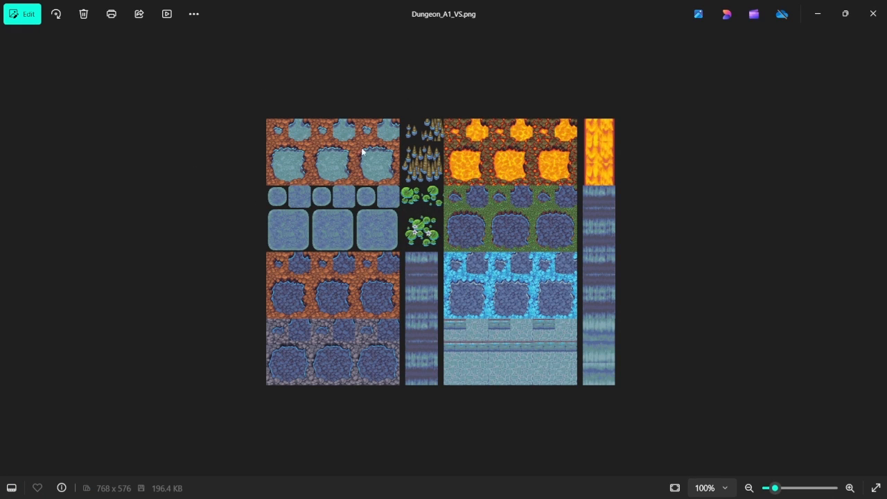
mouse_move(353, 198)
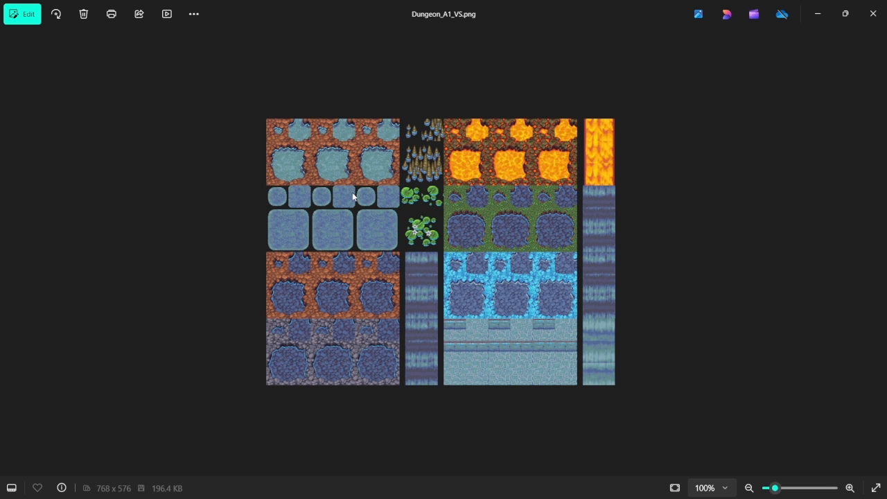
mouse_move(339, 232)
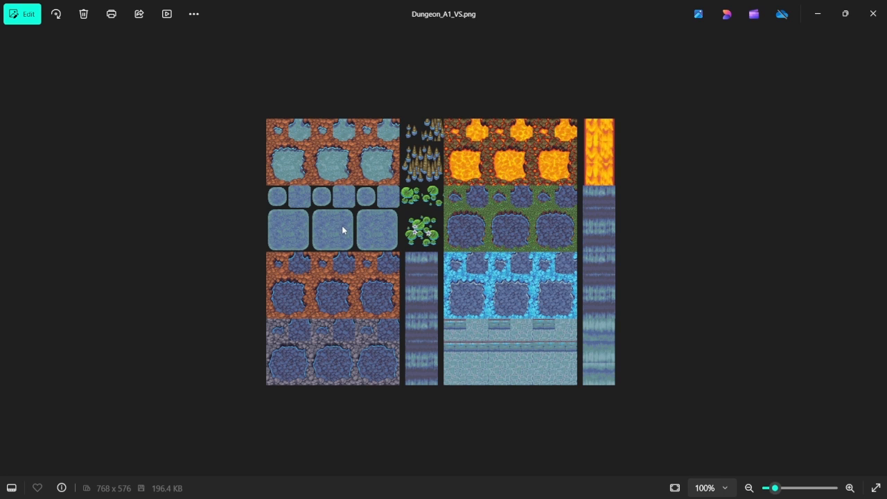
mouse_move(817, 7)
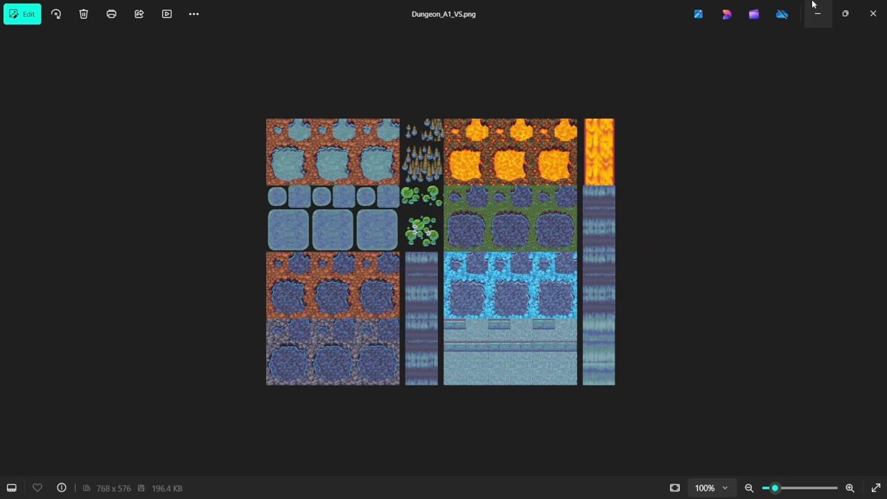
mouse_move(872, 14)
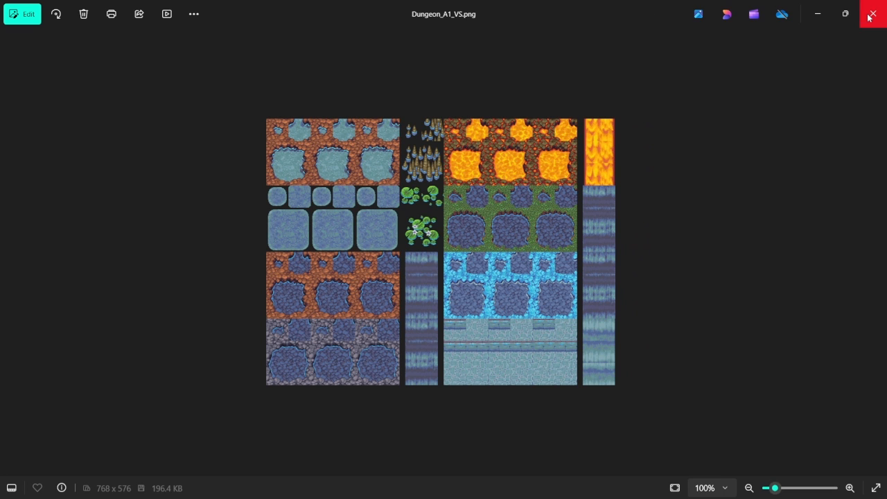
mouse_move(871, 13)
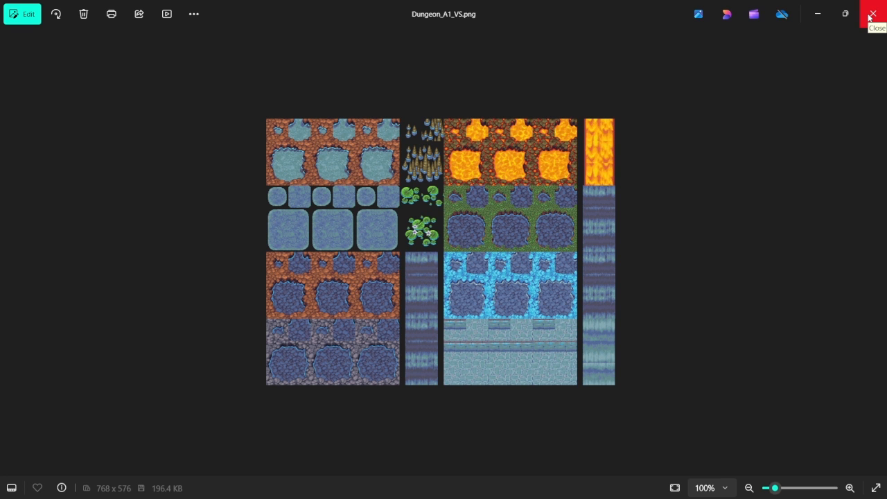
- Copy the 20 VS tileset images into ProjectSuperSmash's img/tilesets folder, then close Explorer
left_click(872, 14)
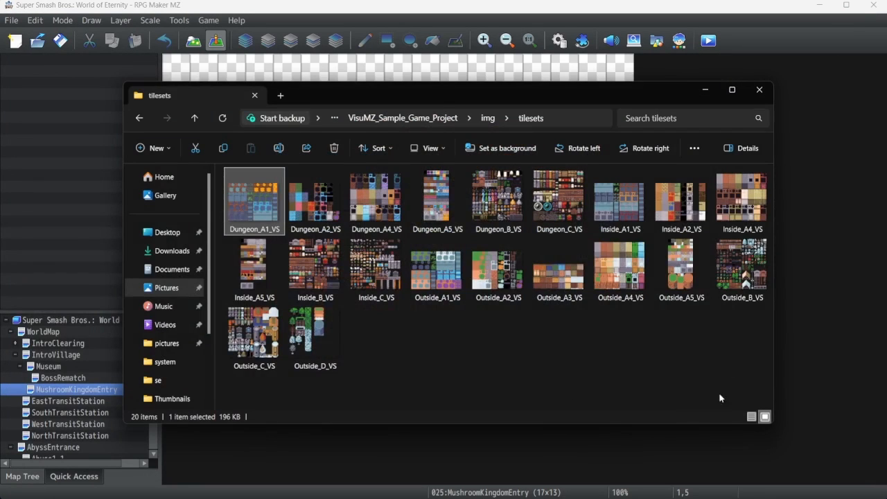
key("ctrl+a")
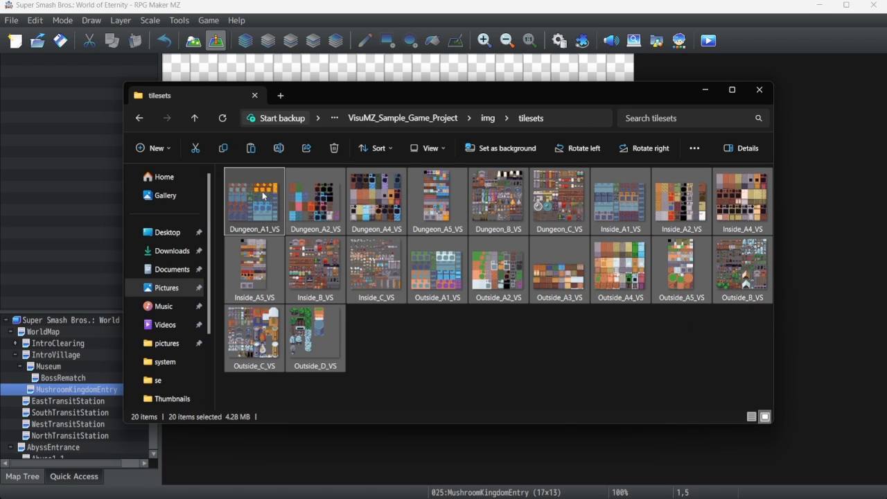
mouse_move(166, 288)
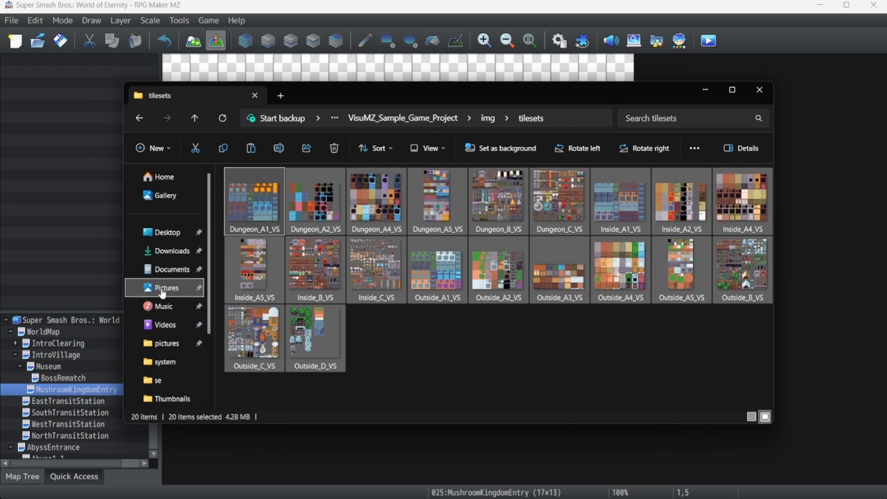
left_click(172, 269)
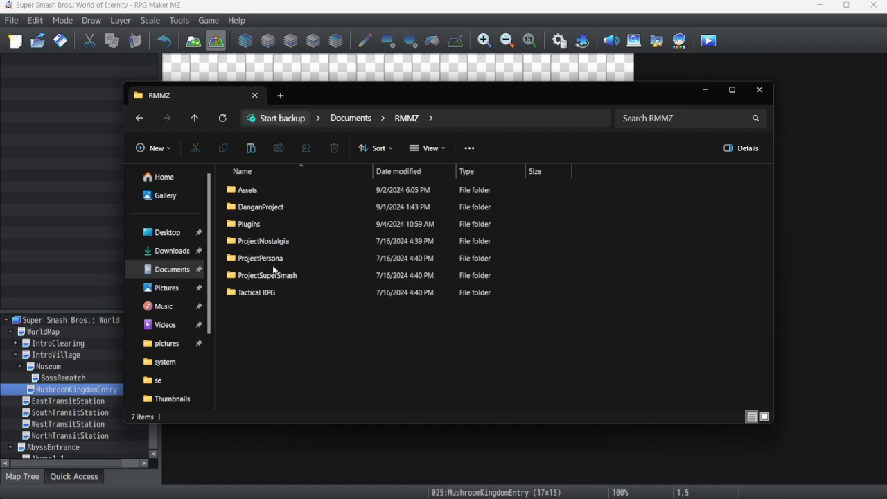
double_click(267, 275)
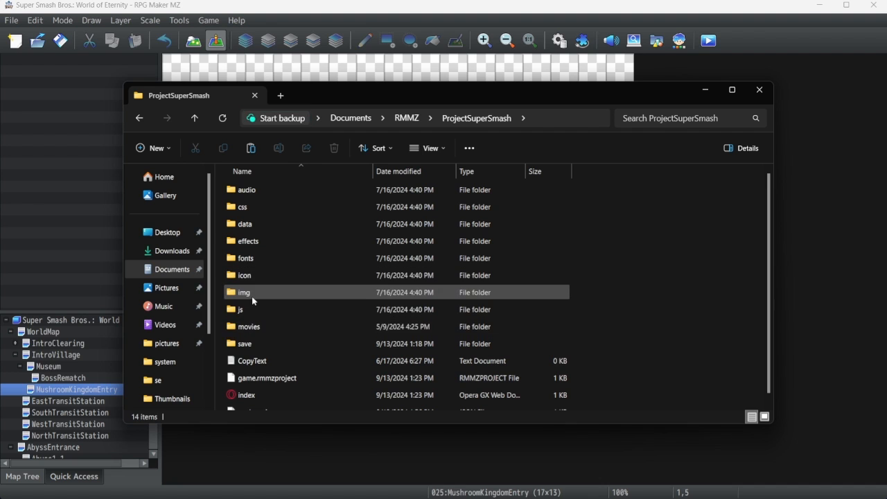
double_click(244, 292)
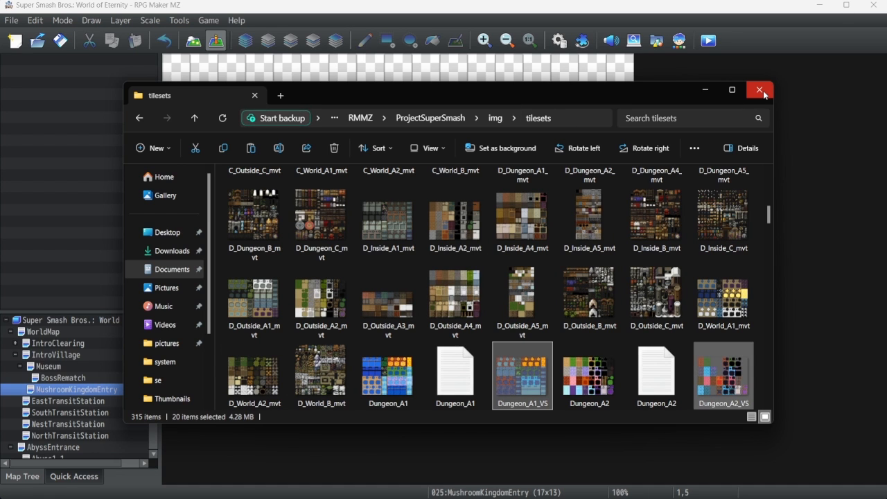
left_click(760, 90)
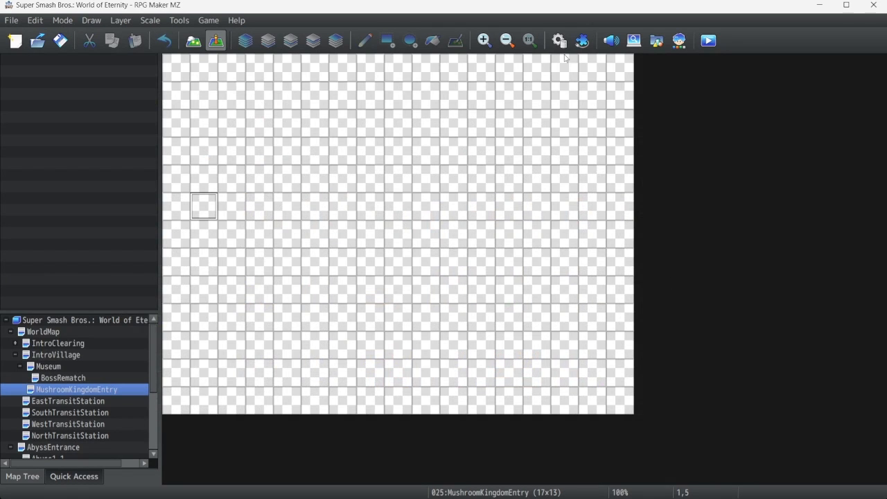
- Raise the Database tileset maximum to 8, adding blank entry 0008 after Subway
left_click(559, 41)
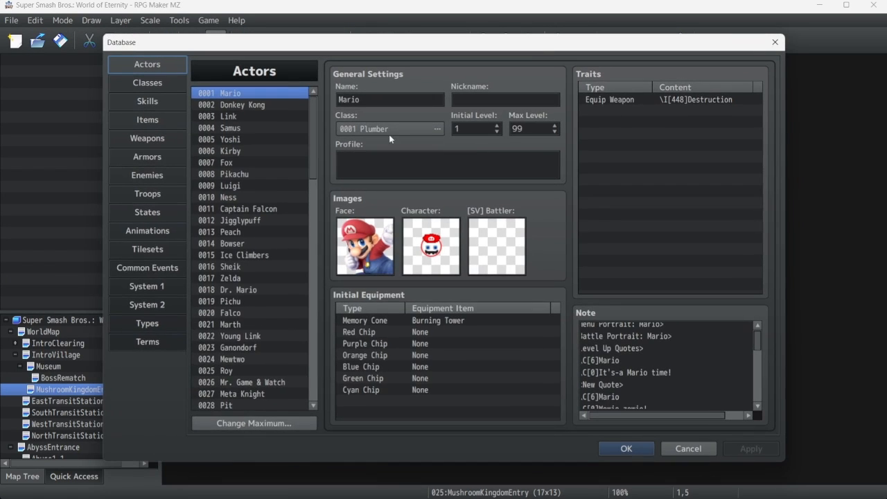
left_click(146, 249)
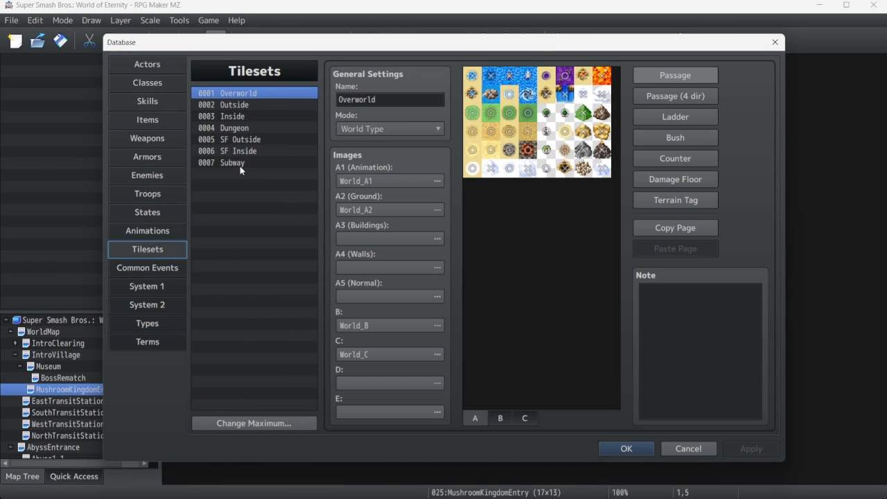
left_click(253, 423)
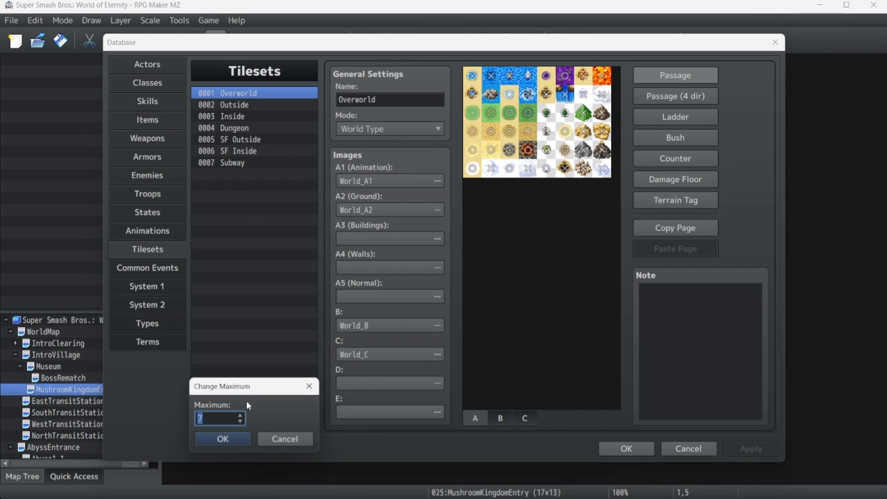
left_click(222, 439)
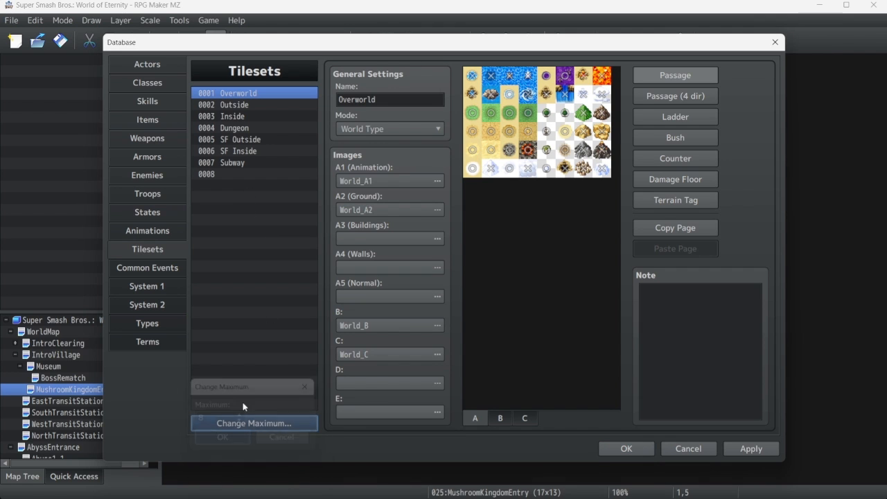
- Select tileset 0008 and keep its mode set to Area Type
left_click(236, 174)
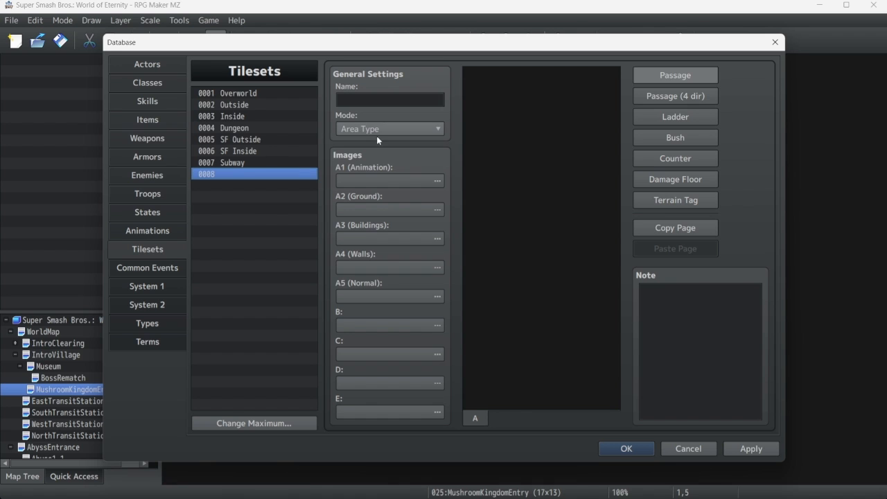
mouse_move(393, 132)
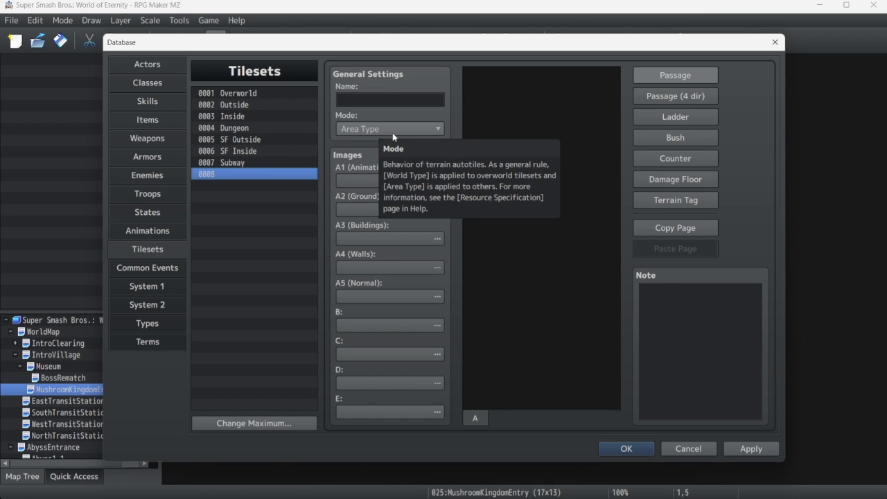
left_click(390, 128)
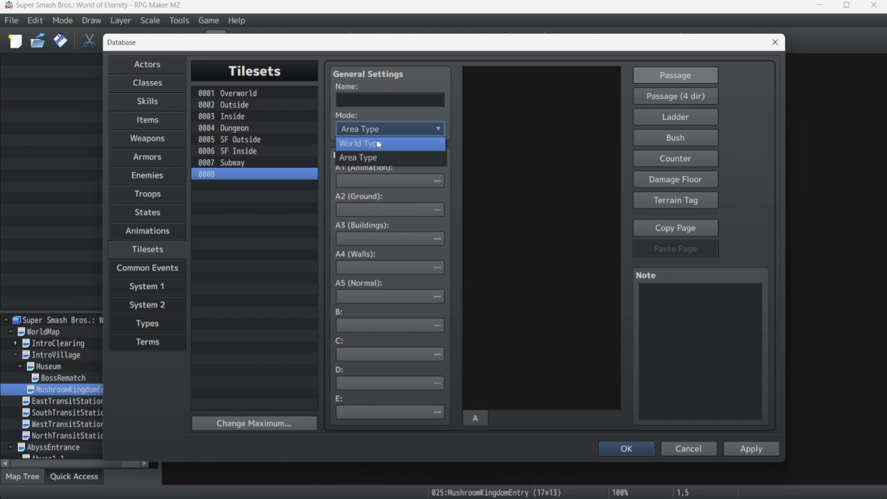
mouse_move(378, 157)
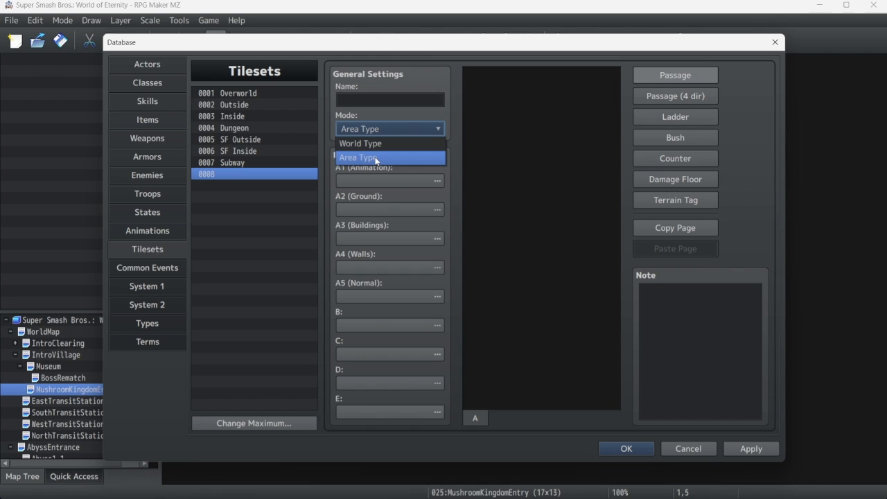
mouse_move(380, 161)
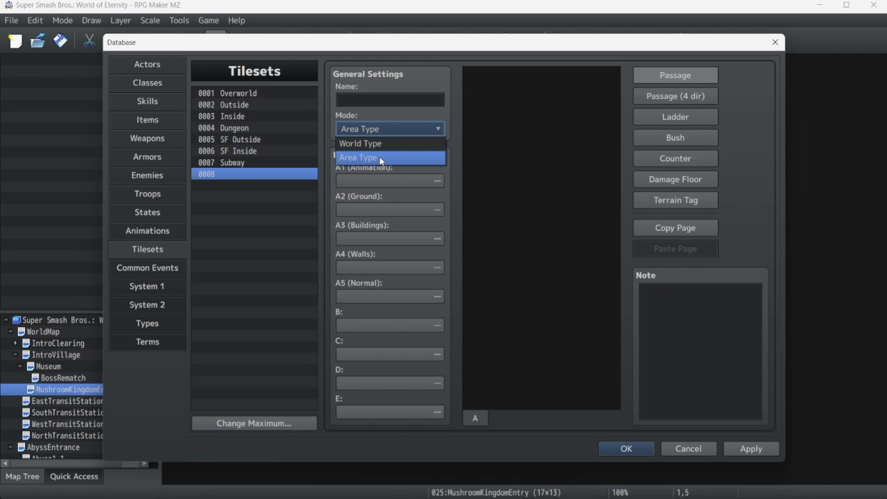
left_click(389, 157)
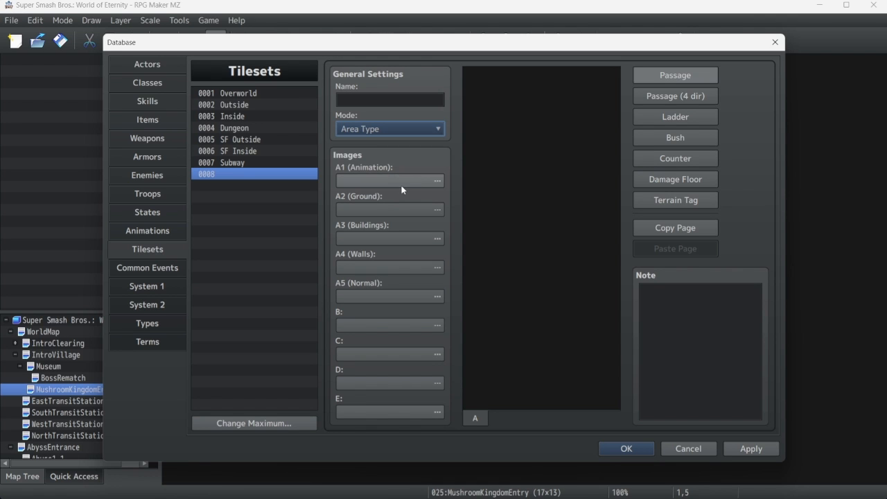
mouse_move(379, 190)
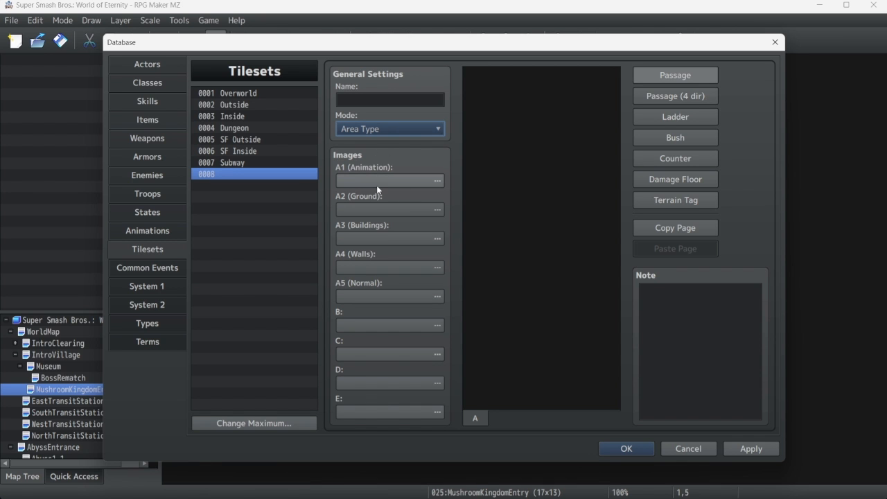
- Choose Dungeon_A1_VS for tileset 0008's A1 (Animation) slot
left_click(437, 181)
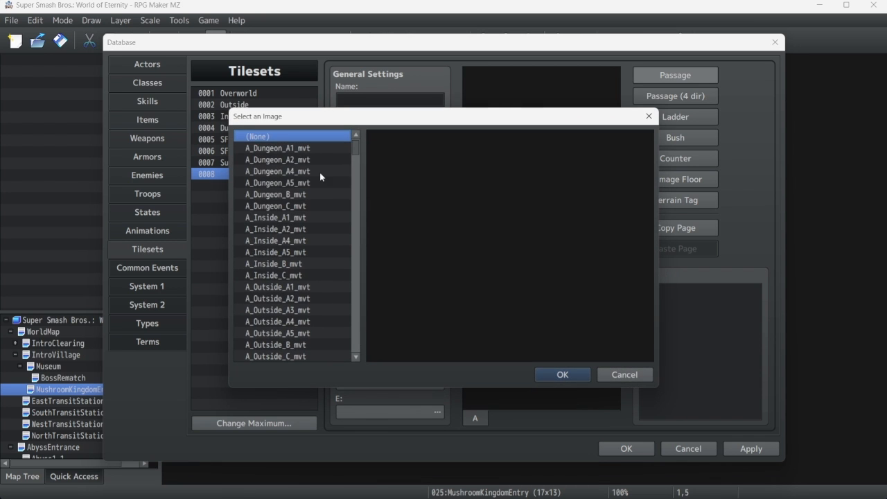
scroll("down", 3)
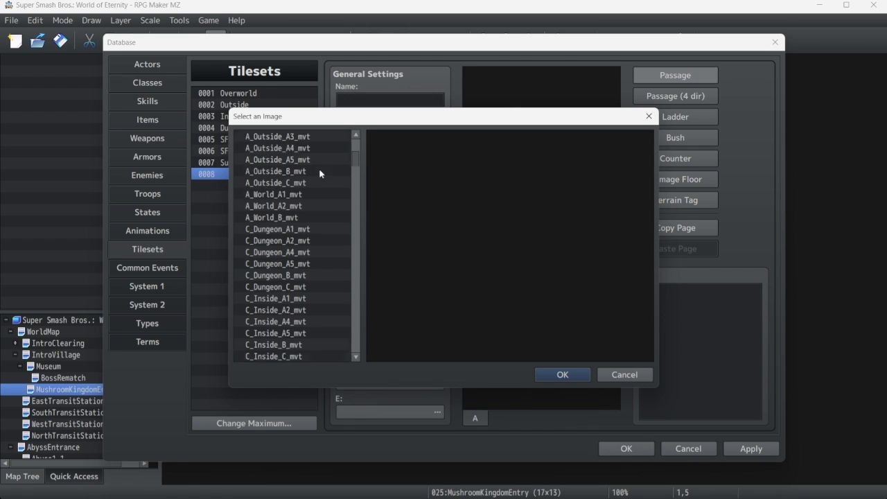
scroll("down", 3)
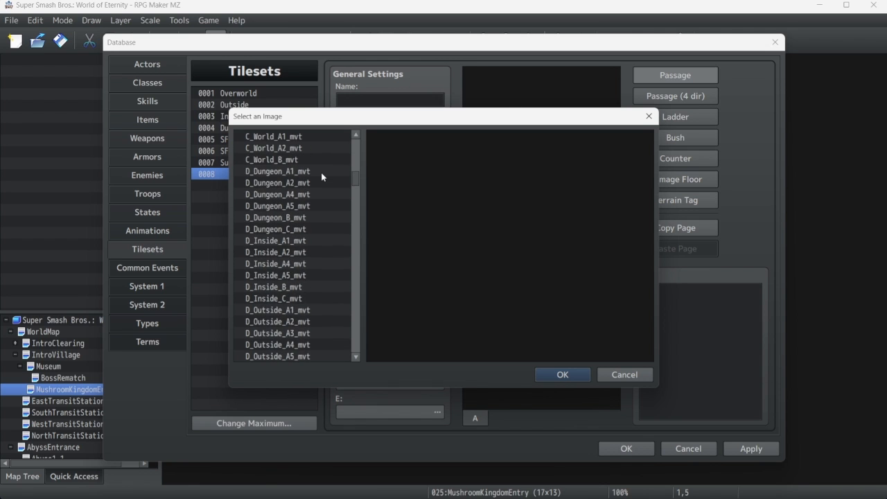
scroll("down", 3)
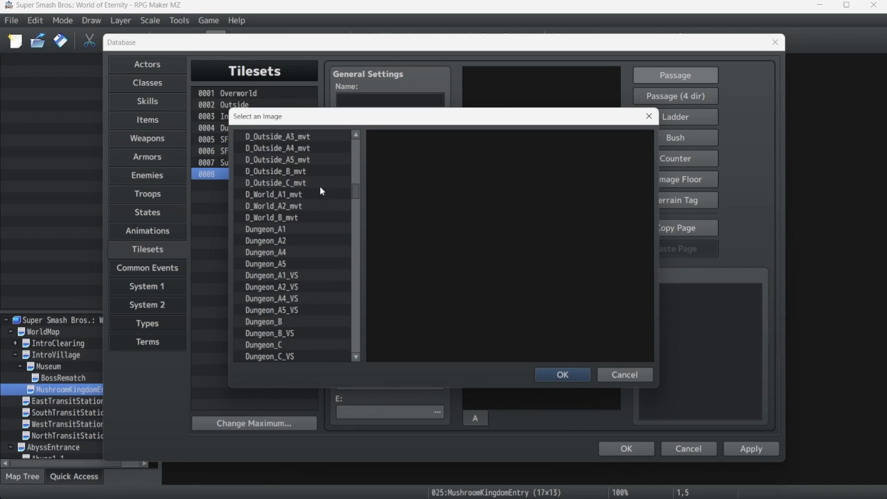
mouse_move(303, 282)
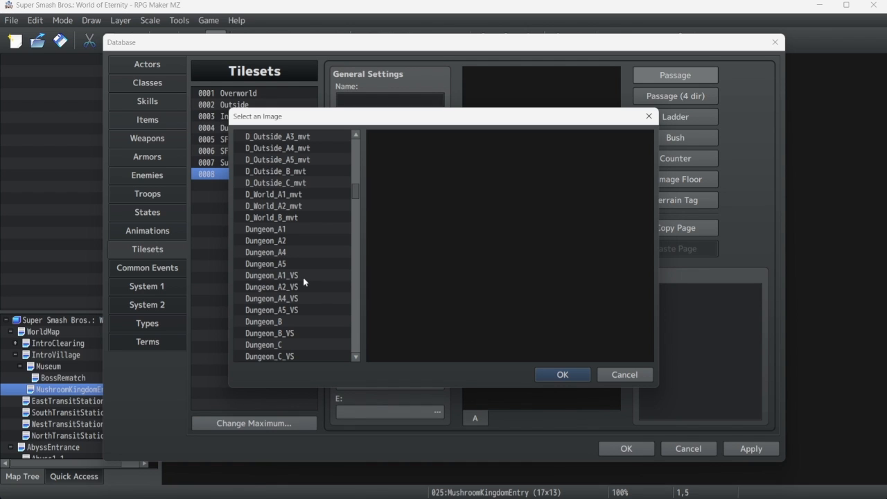
mouse_move(295, 284)
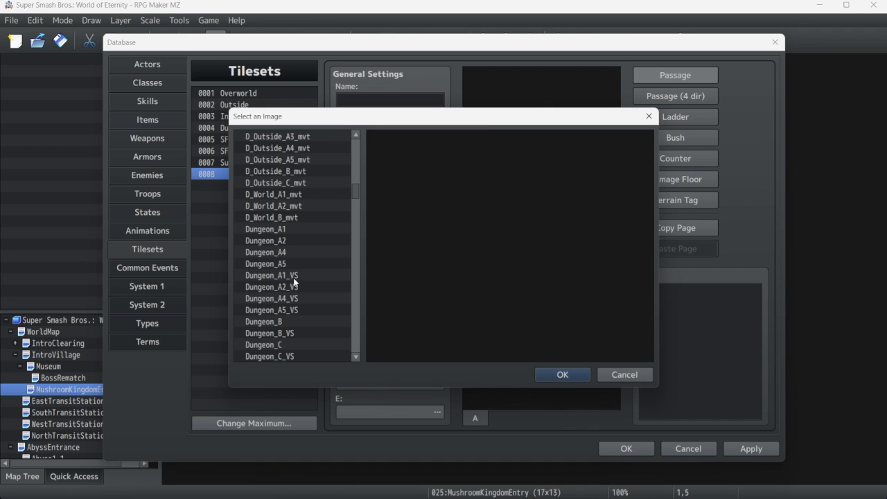
left_click(271, 275)
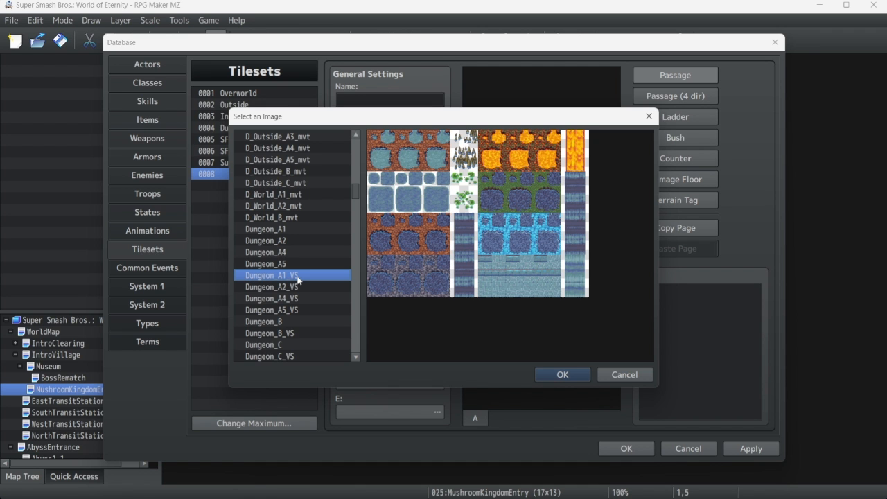
left_click(562, 374)
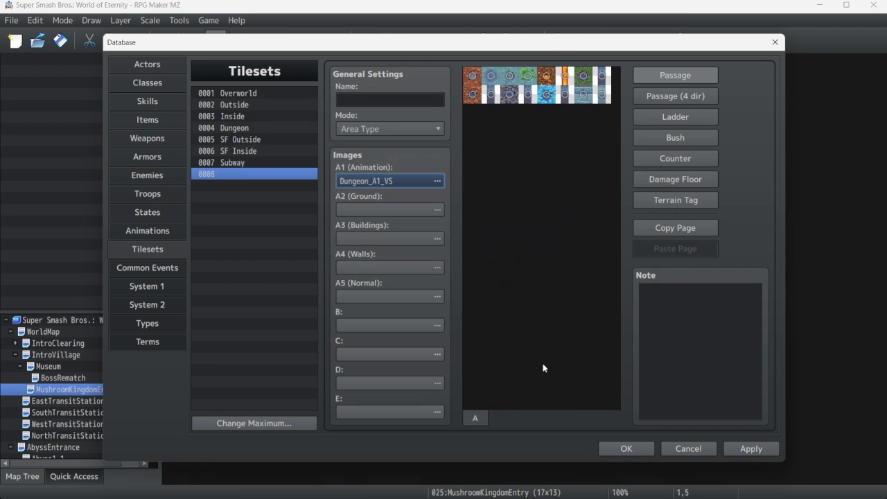
left_click(385, 209)
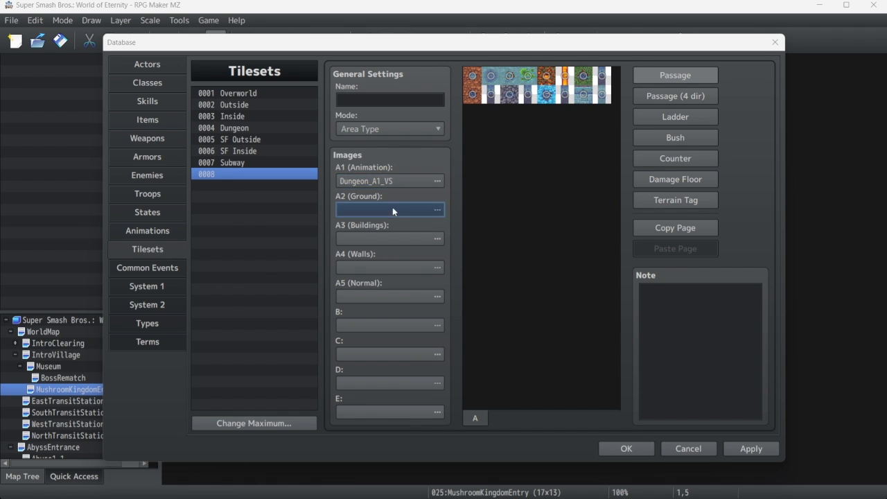
- Set tileset 0008's A2 ground image to Dungeon_A2_VS
left_click(436, 210)
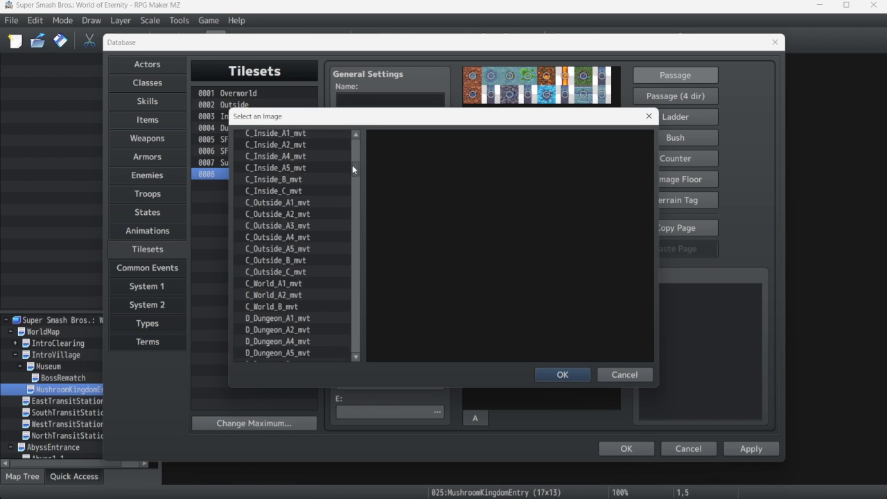
scroll("down", 3)
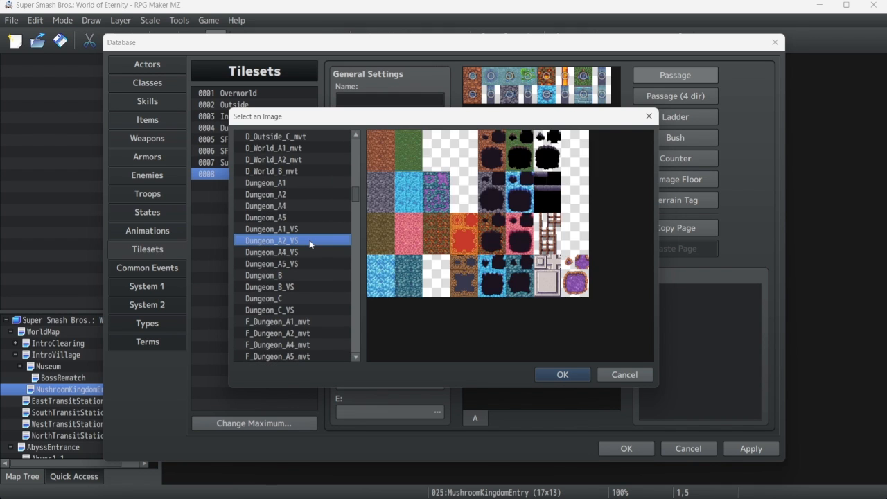
left_click(562, 374)
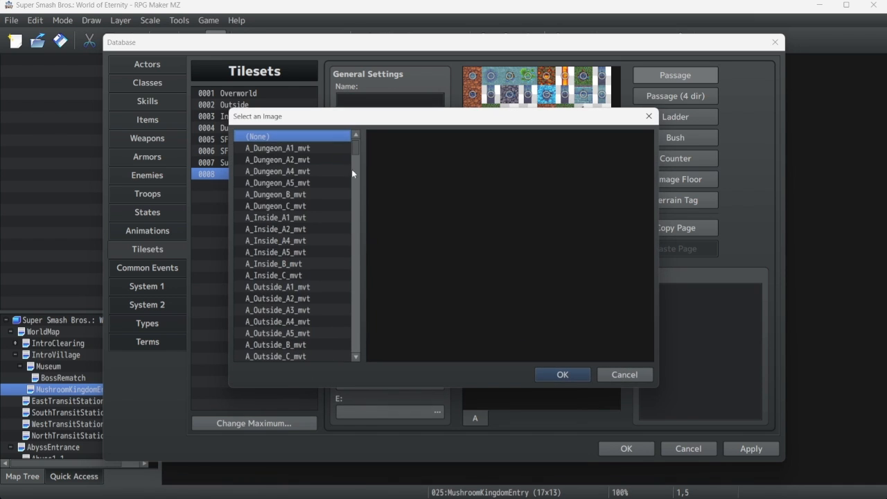
scroll("down", 3)
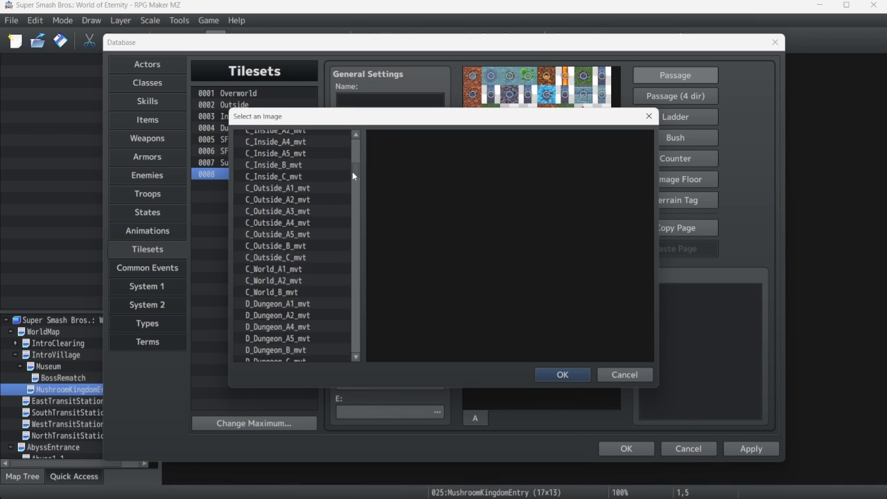
left_click(271, 284)
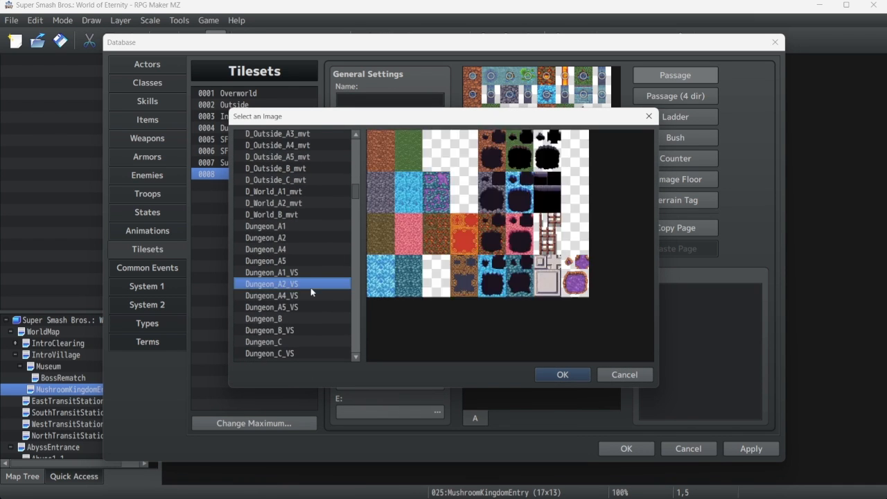
- Set the A4 wall image to Dungeon_A4_VS
left_click(271, 295)
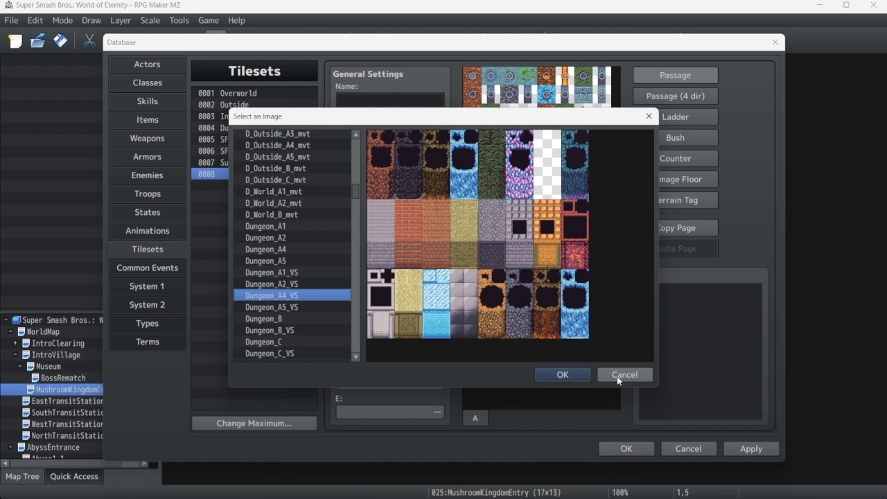
left_click(623, 374)
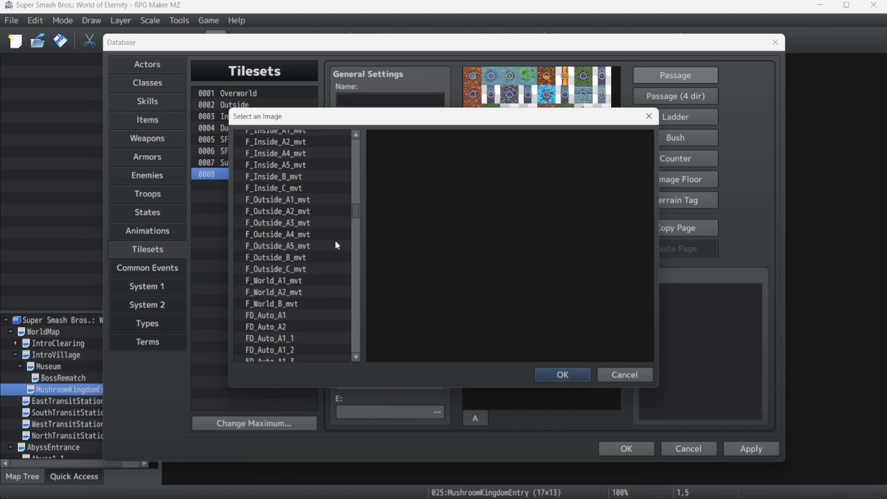
scroll("down", 3)
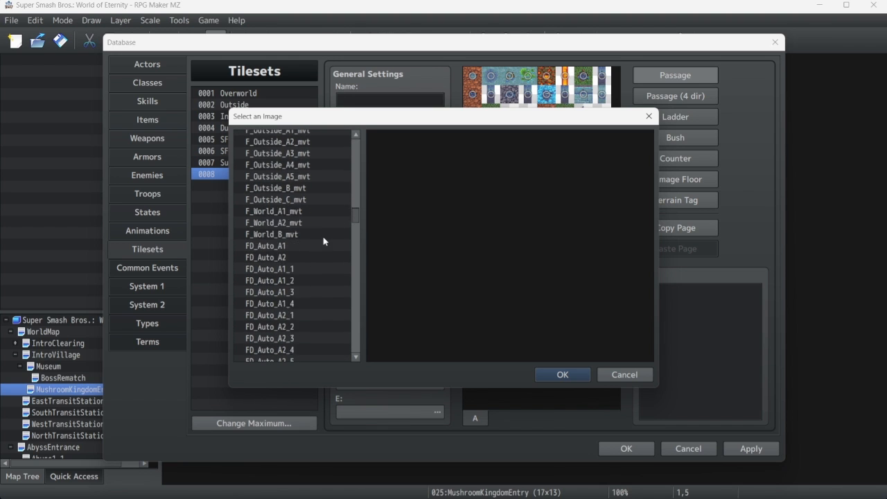
scroll("up", 3)
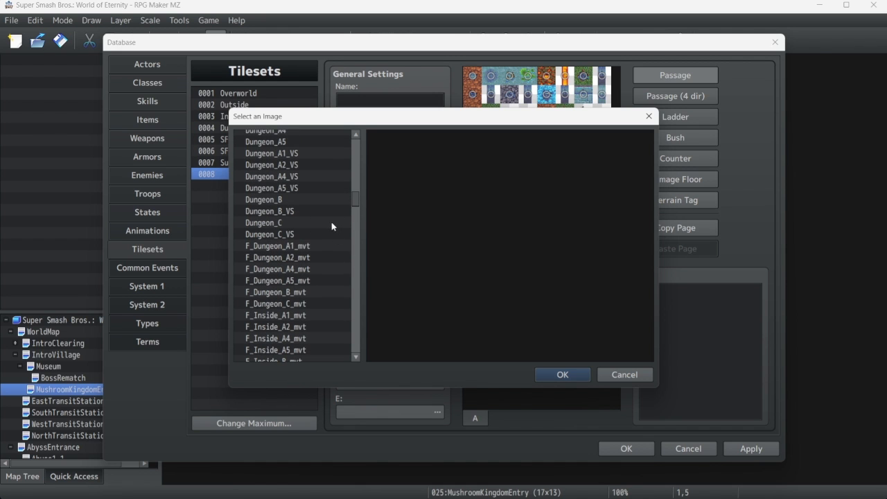
left_click(271, 176)
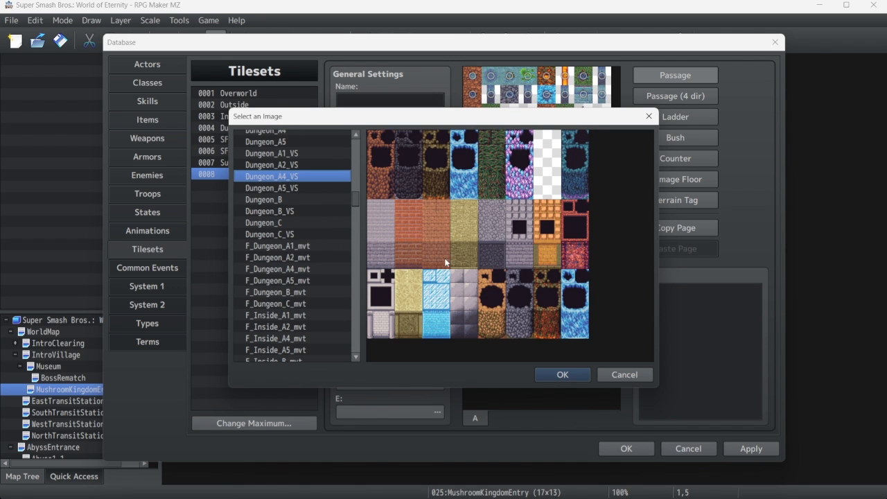
left_click(562, 374)
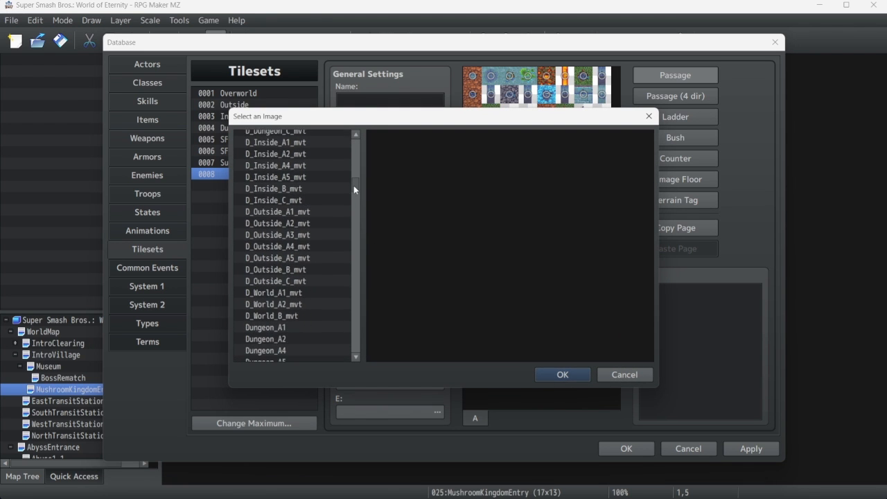
- Browse the image list for the A5 normal image, Dungeon_A5_VS
scroll("down", 3)
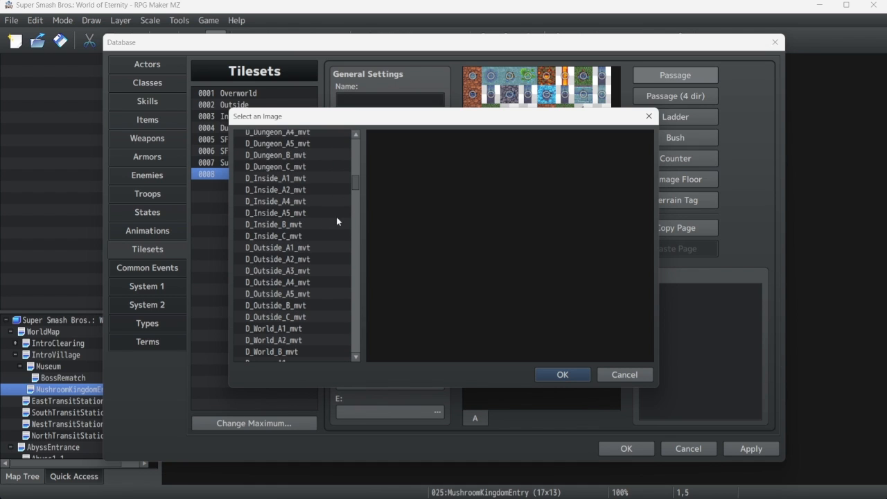
mouse_move(313, 267)
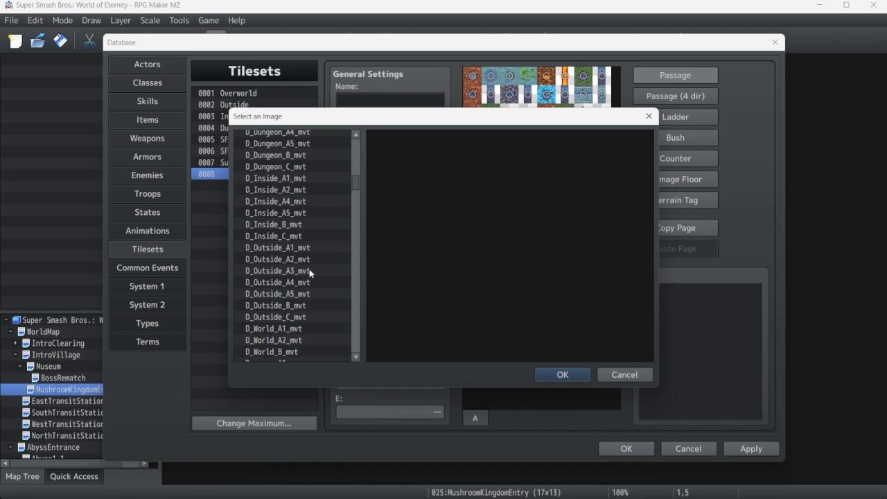
scroll("up", 3)
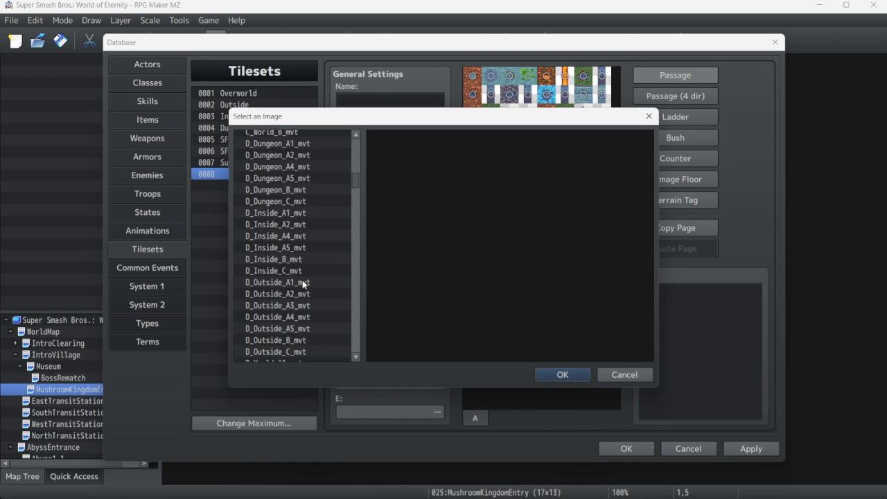
scroll("down", 3)
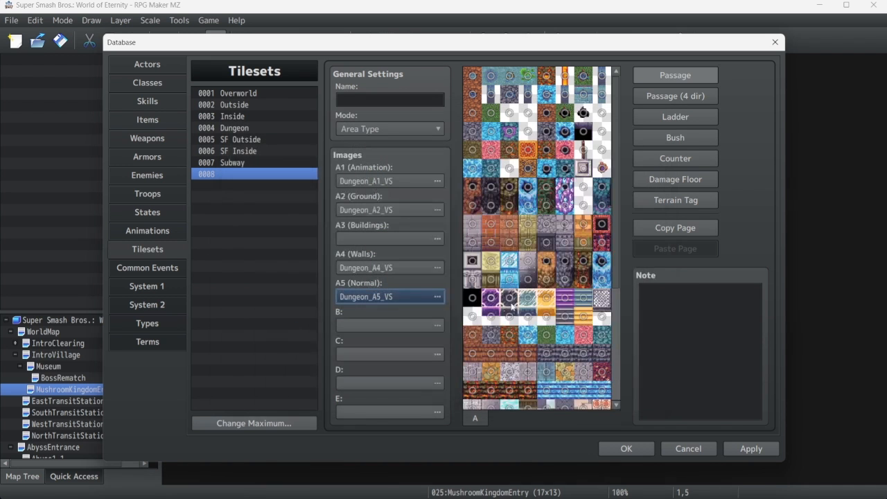
scroll("down", 3)
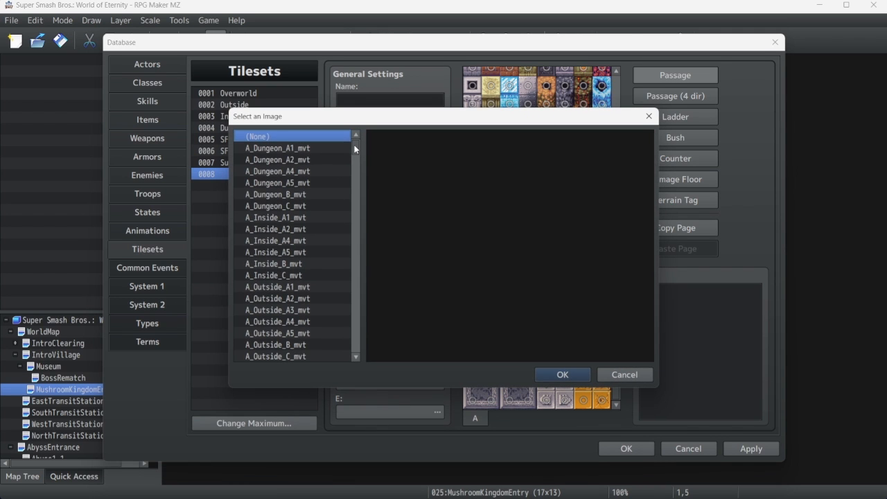
- Fill slot B with Dungeon_B_VS and slot C with Dungeon_C_VS
scroll("down", 3)
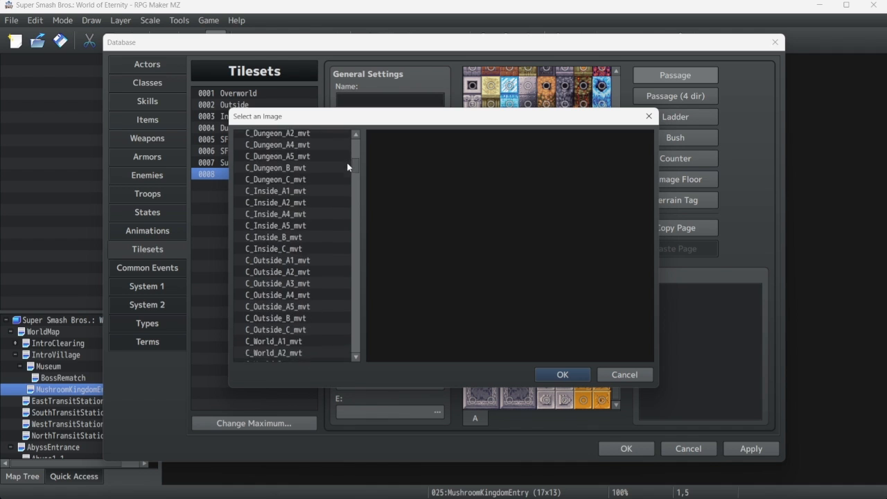
scroll("up", 3)
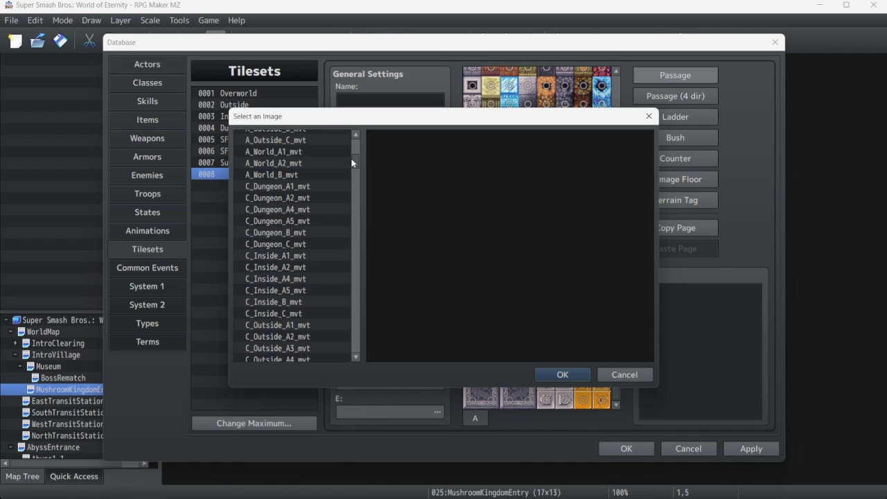
scroll("down", 3)
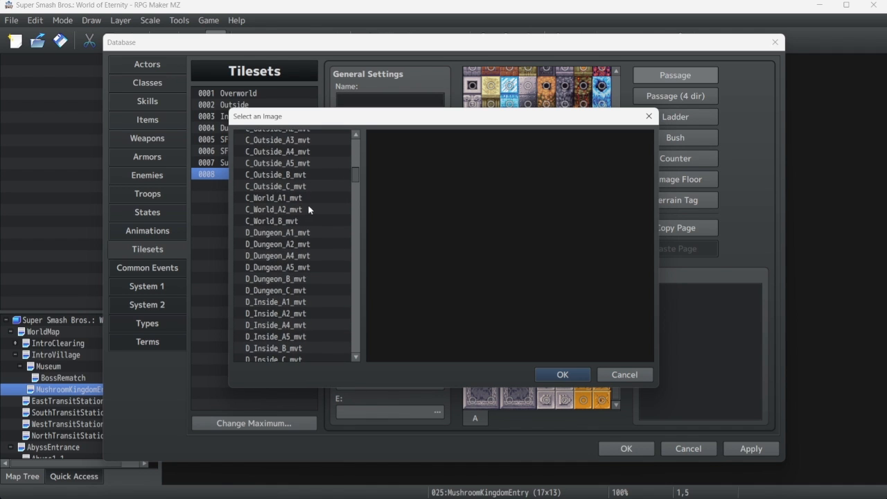
scroll("down", 3)
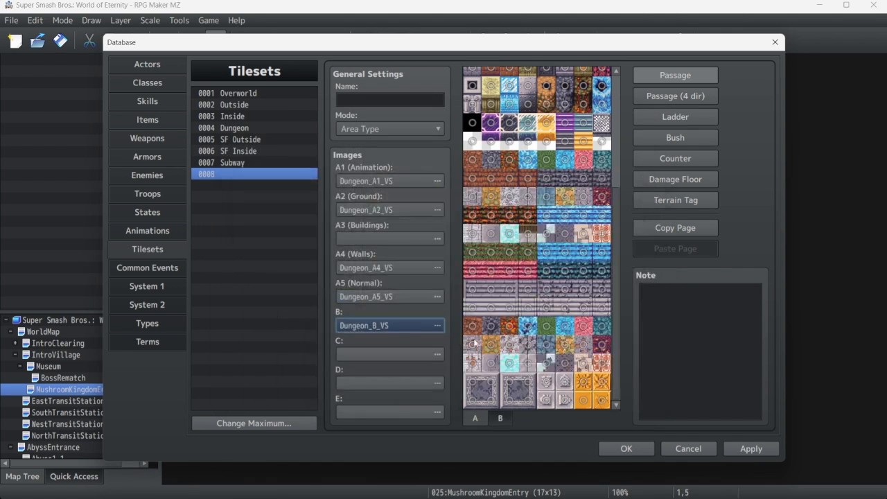
left_click(436, 325)
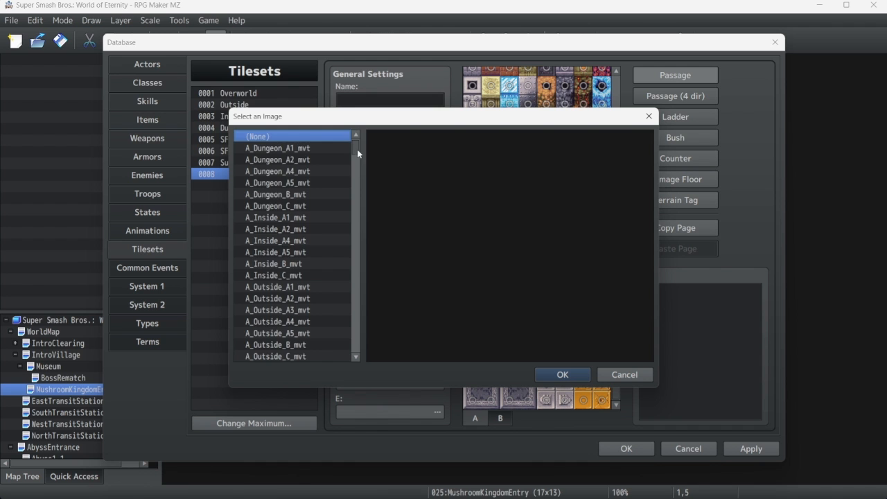
scroll("down", 3)
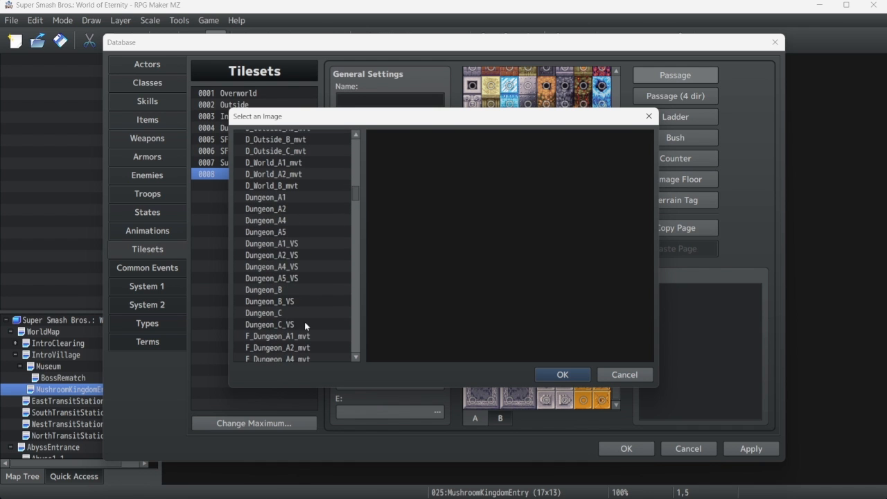
left_click(562, 374)
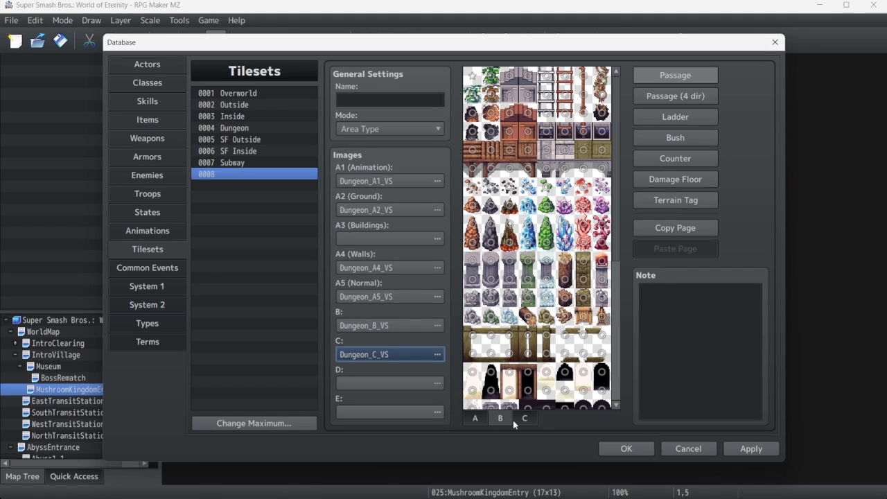
mouse_move(632, 88)
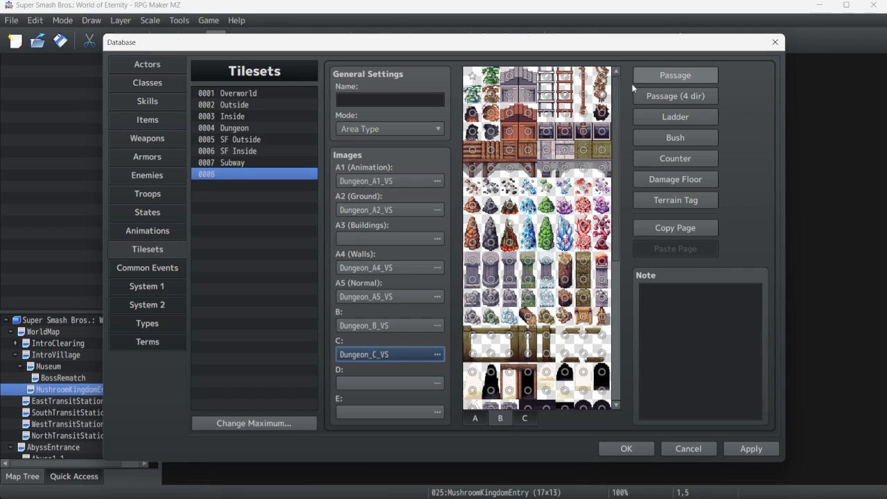
mouse_move(682, 80)
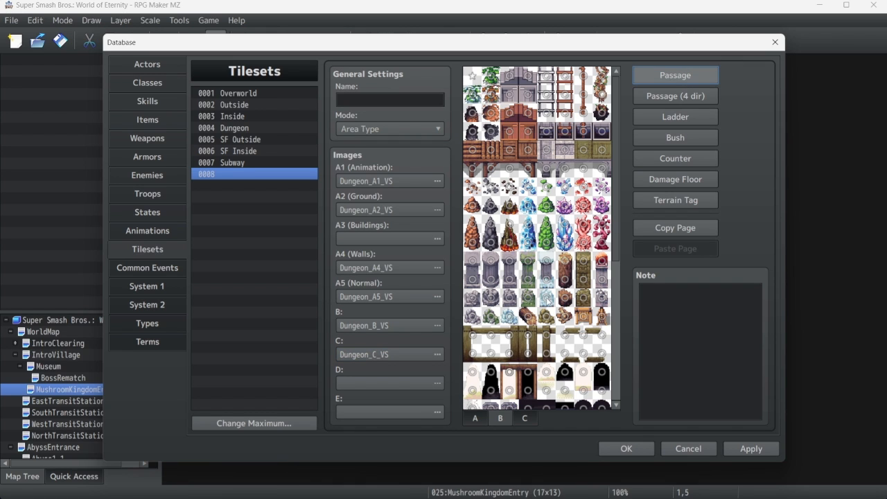
mouse_move(630, 115)
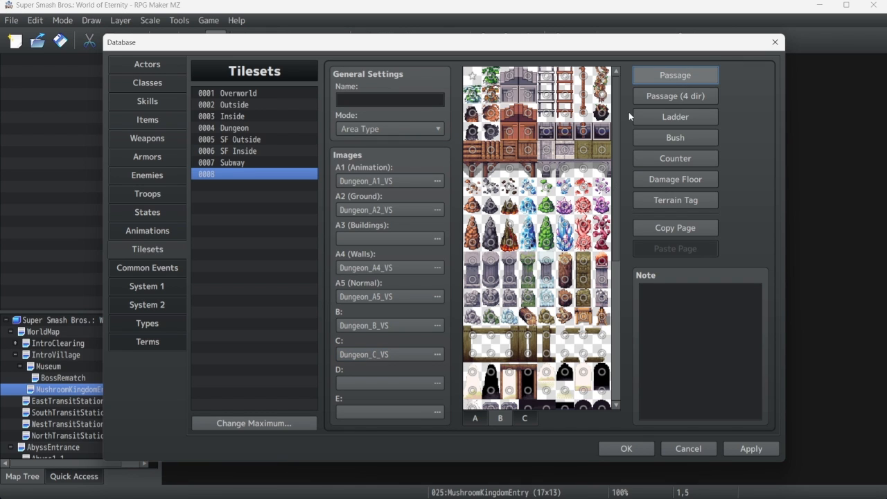
mouse_move(674, 75)
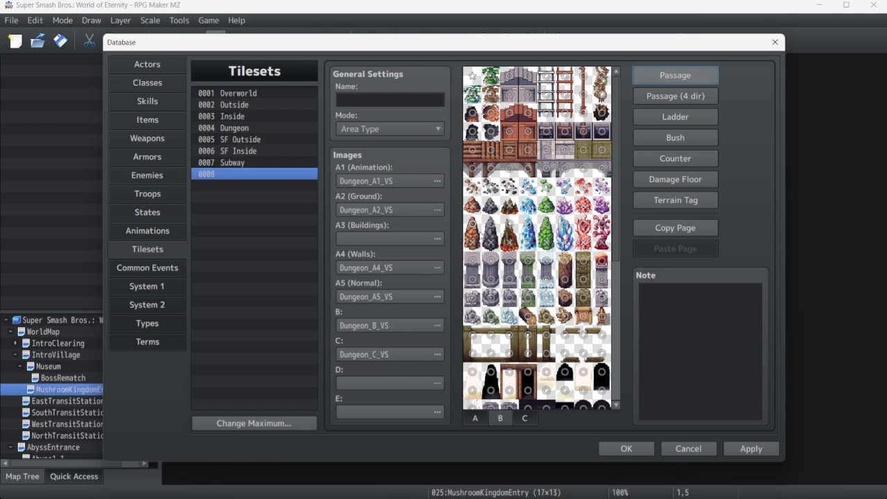
mouse_move(454, 224)
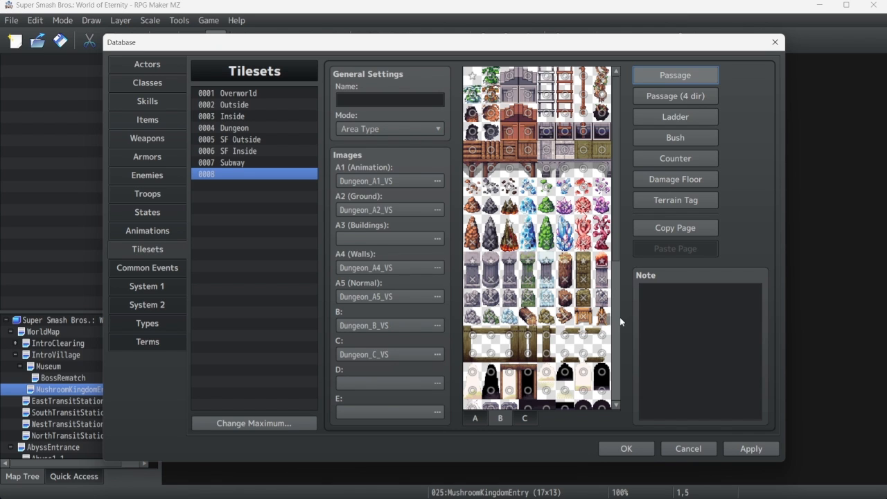
scroll("down", 3)
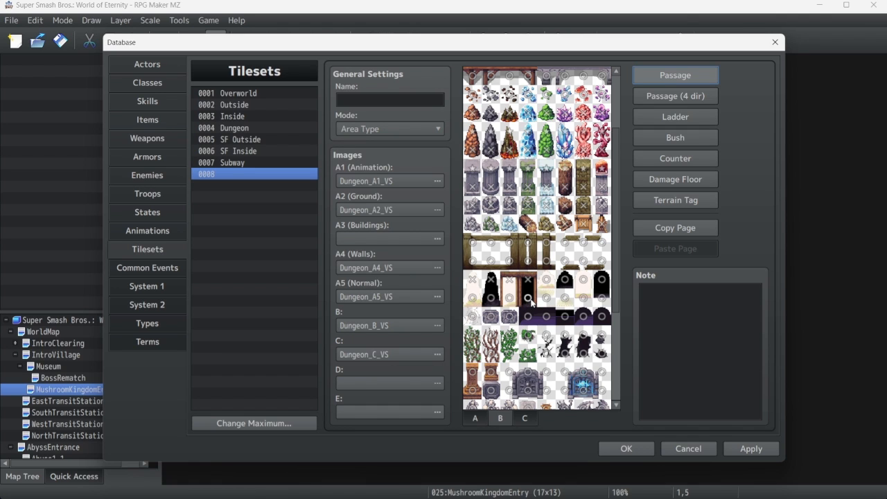
scroll("down", 3)
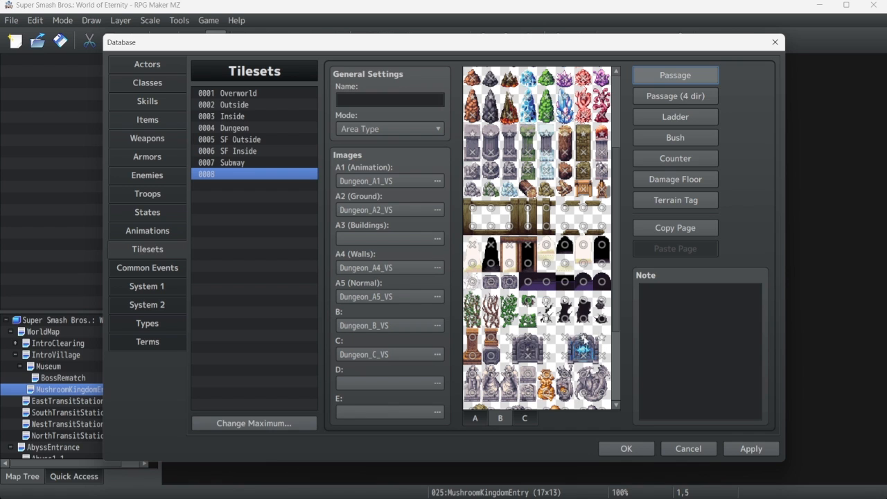
mouse_move(675, 95)
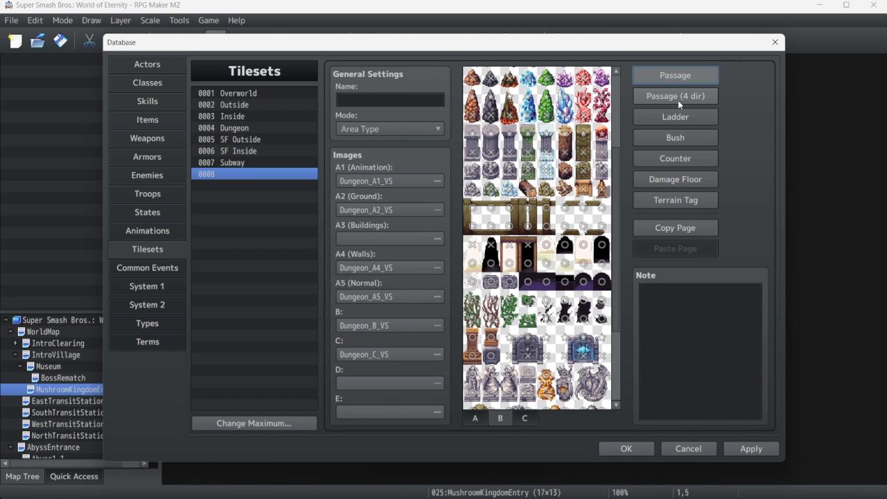
- Check four-direction passage arrows on tileset 0008's B and C pages, then restore standard passage
left_click(675, 96)
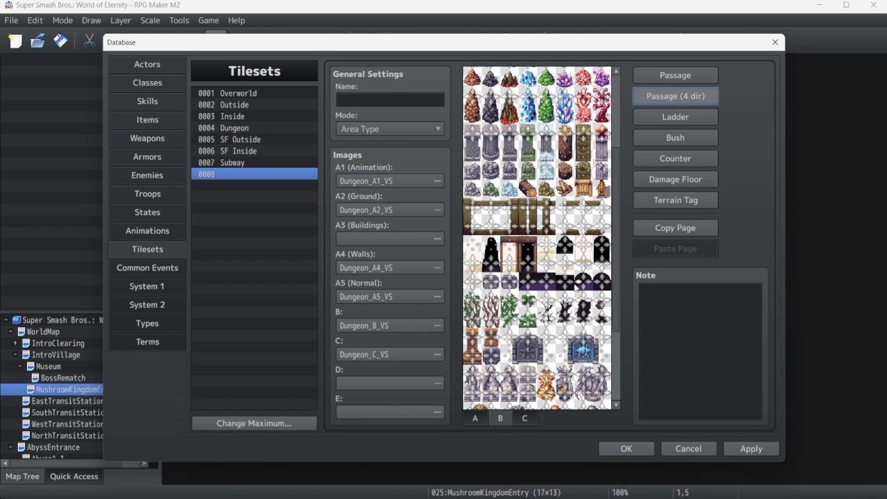
scroll("down", 3)
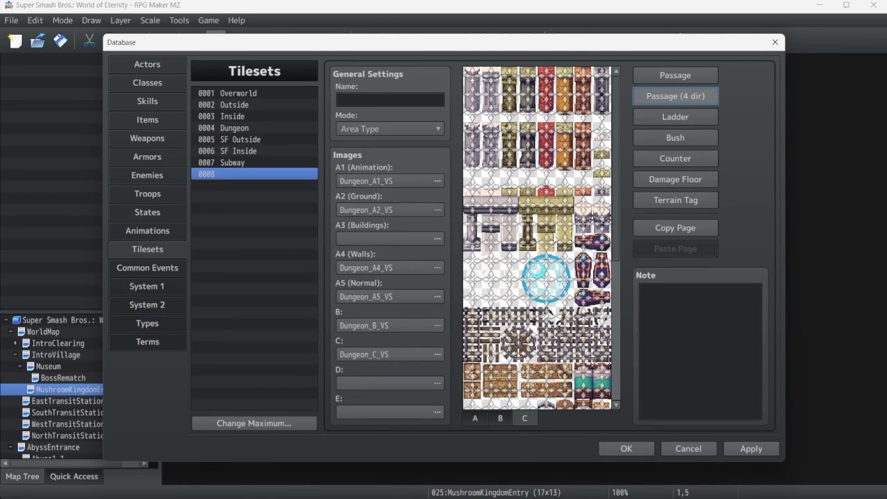
scroll("down", 3)
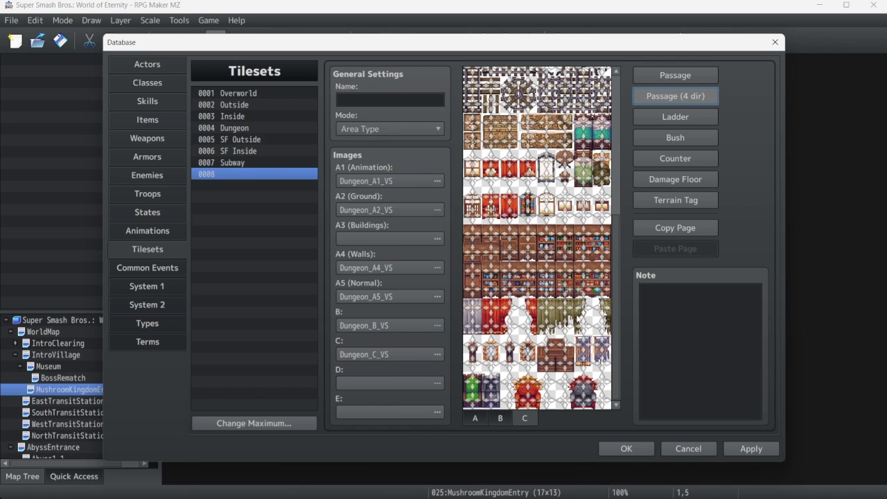
mouse_move(657, 112)
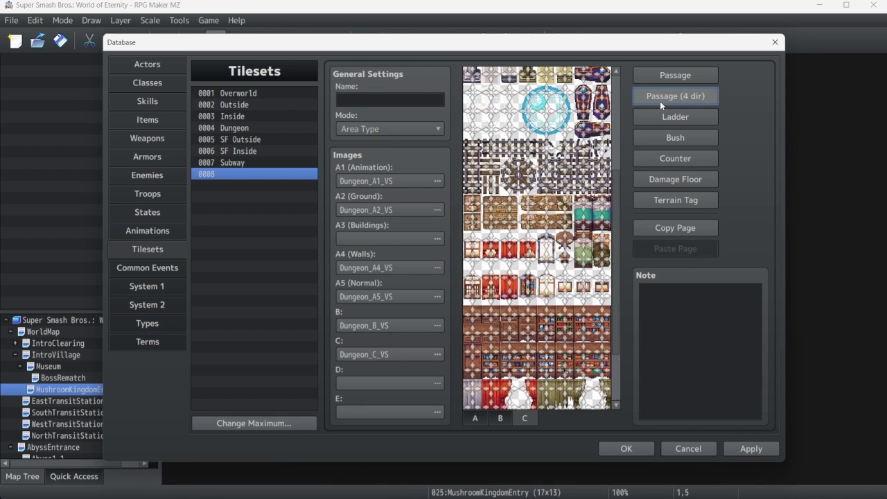
mouse_move(675, 96)
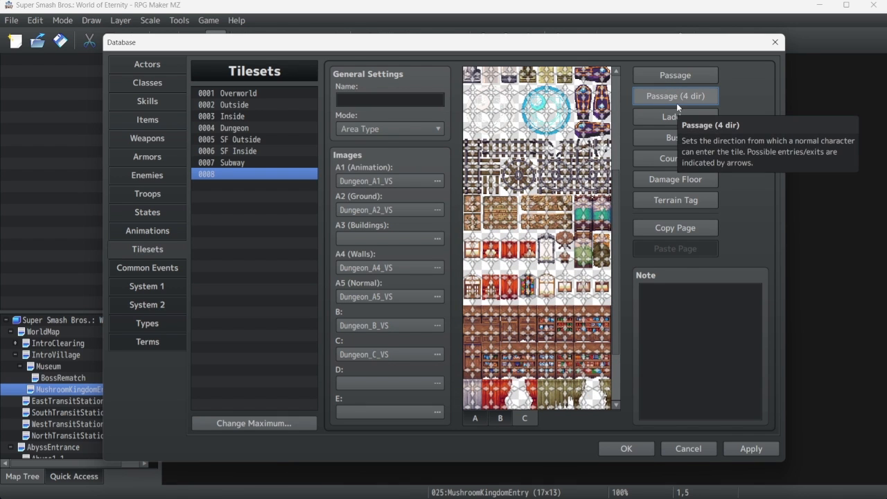
mouse_move(672, 107)
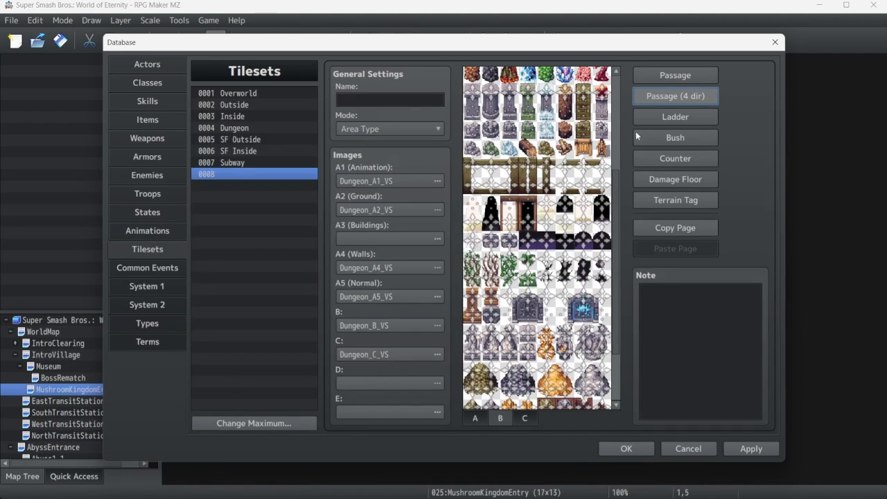
left_click(674, 75)
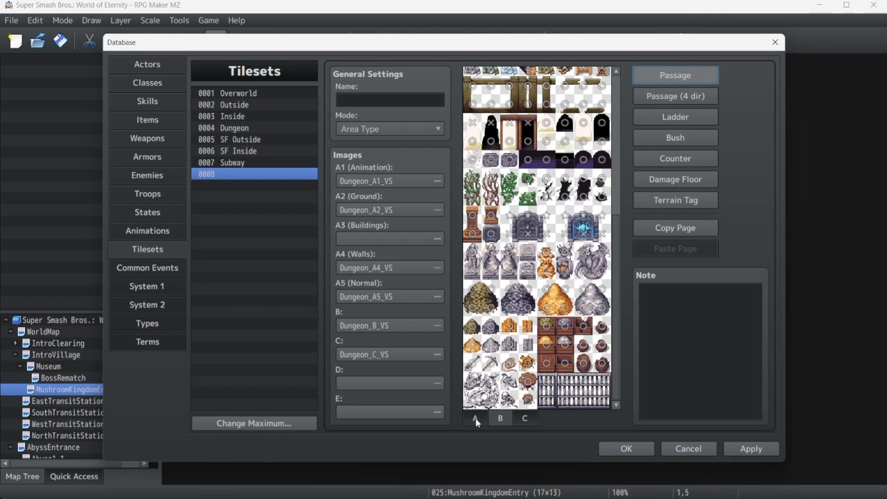
- Check tab A's ground and wall tiles for four-direction passage, then switch to Ladder view
left_click(476, 418)
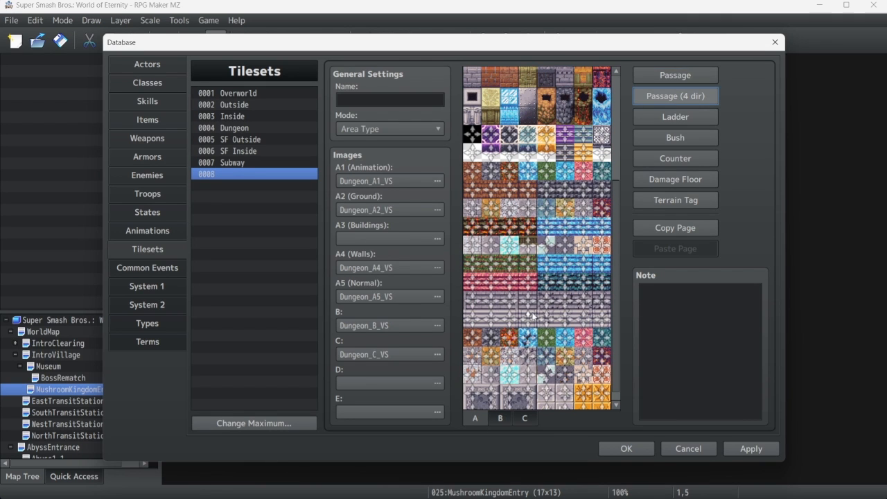
mouse_move(527, 322)
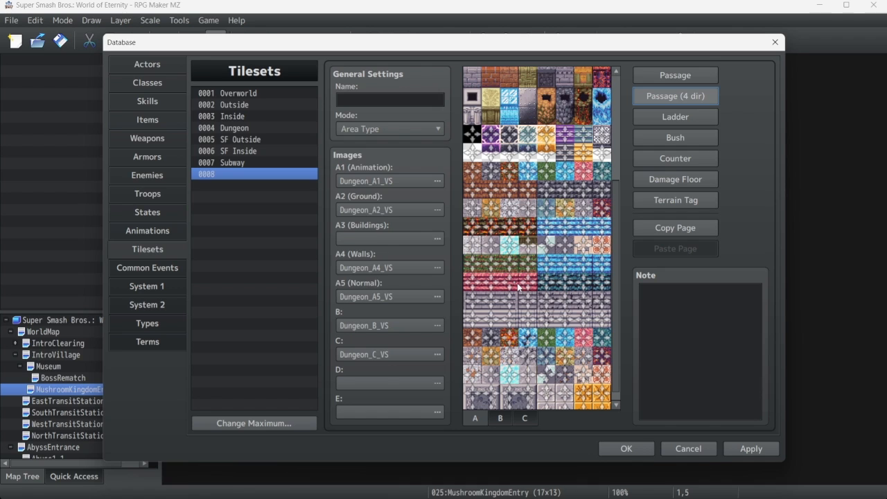
mouse_move(472, 324)
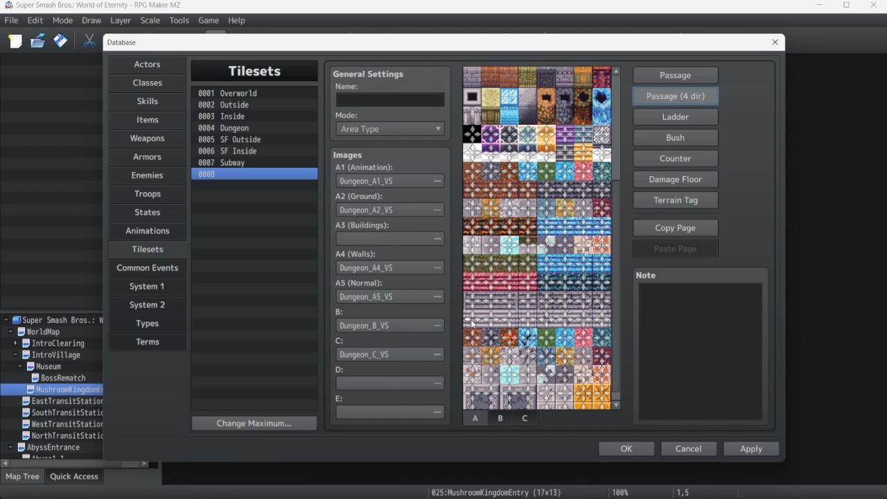
mouse_move(468, 282)
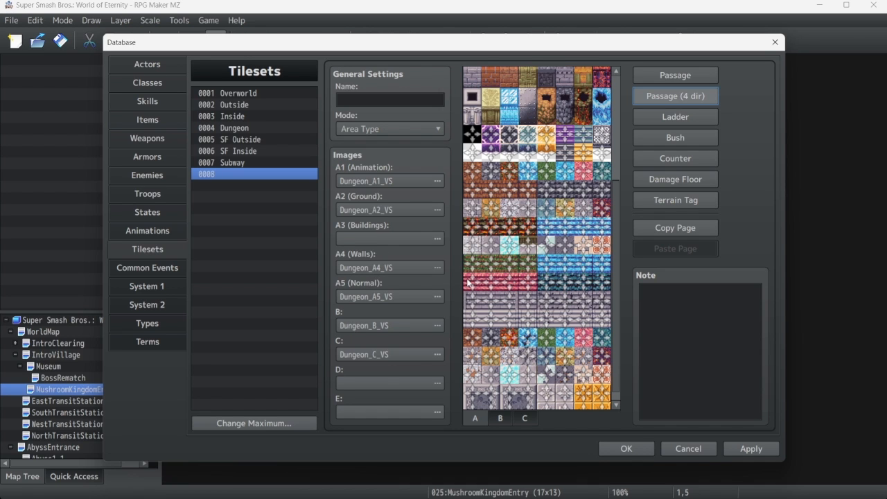
mouse_move(516, 270)
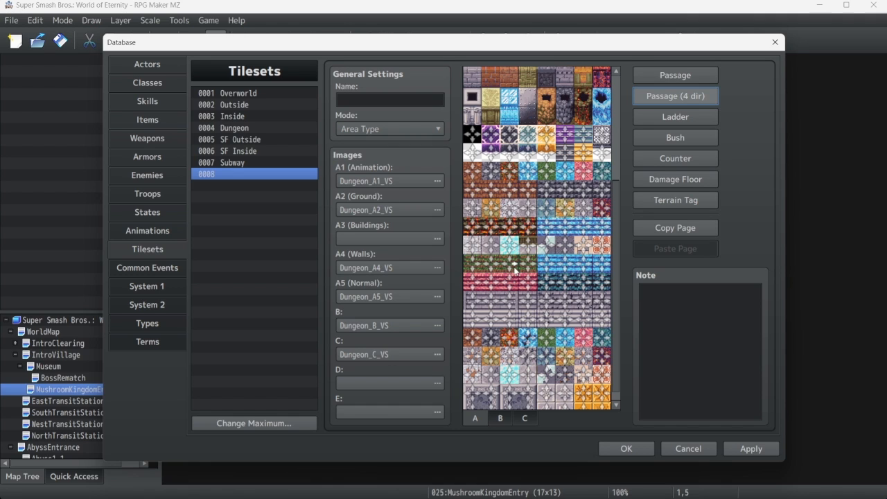
mouse_move(542, 285)
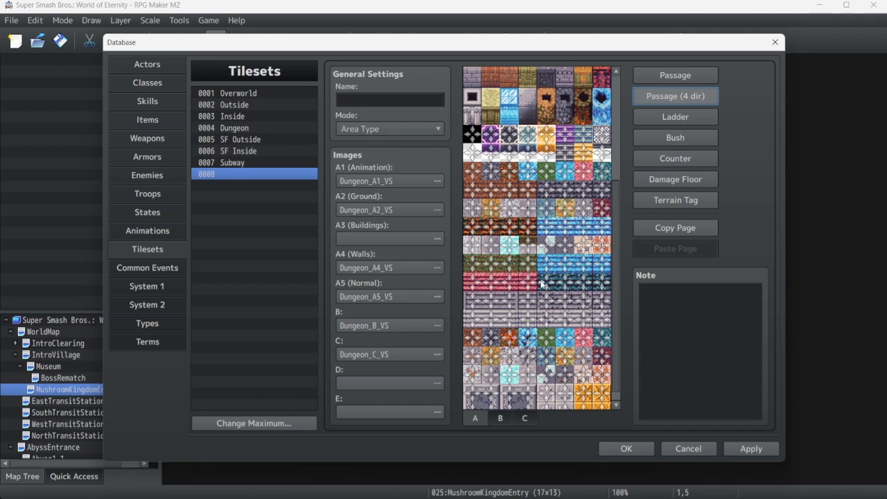
mouse_move(554, 329)
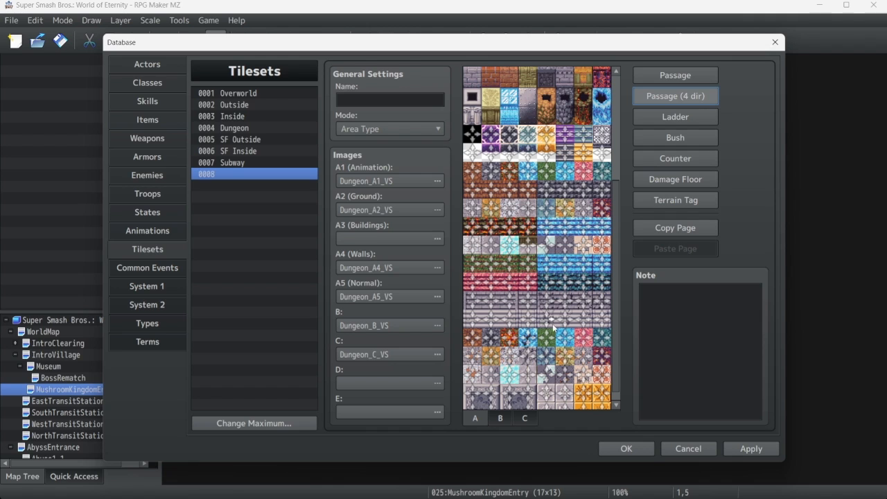
mouse_move(591, 305)
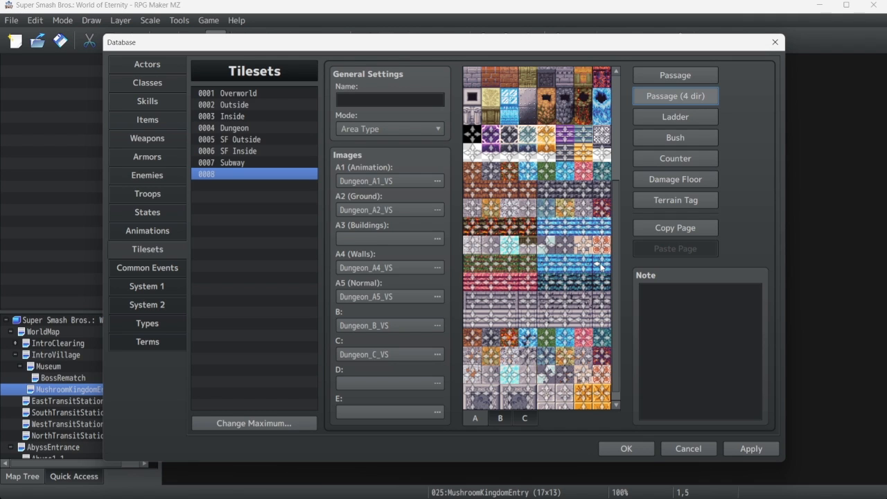
mouse_move(524, 265)
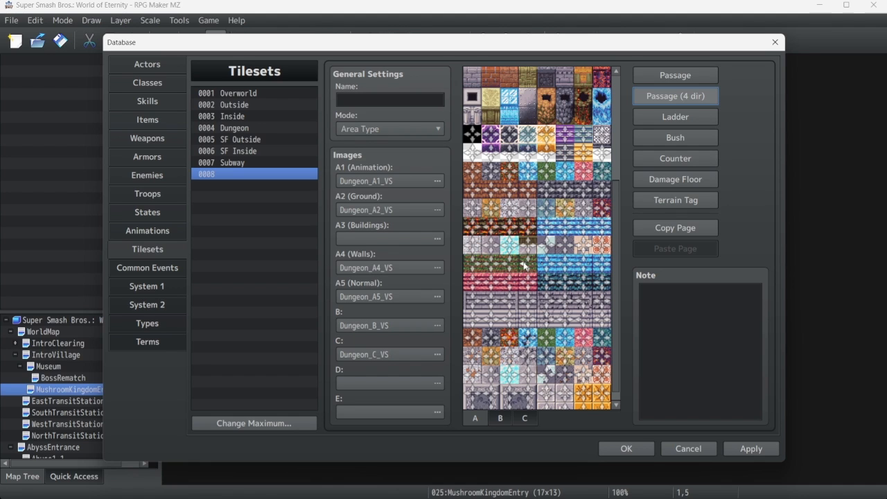
mouse_move(537, 284)
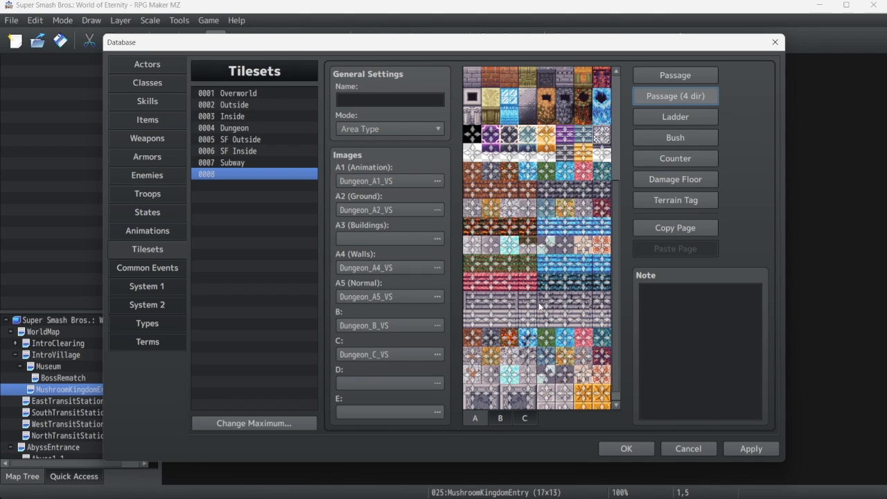
mouse_move(600, 322)
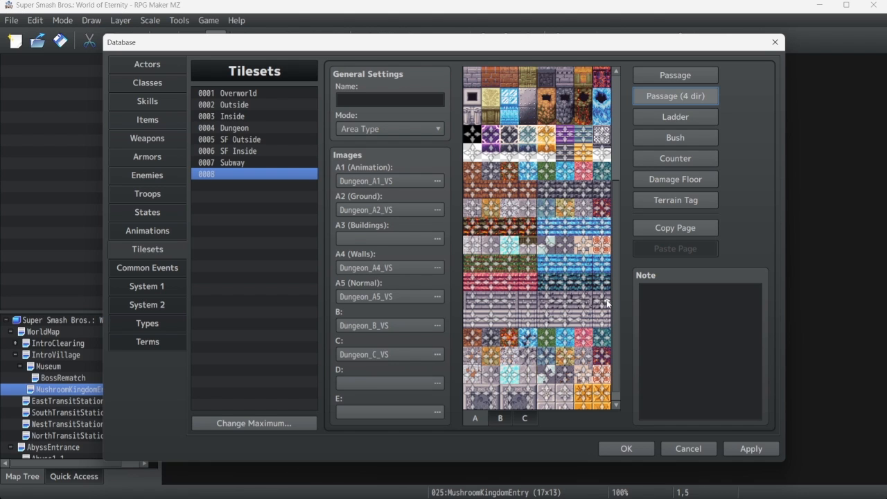
mouse_move(599, 295)
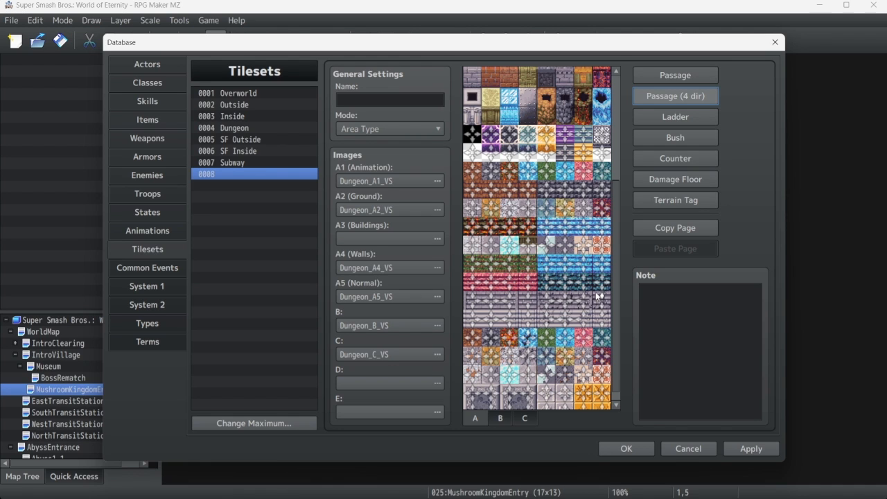
mouse_move(607, 269)
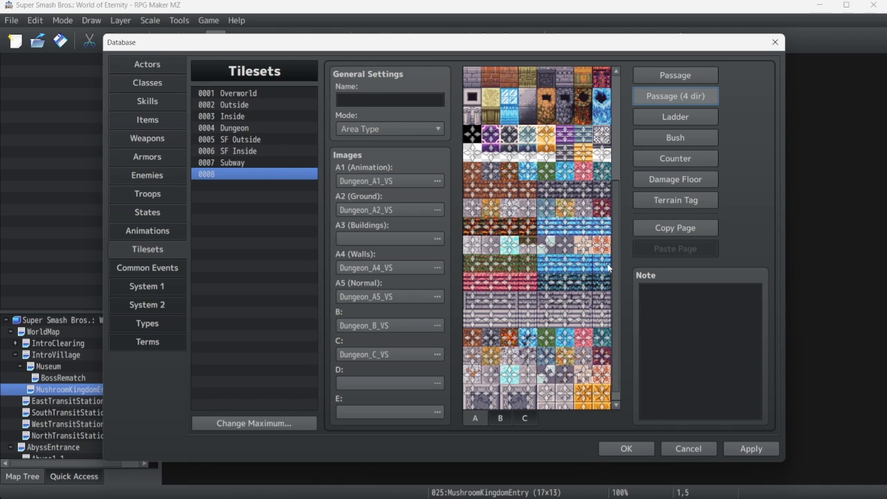
mouse_move(631, 252)
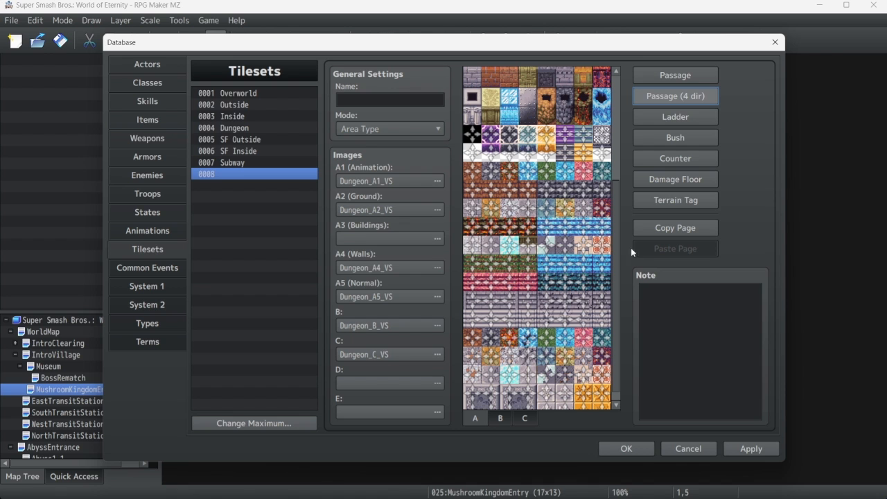
left_click(674, 117)
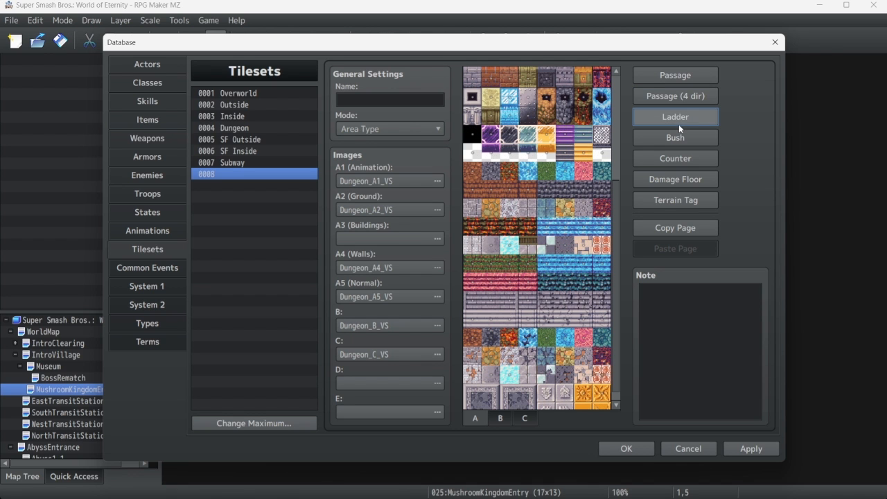
- View ladder flags on tileset 0008's B tiles, then show the bush flags
left_click(499, 418)
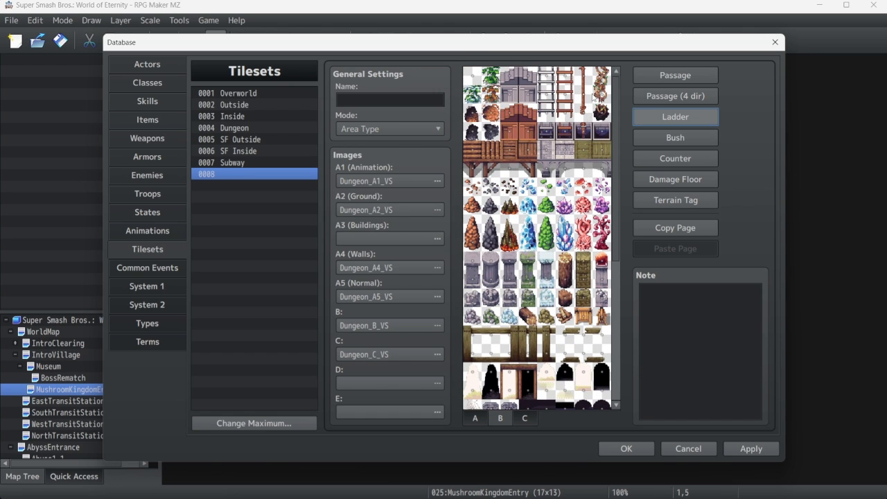
mouse_move(586, 113)
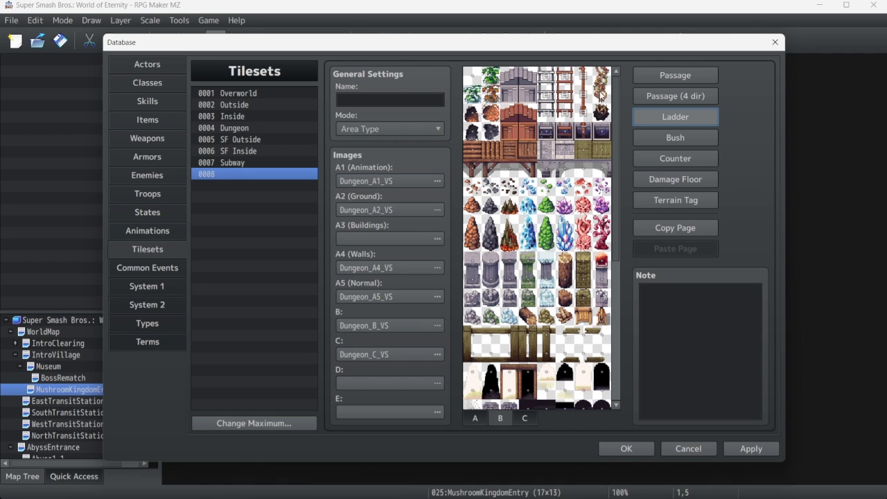
mouse_move(621, 262)
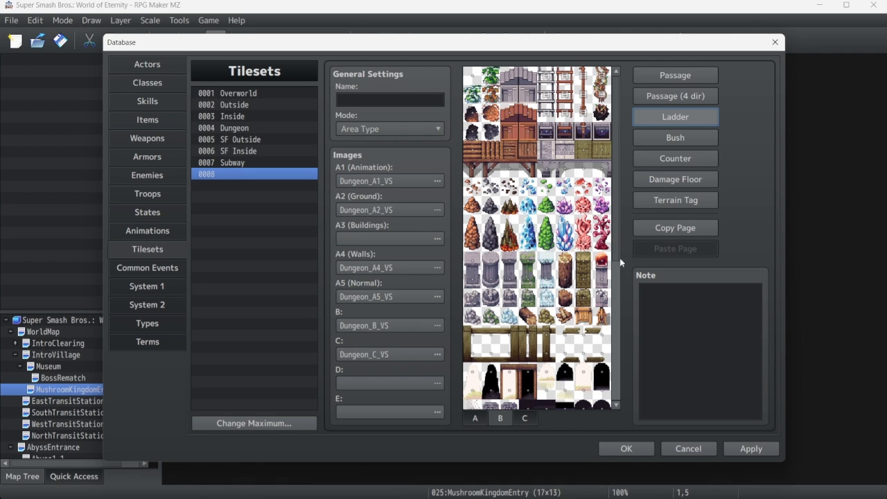
mouse_move(597, 385)
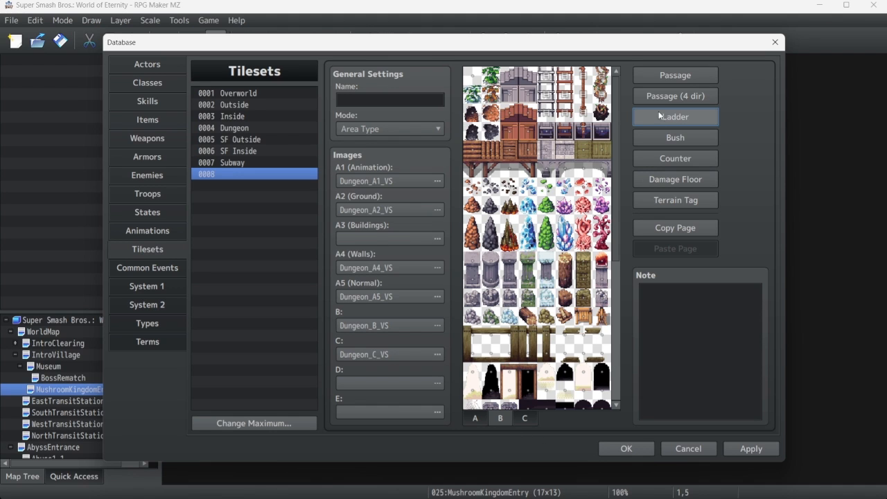
left_click(674, 137)
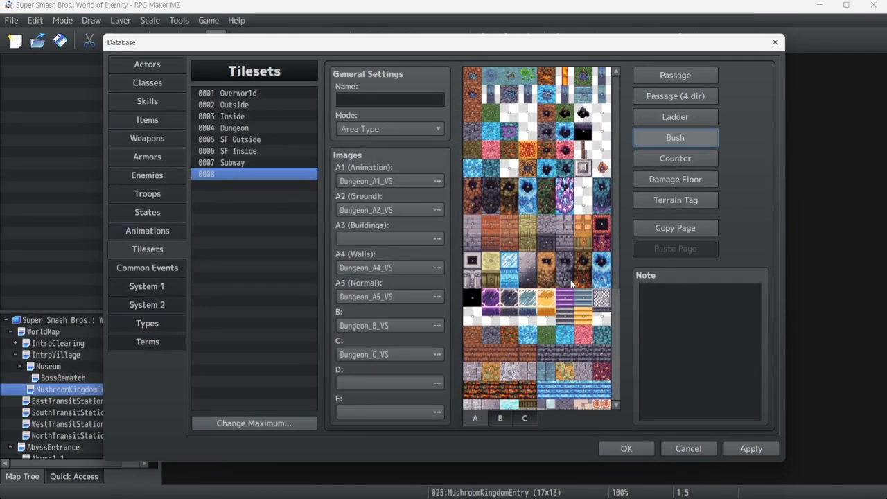
mouse_move(581, 248)
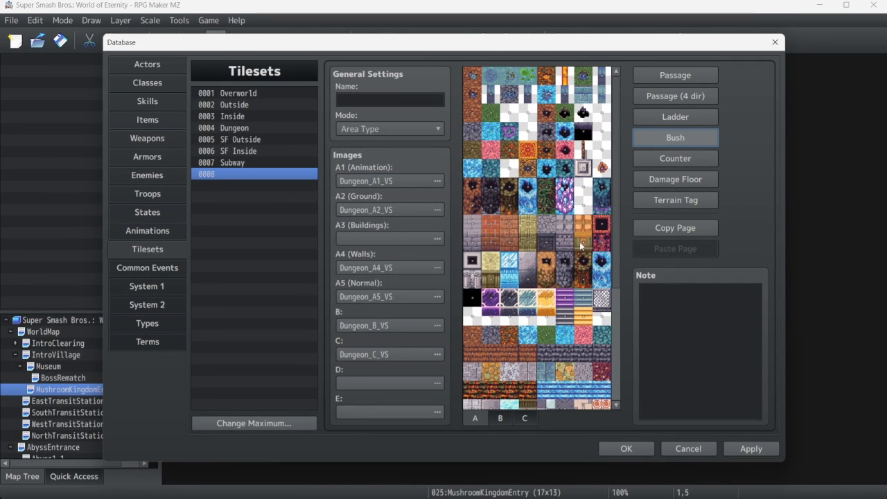
mouse_move(547, 201)
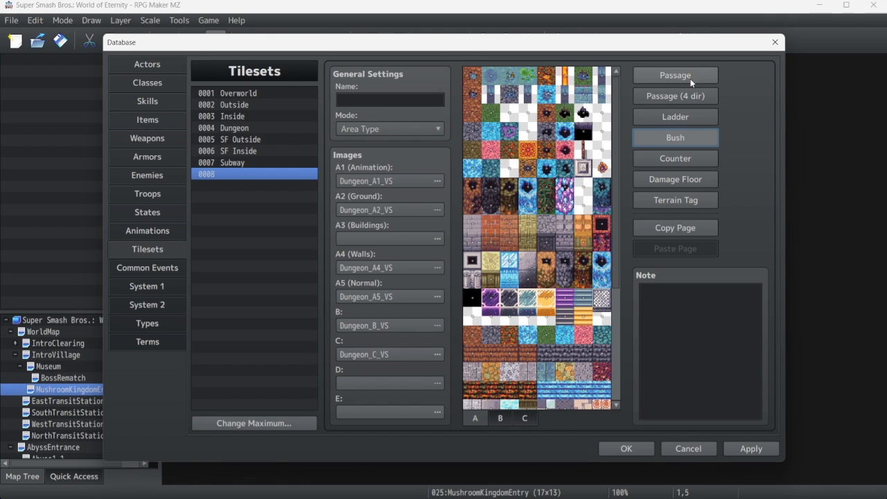
- Cycle the A tiles through Passage and Passage (4 dir), returning to Passage
left_click(675, 75)
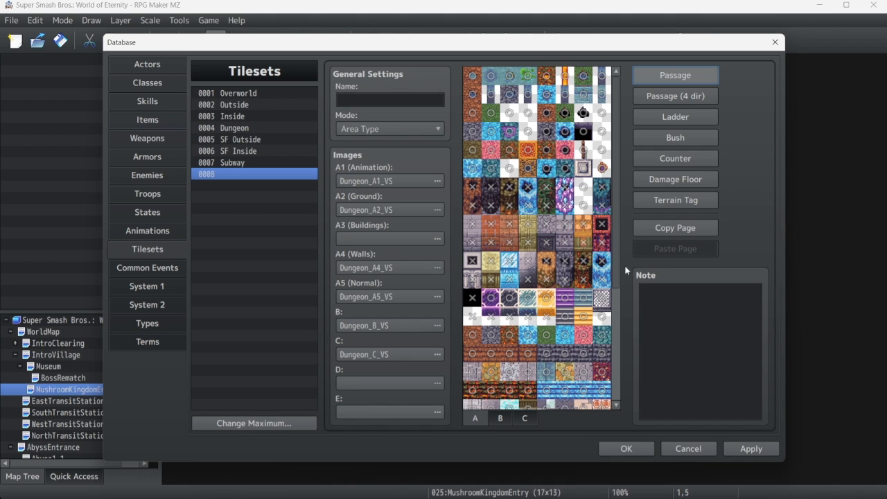
left_click(674, 96)
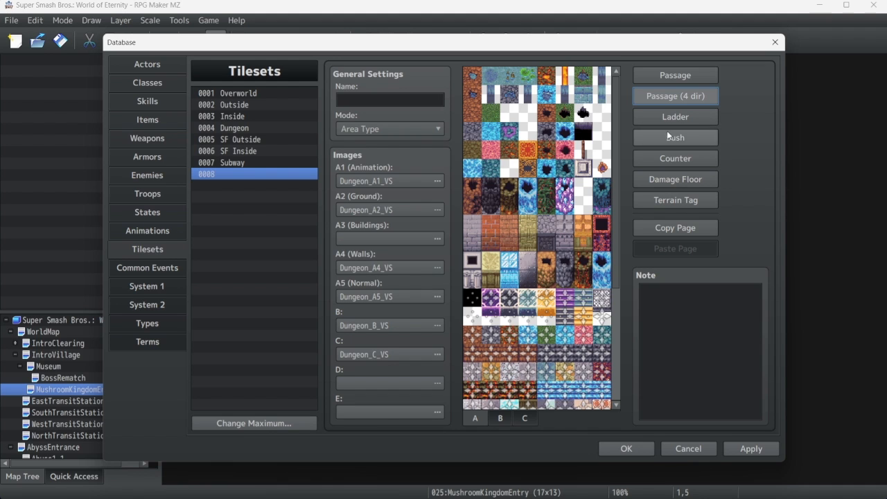
left_click(674, 75)
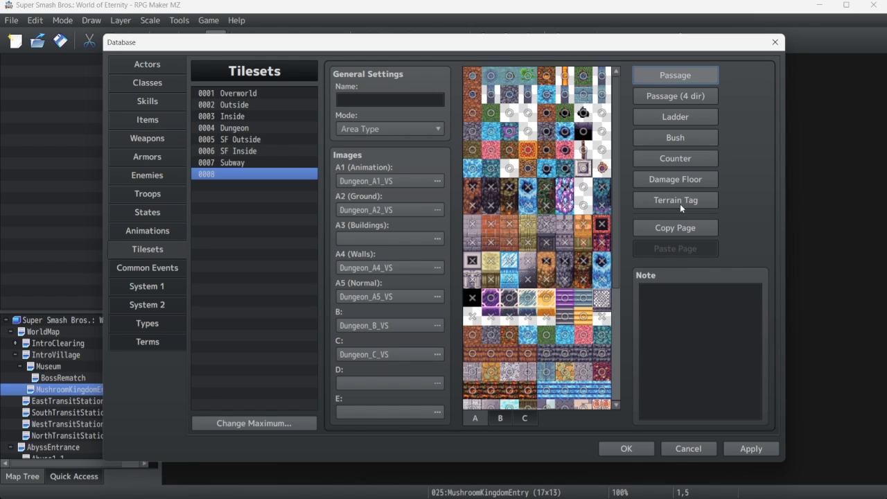
- Display the Counter flags on tileset 0008's A tiles
left_click(675, 158)
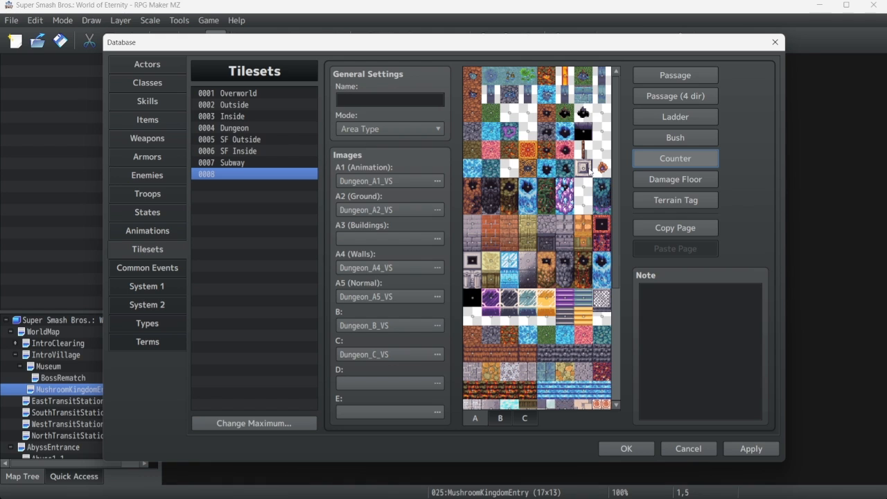
mouse_move(675, 158)
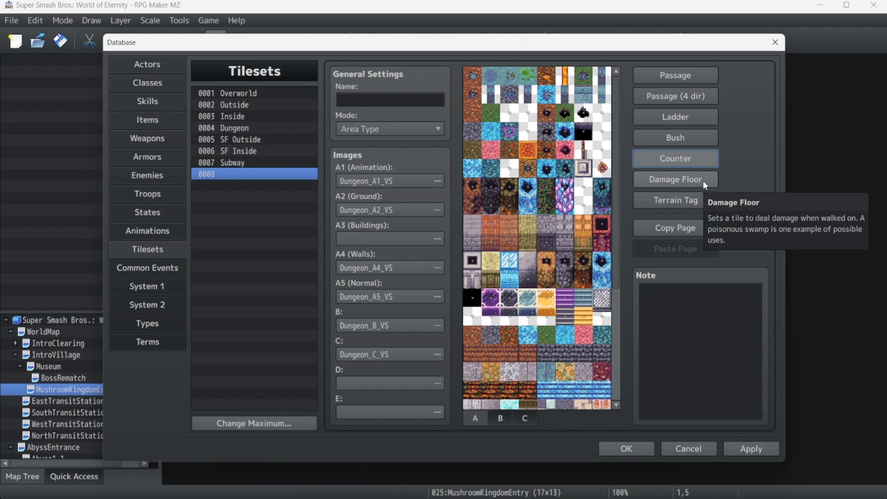
mouse_move(750, 171)
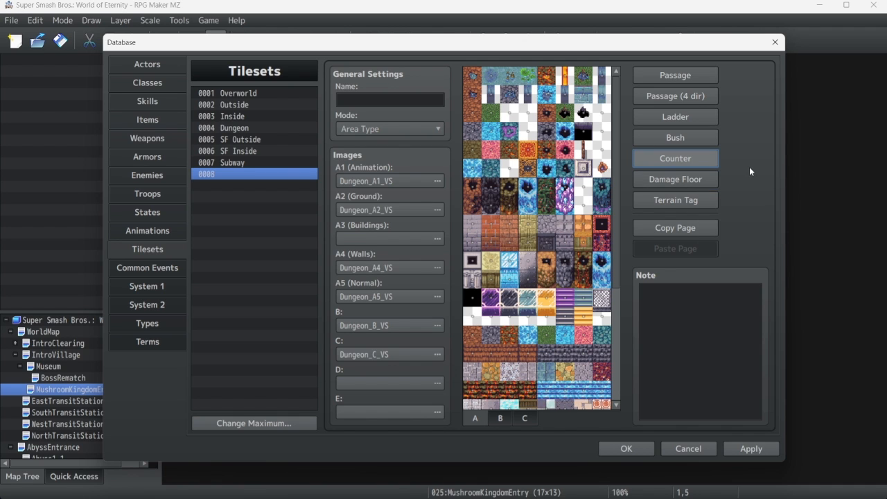
mouse_move(718, 188)
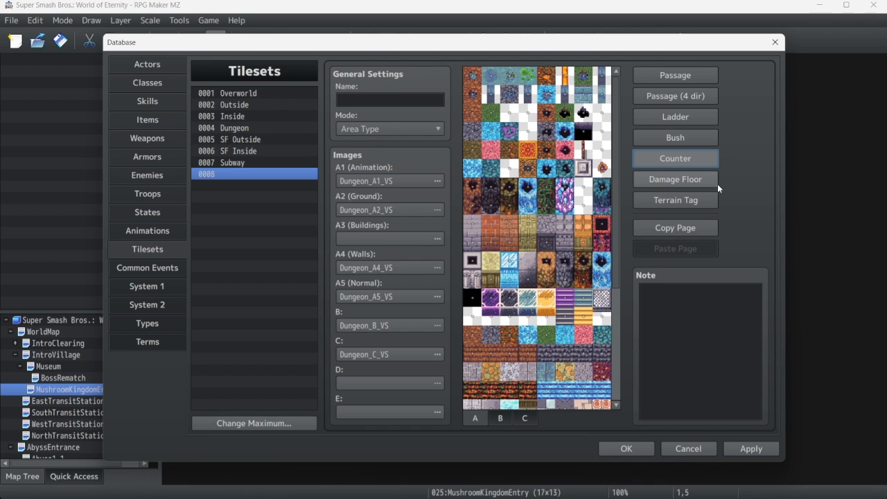
mouse_move(674, 179)
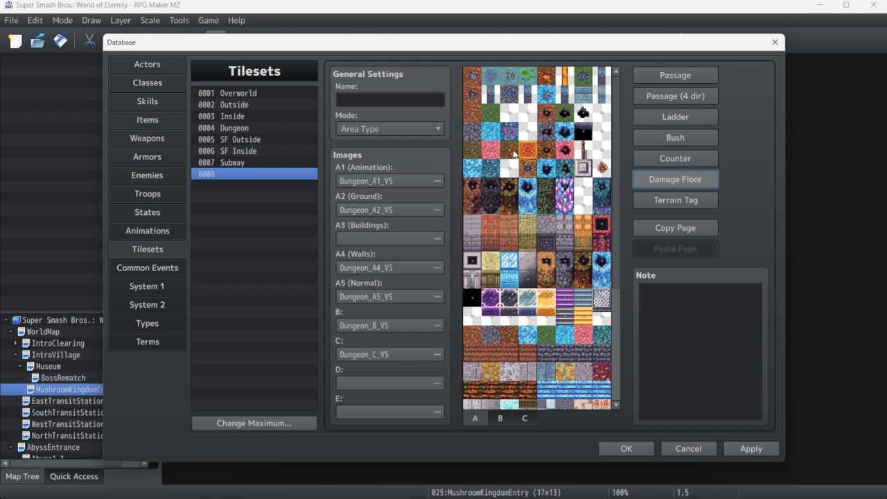
mouse_move(509, 151)
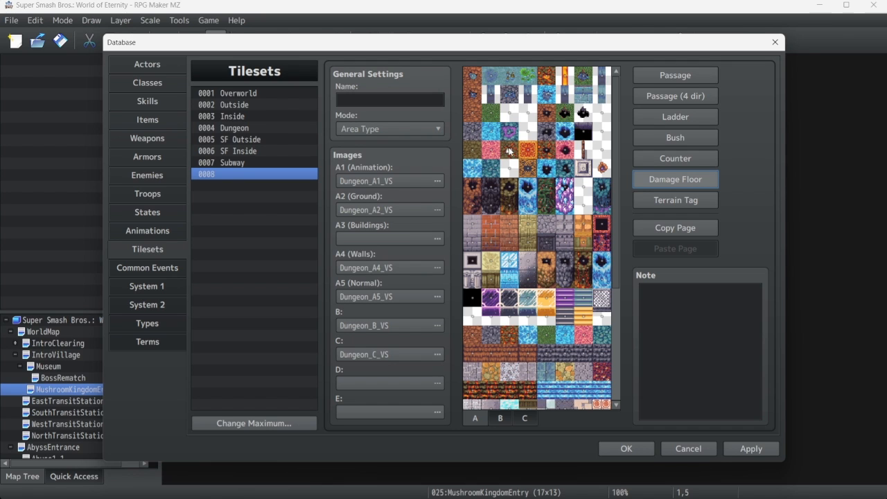
mouse_move(645, 170)
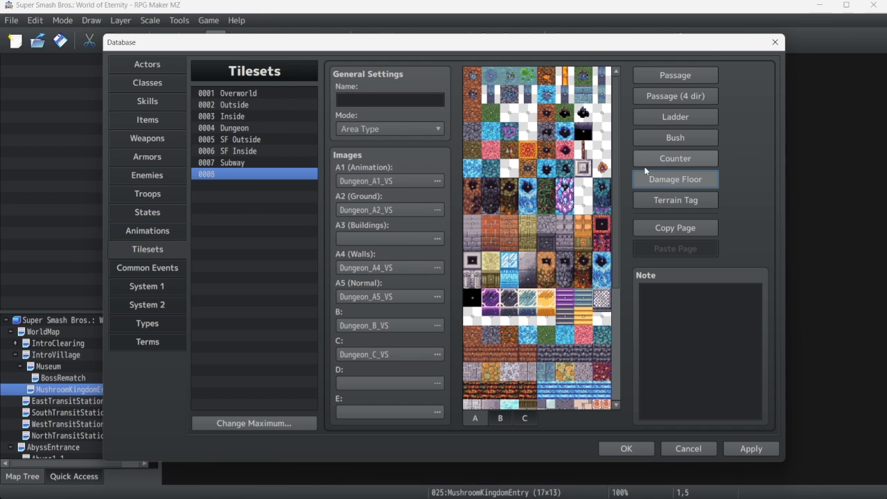
mouse_move(668, 205)
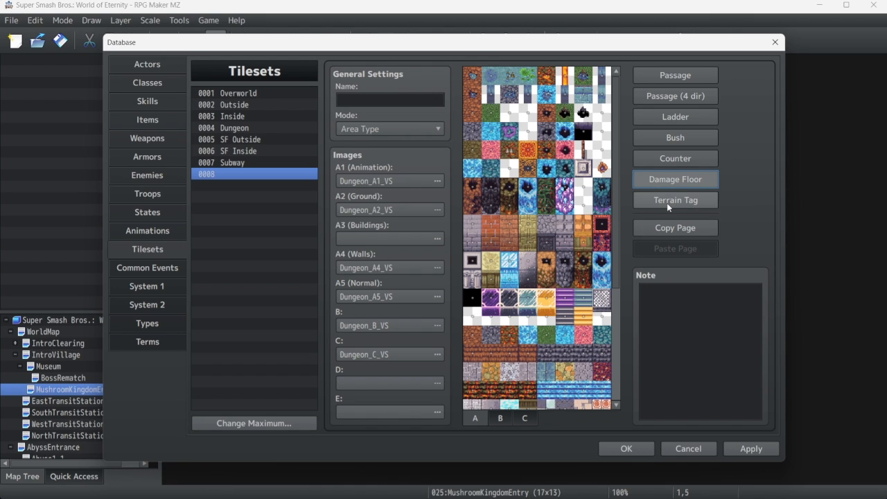
- View the A tiles' terrain tags (all 0), then switch back to Passage
left_click(675, 199)
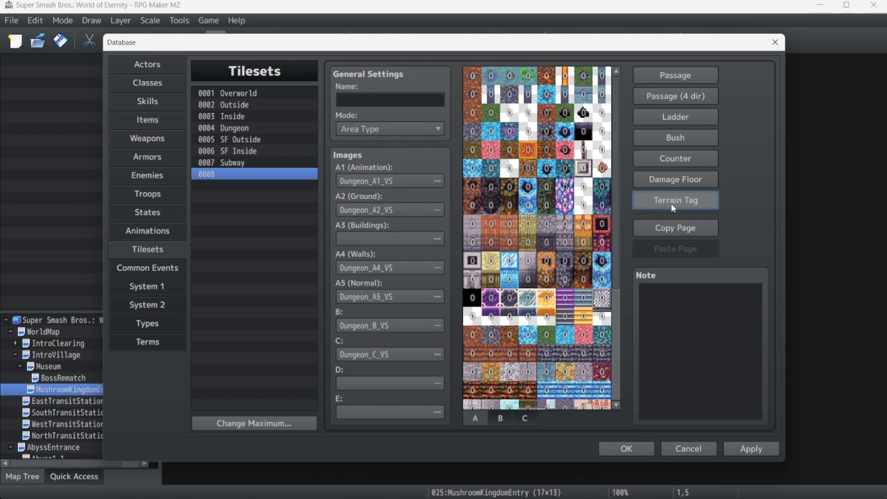
mouse_move(693, 208)
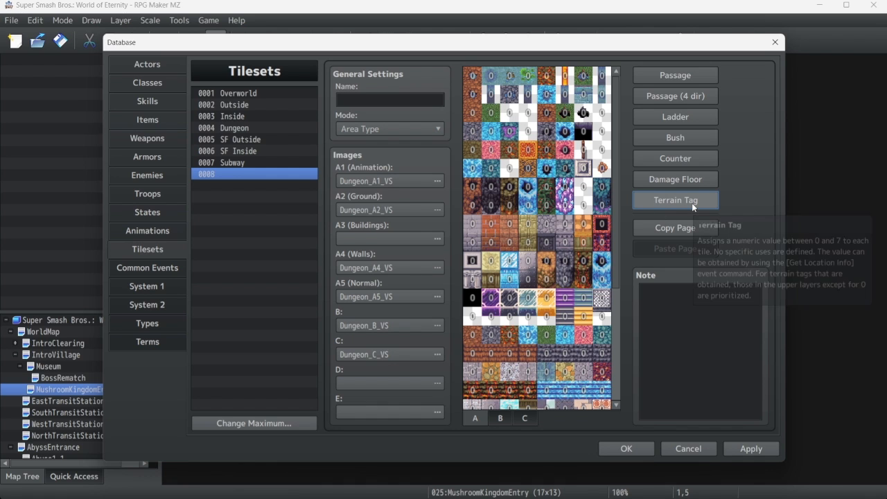
mouse_move(675, 199)
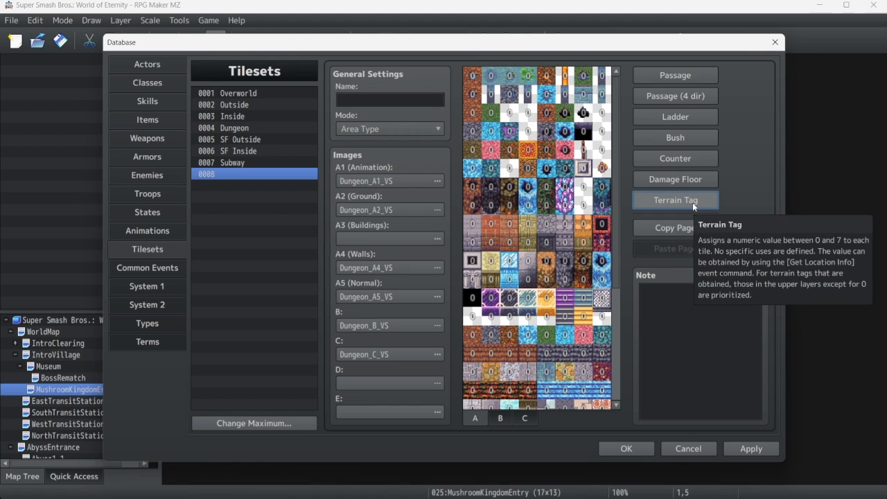
mouse_move(686, 170)
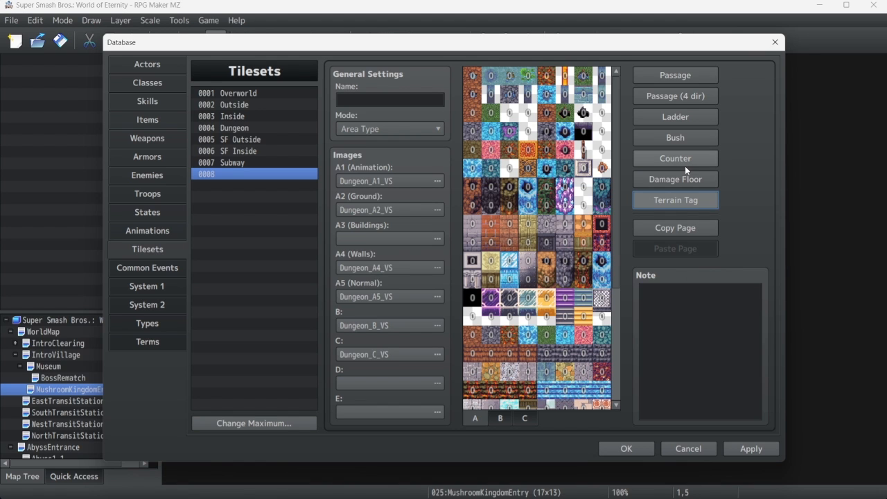
mouse_move(660, 88)
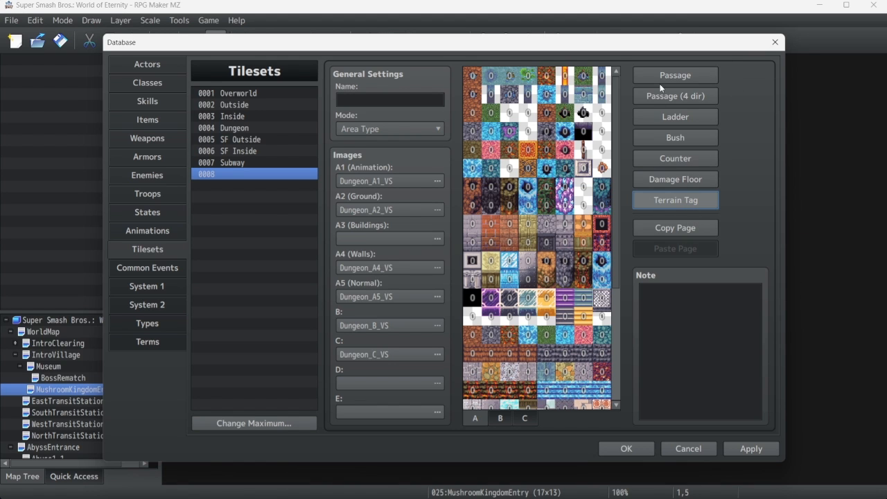
left_click(675, 74)
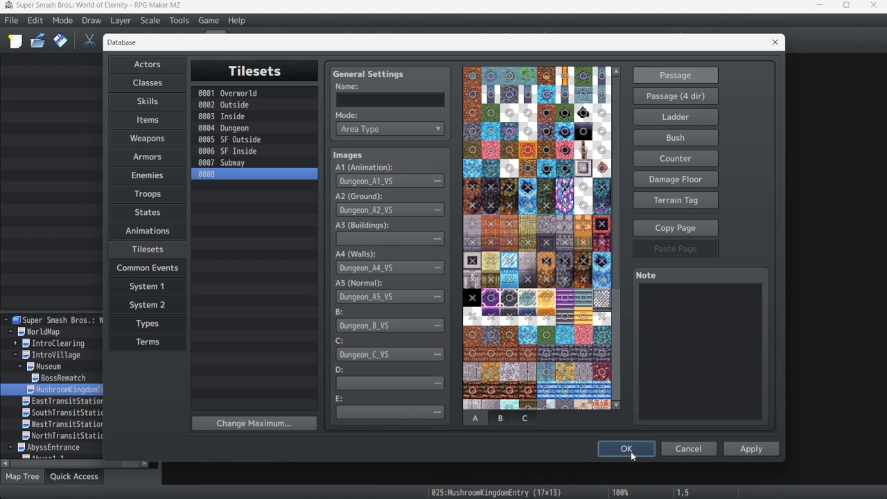
- Close the Database, set MushroomKingdomEntry's tileset to 0008, and name it 'VS Dungeon'
left_click(625, 449)
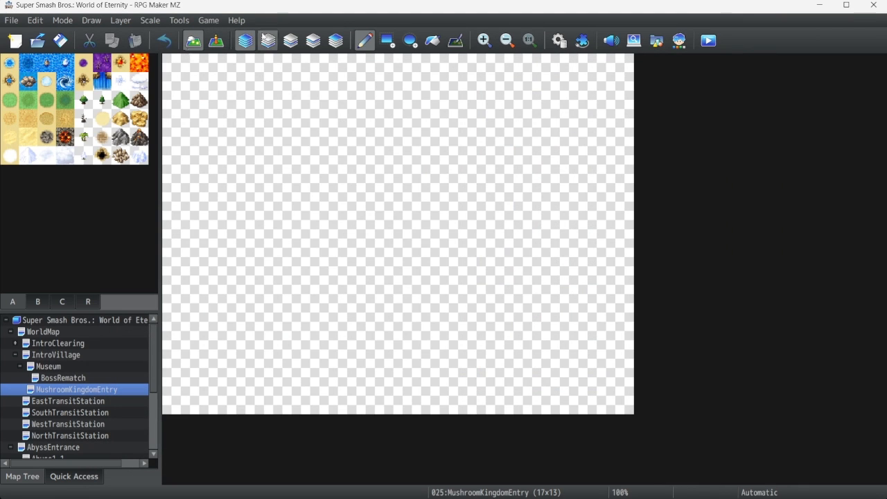
right_click(77, 389)
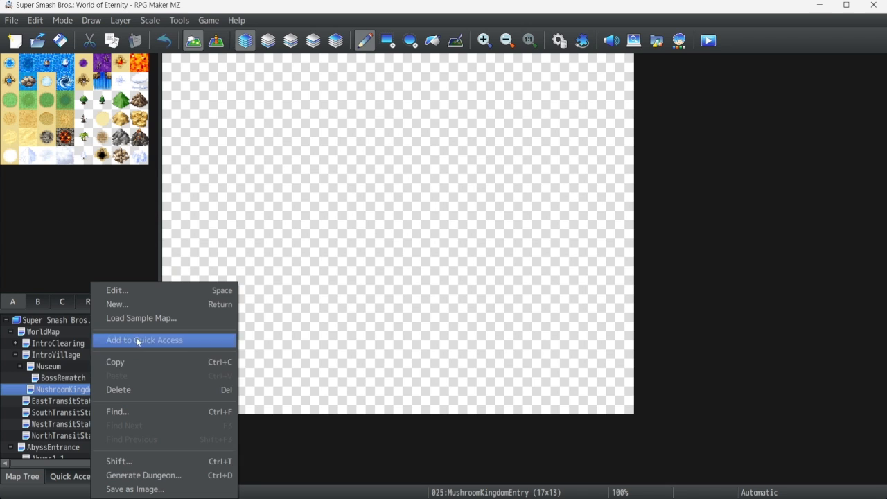
mouse_move(126, 290)
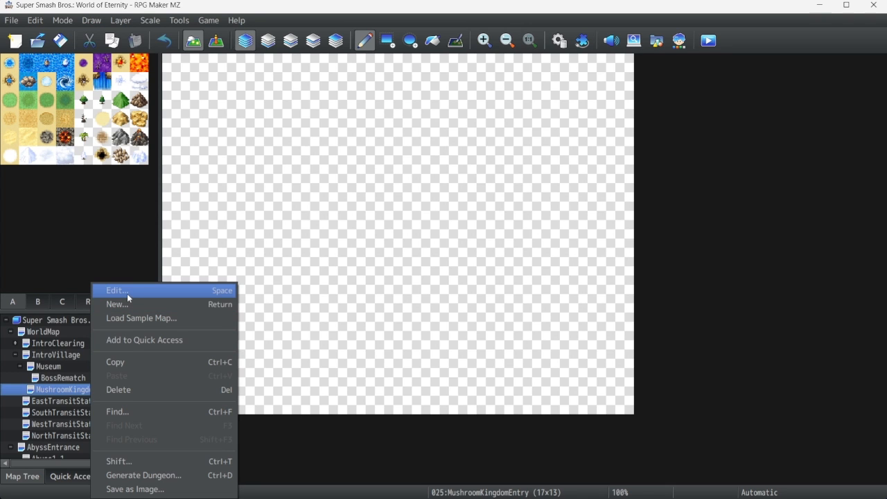
left_click(117, 290)
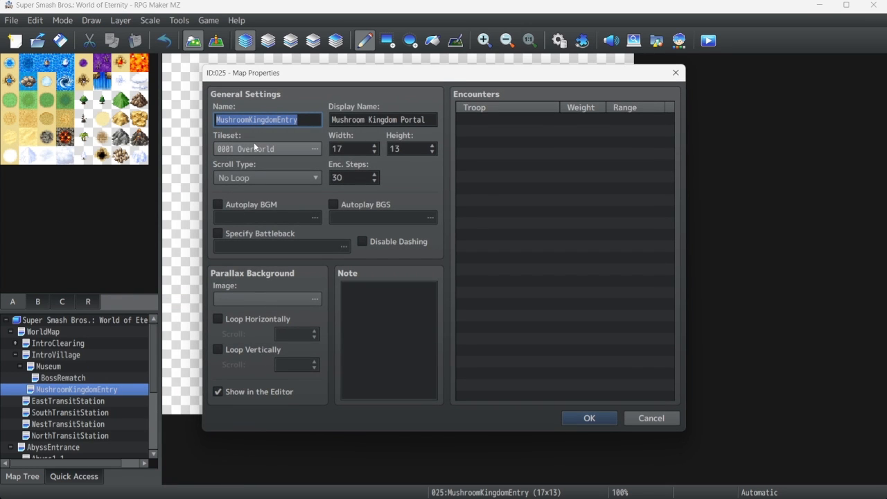
left_click(315, 148)
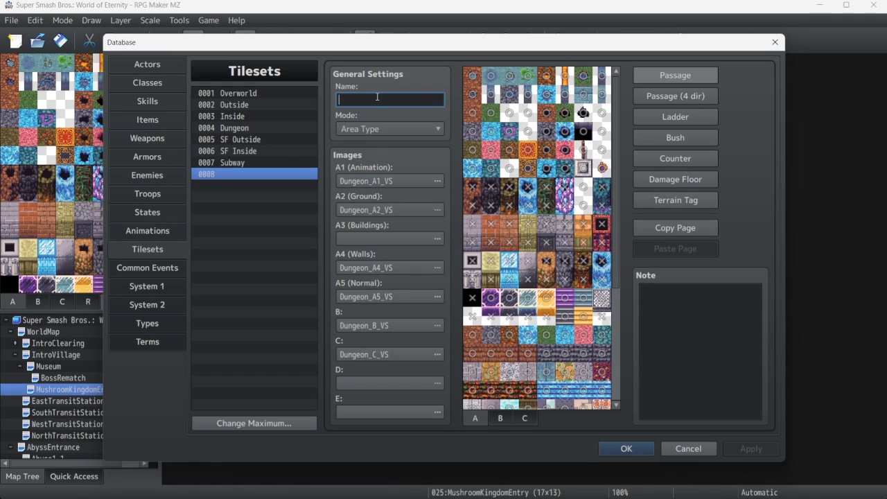
type("VS")
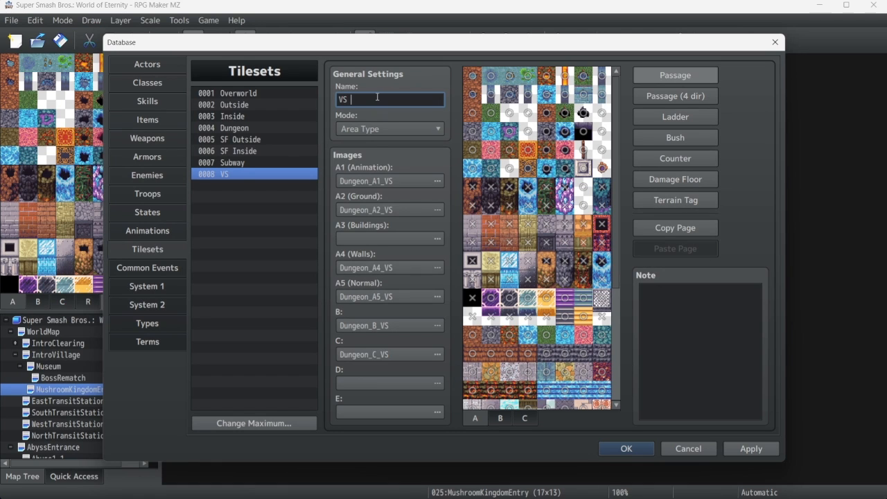
type("Dungeon")
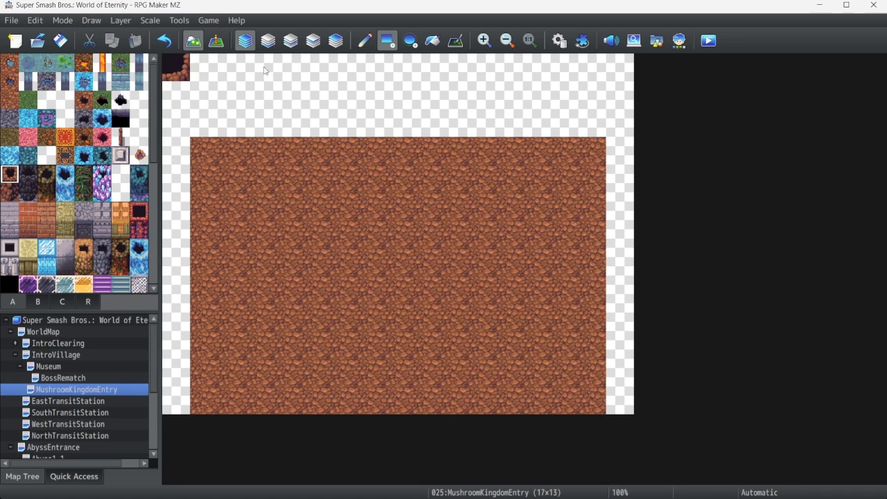
- Paint a rocky border around the cave floor and fill the top strip with rock wall
left_click(312, 41)
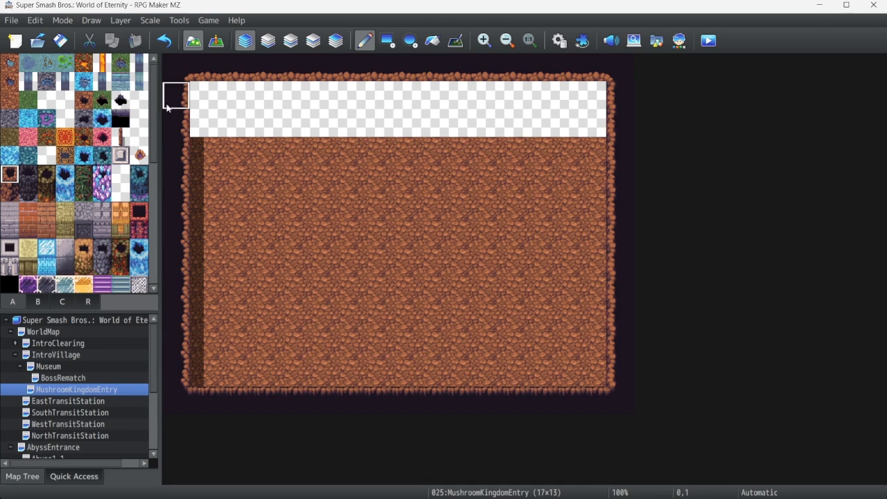
mouse_move(203, 95)
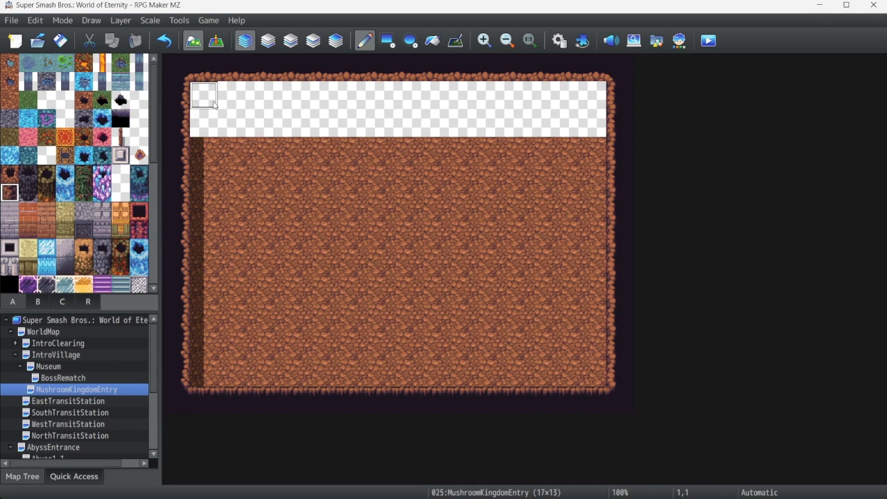
left_click(204, 95)
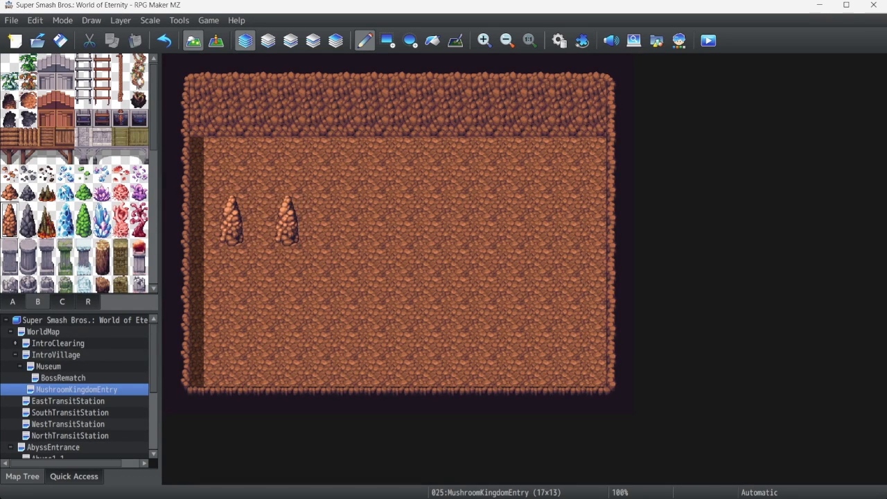
- Place a small rock pile on the cave floor and bring up the ladder tile page
left_click(342, 234)
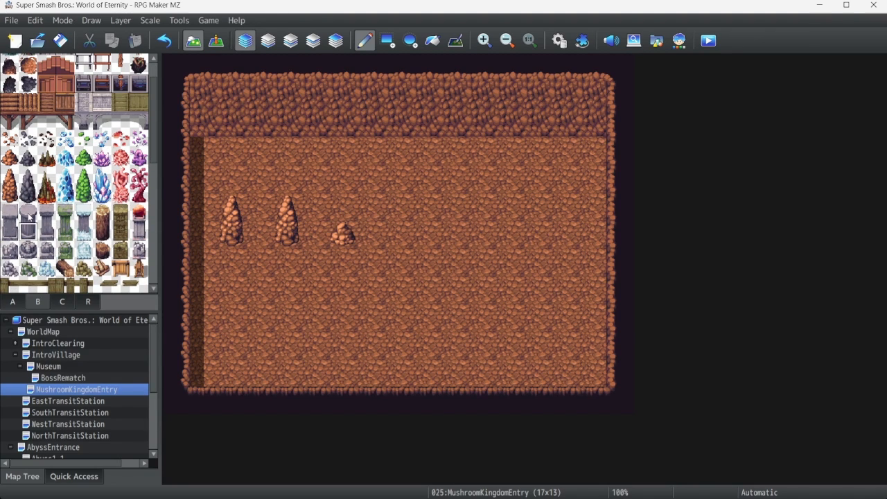
left_click(399, 218)
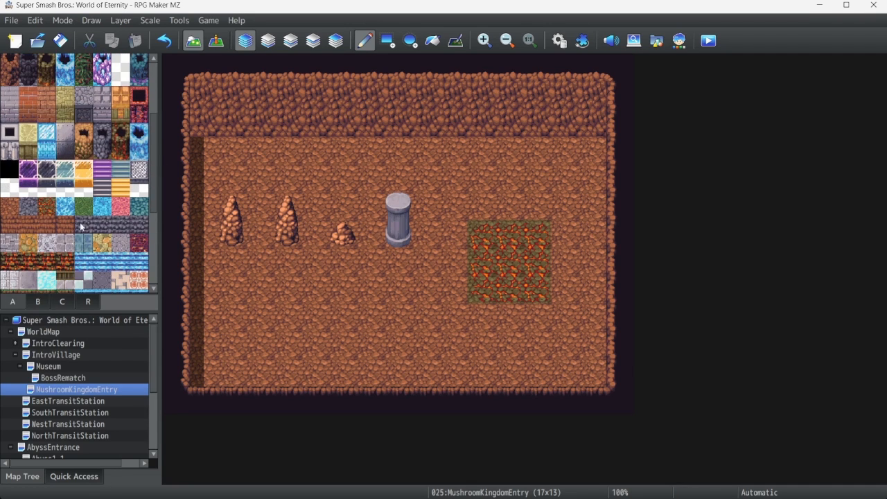
left_click(37, 302)
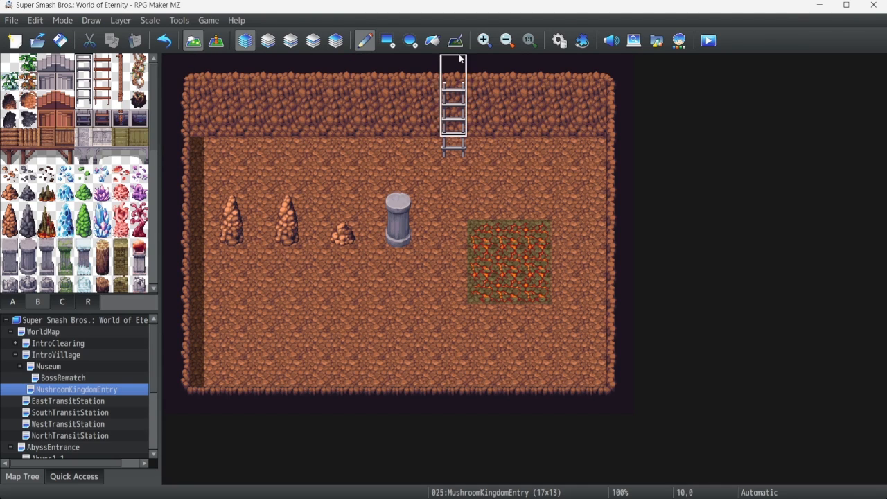
- Set the player start on MushroomKingdomEntry and launch the playtest
right_click(397, 317)
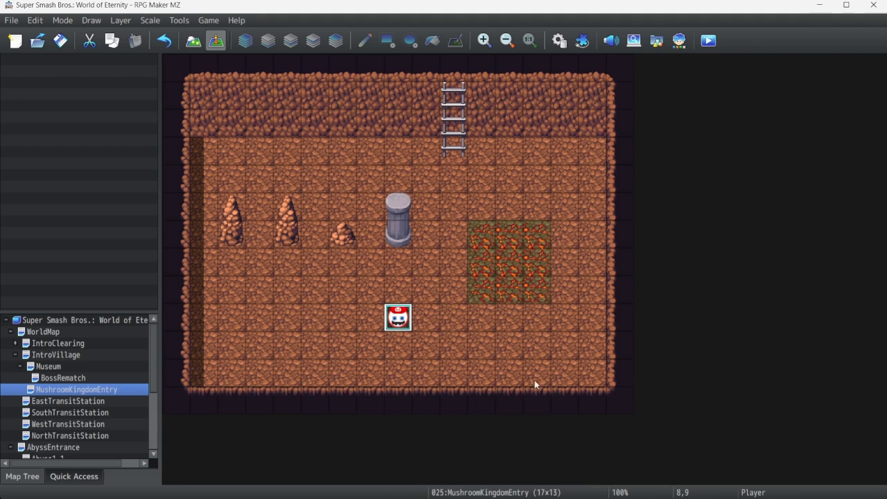
mouse_move(708, 40)
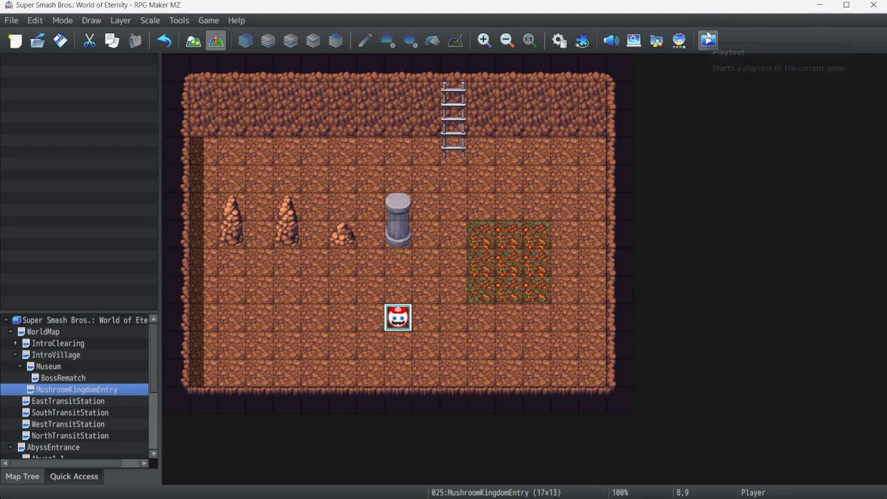
left_click(708, 39)
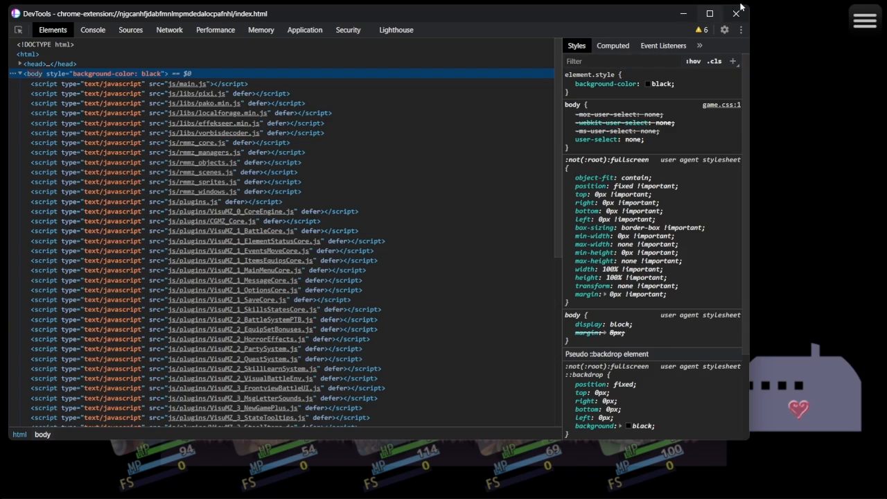
- Close the developer tools and the game window
left_click(736, 13)
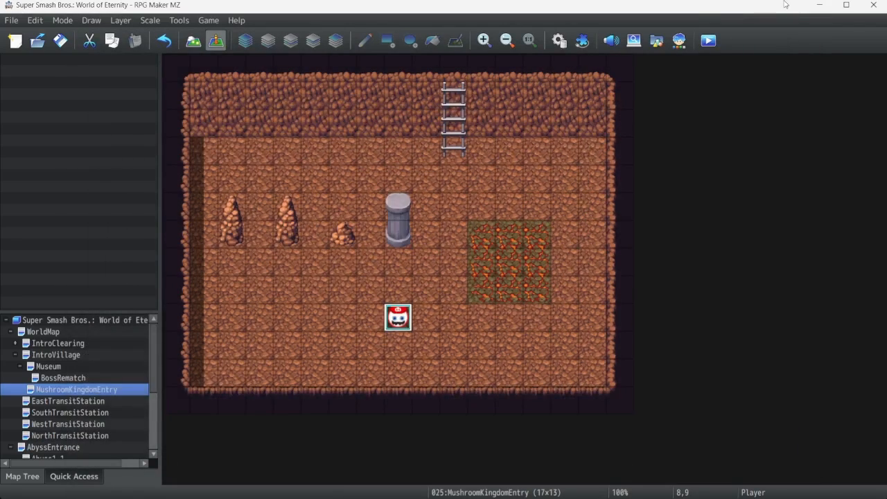
- Drag blue water autotiles down the top wall, left of the ladder, in Map mode
left_click(364, 40)
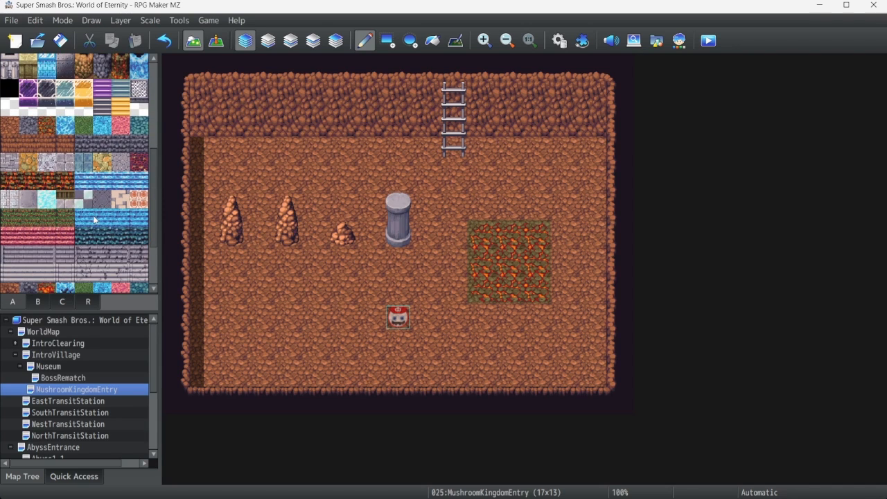
left_click(314, 150)
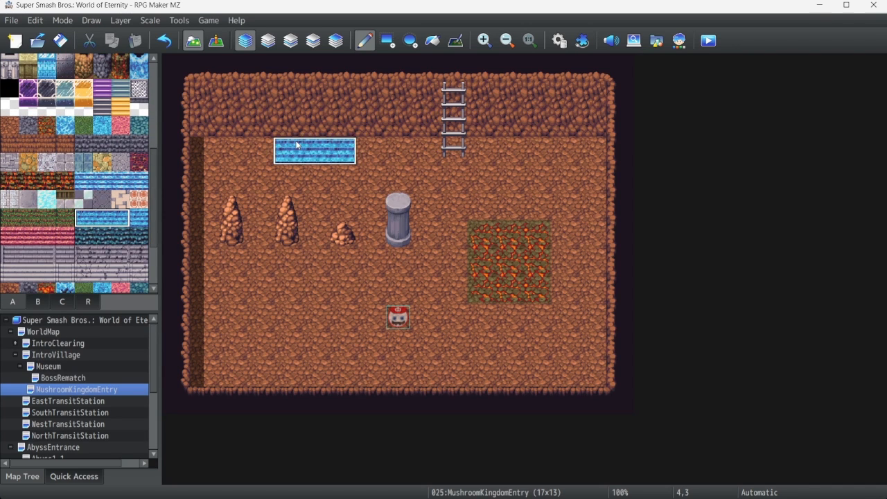
left_click_drag(294, 146, 369, 125)
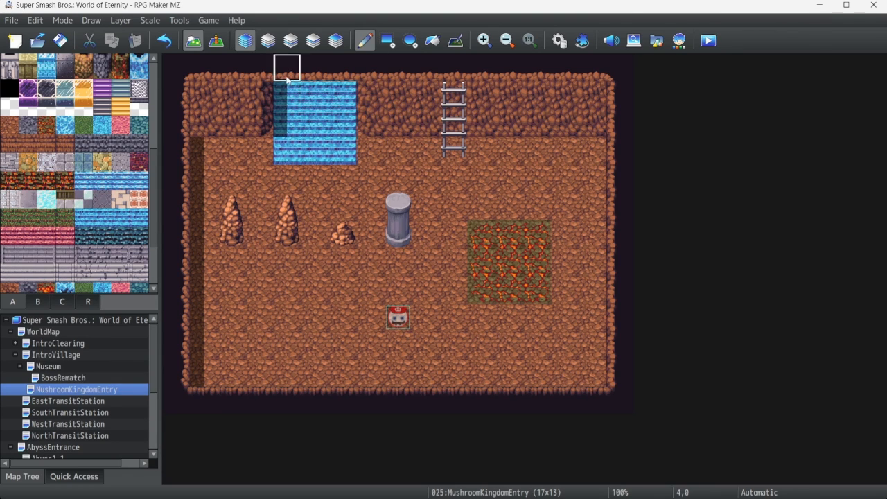
mouse_move(260, 151)
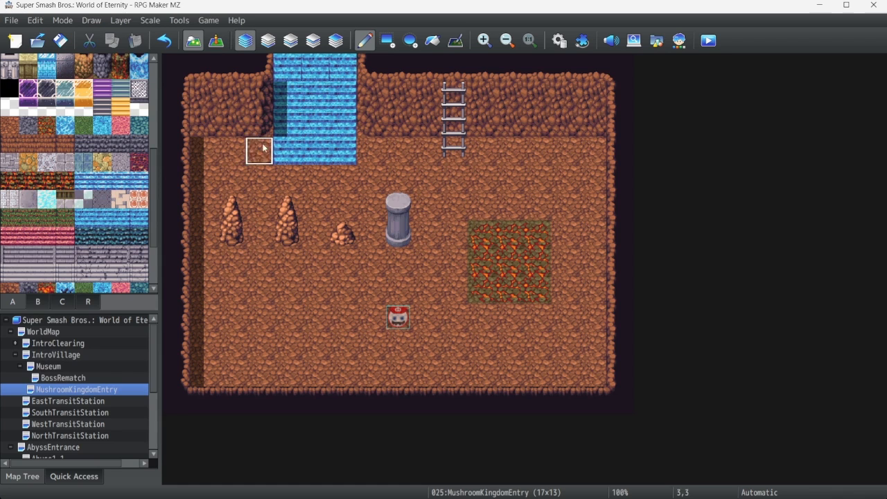
left_click(102, 218)
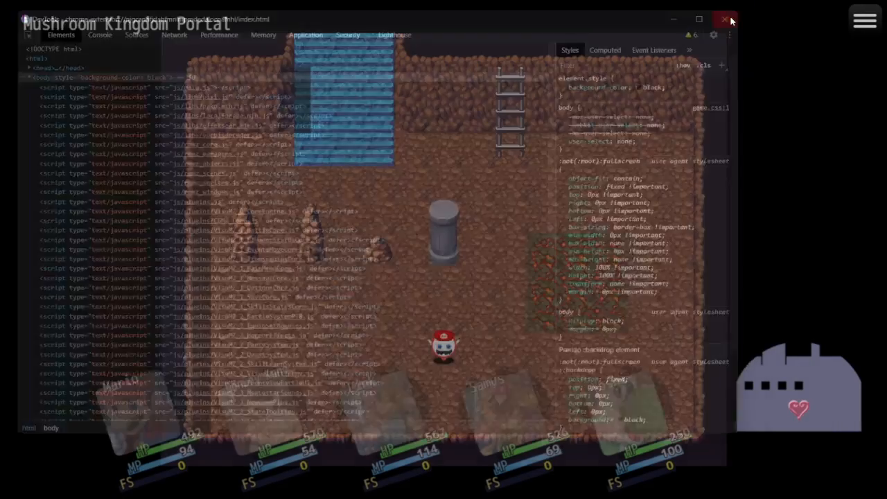
- Close the developer tools covering the cave playtest at the waterfall
left_click(725, 19)
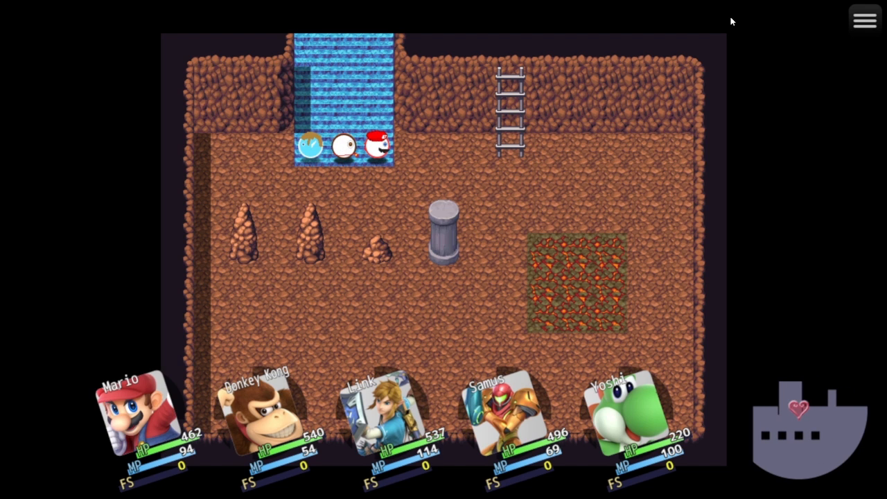
mouse_move(408, 146)
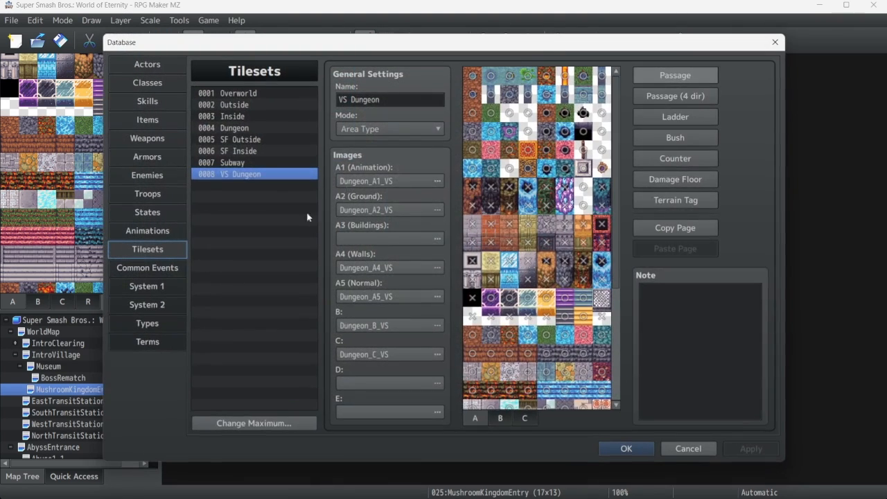
- Browse System 1, Common Events, Tilesets and Types, settling on the System 2 page
left_click(147, 285)
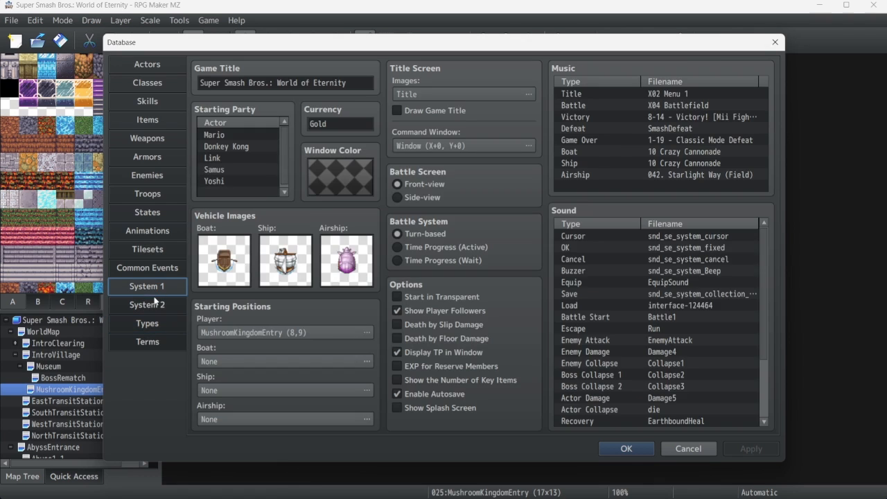
left_click(147, 305)
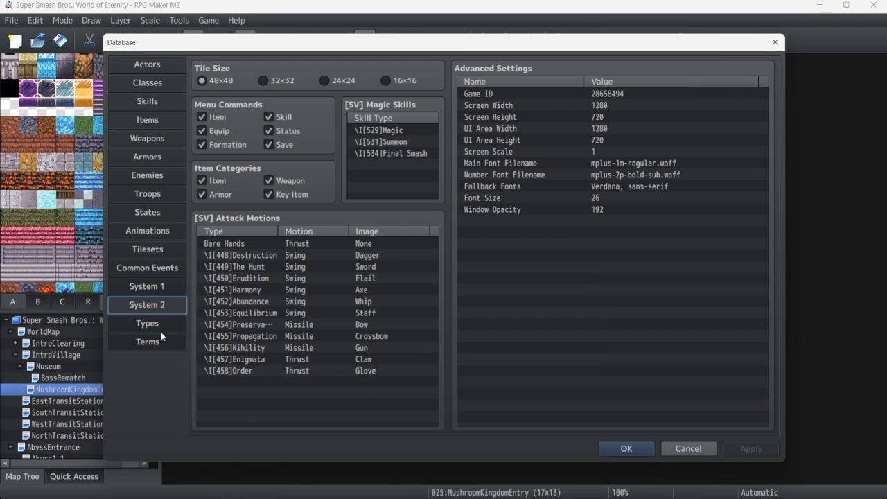
left_click(147, 286)
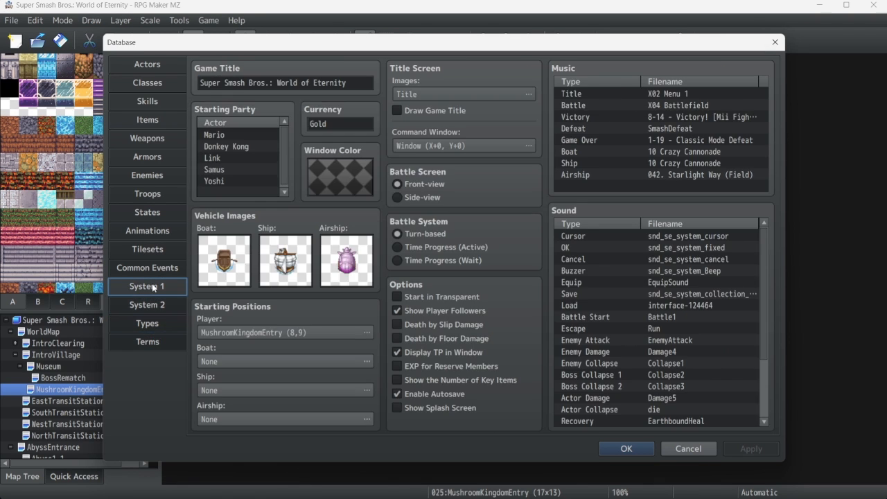
left_click(147, 267)
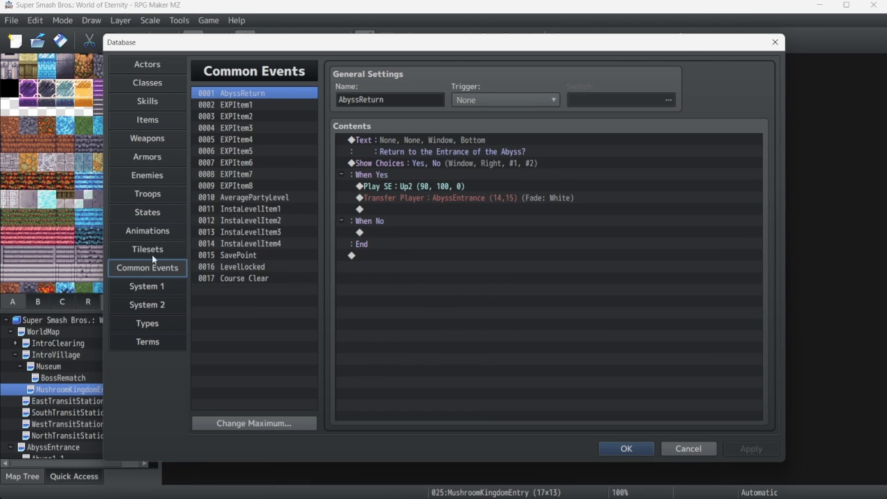
left_click(147, 248)
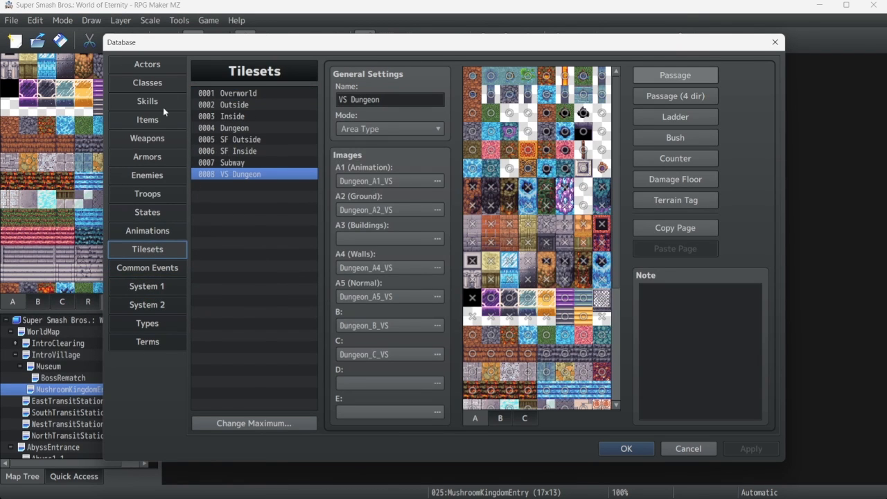
left_click(146, 267)
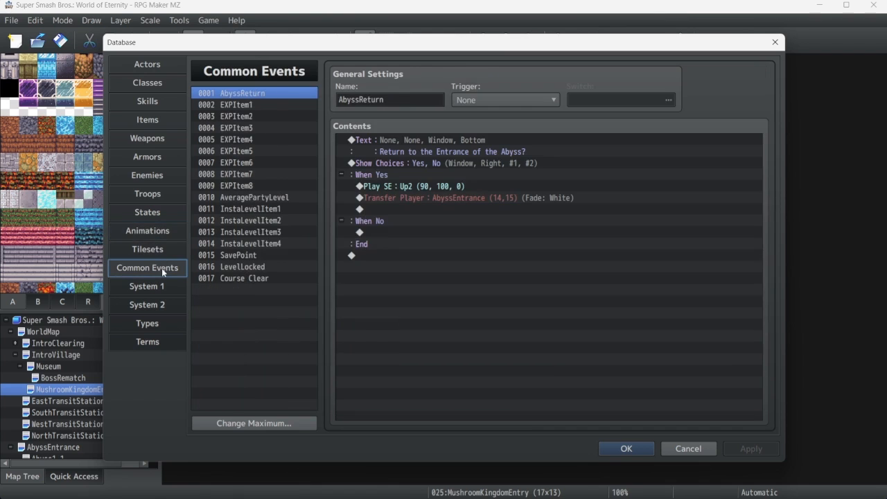
left_click(147, 285)
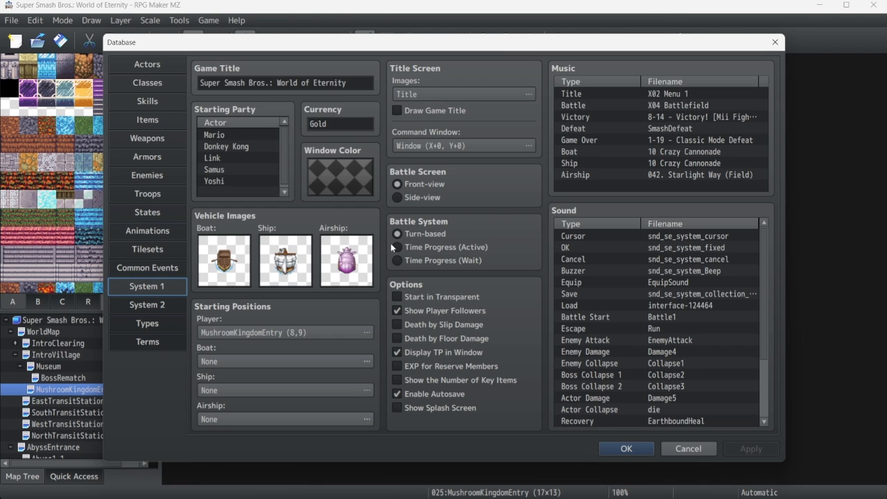
left_click(147, 305)
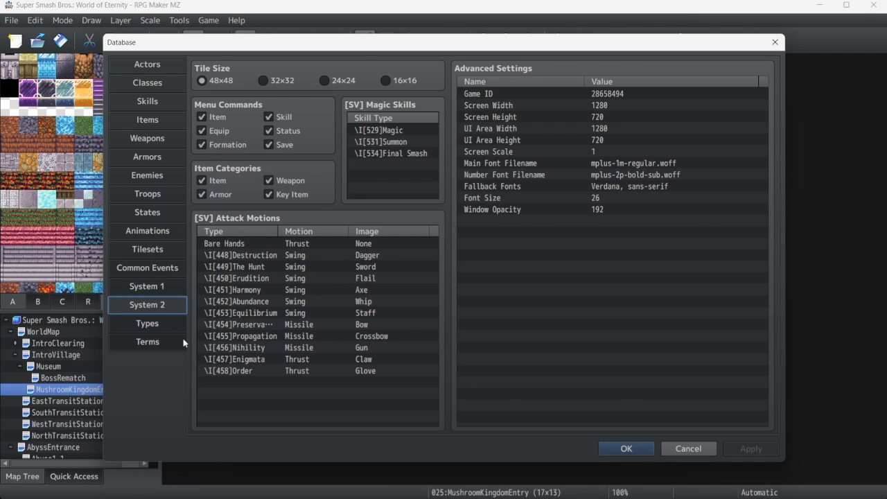
left_click(147, 323)
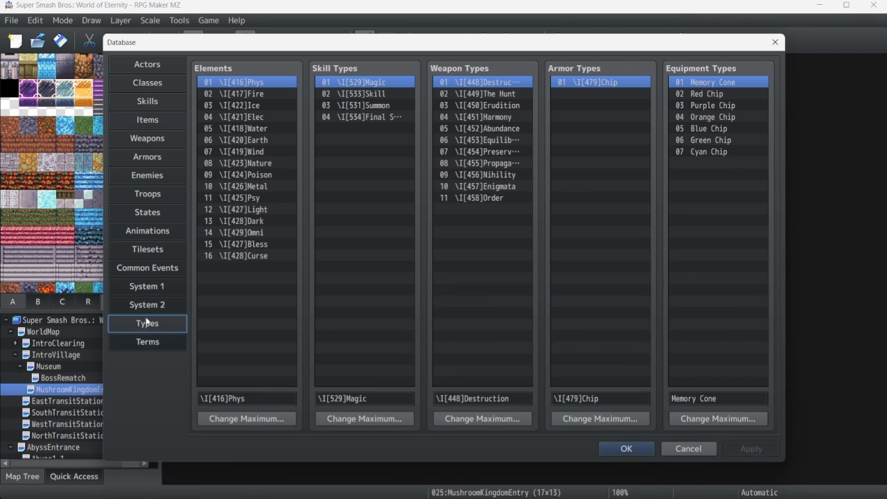
left_click(147, 305)
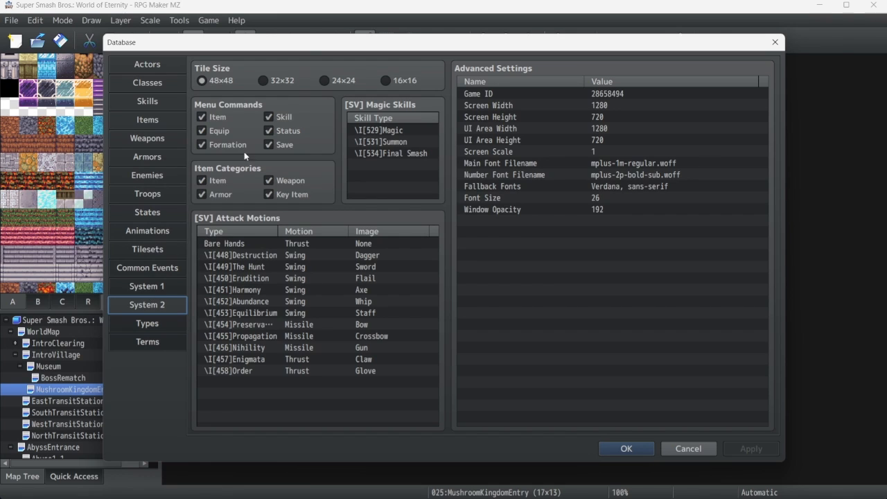
mouse_move(222, 79)
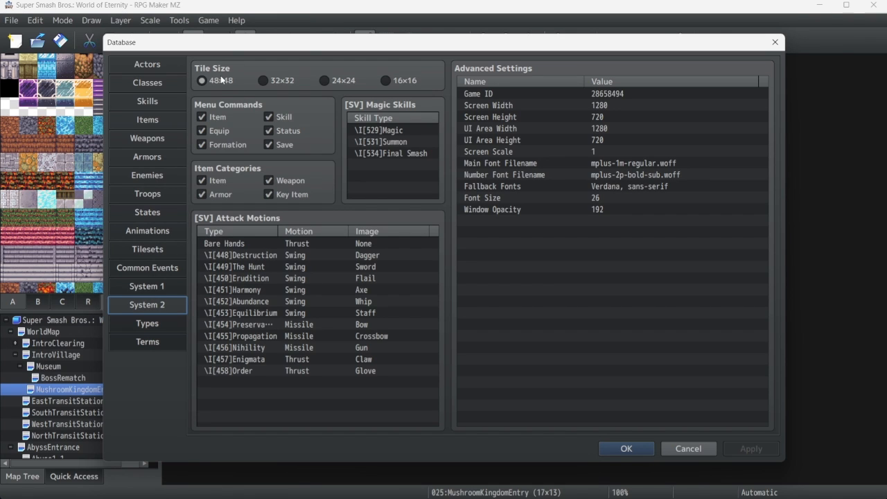
mouse_move(211, 95)
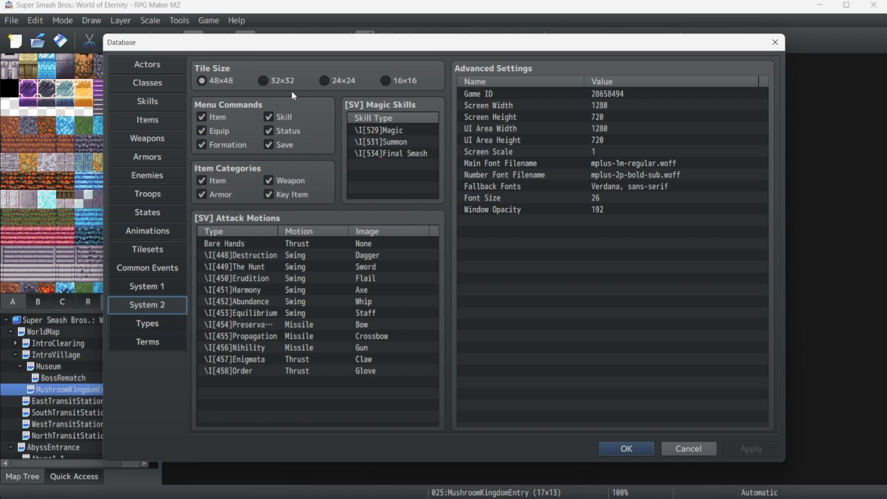
mouse_move(419, 115)
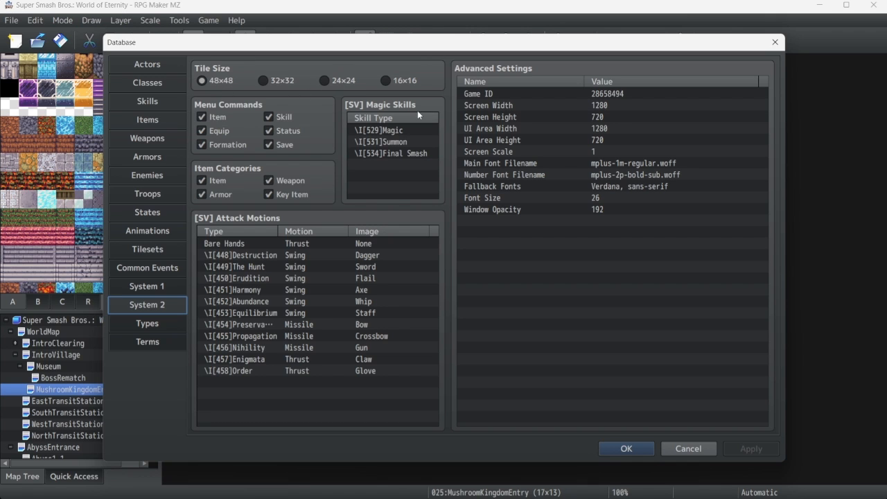
mouse_move(138, 43)
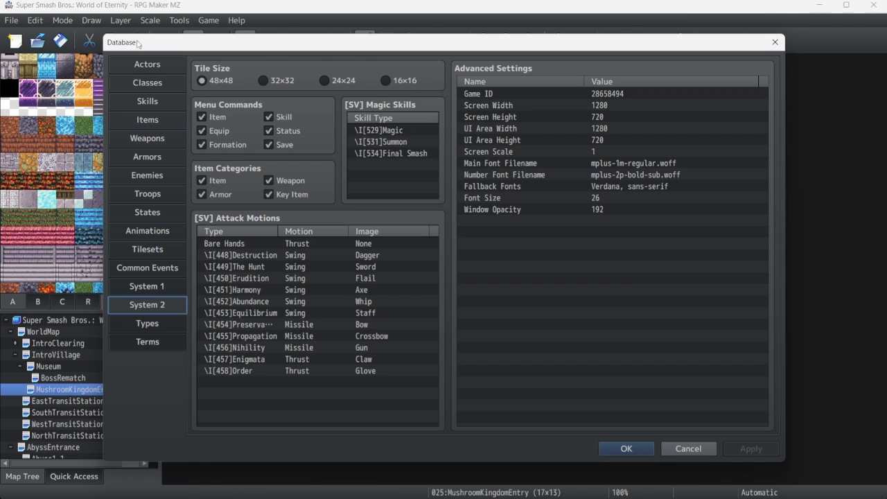
mouse_move(202, 80)
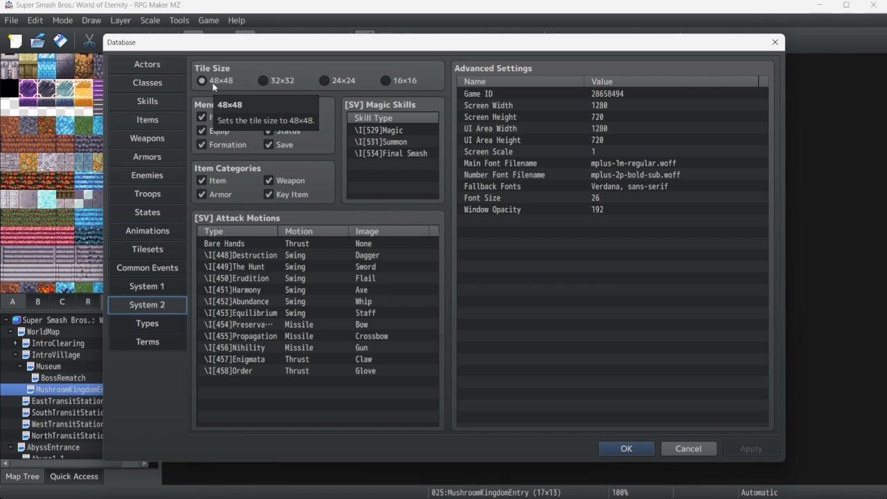
mouse_move(231, 86)
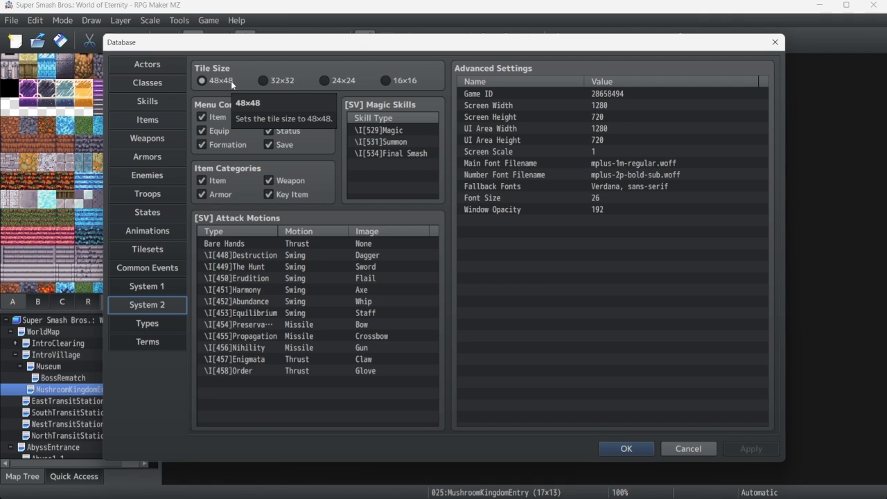
mouse_move(503, 403)
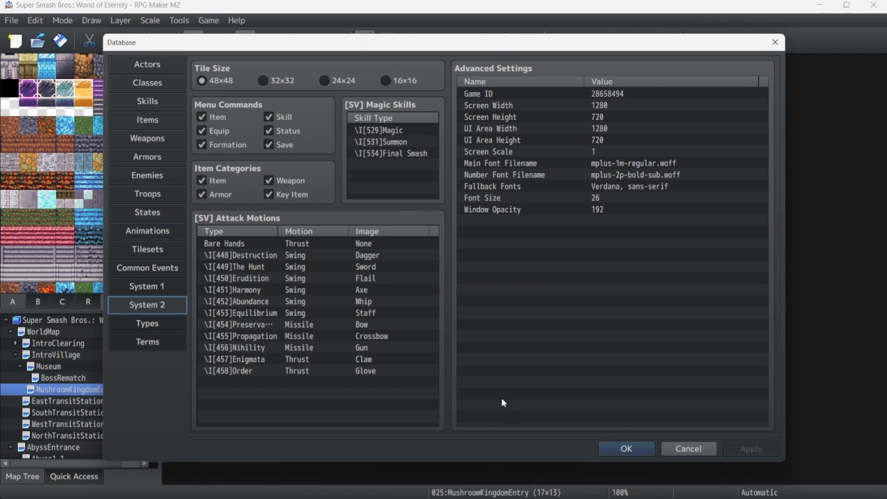
mouse_move(638, 440)
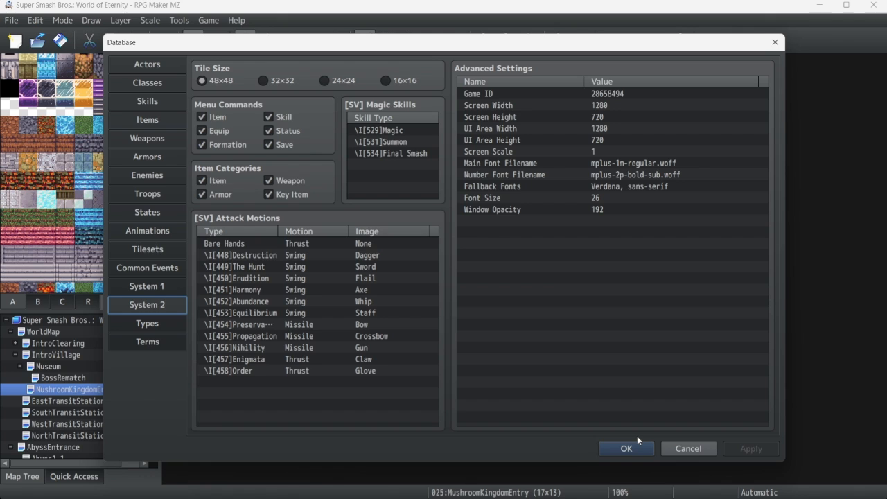
mouse_move(631, 431)
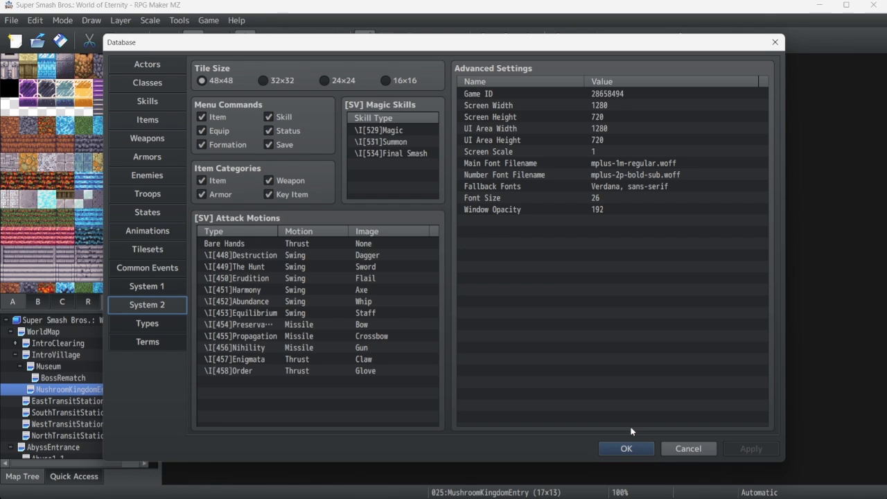